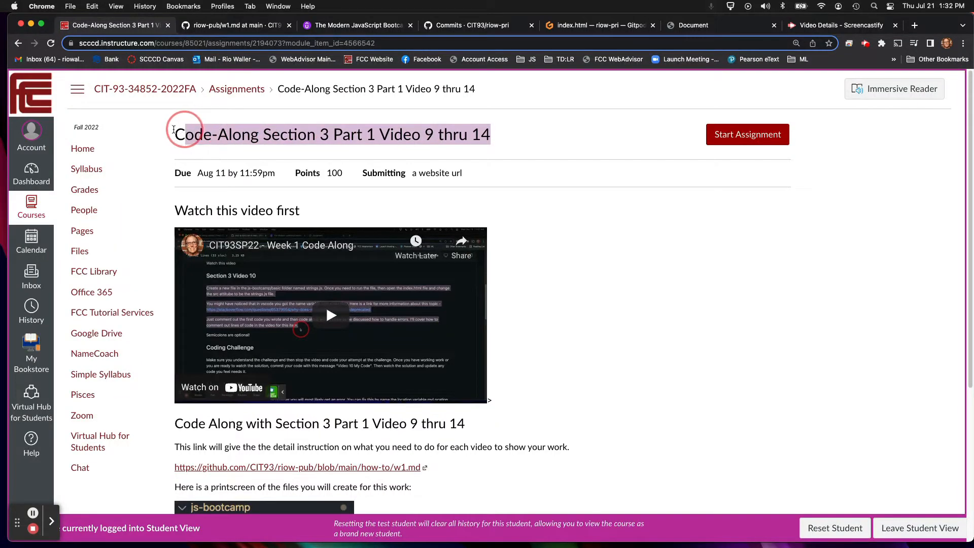
- Switch to The Modern JavaScript Bootcamp course showing Section 3 lectures 9–14 checked off
scroll(down, 3)
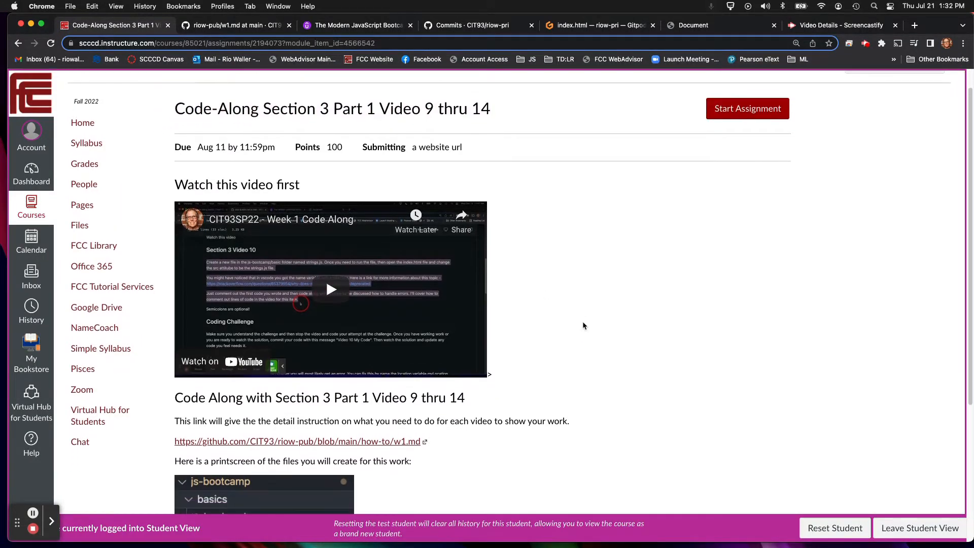
scroll(down, 3)
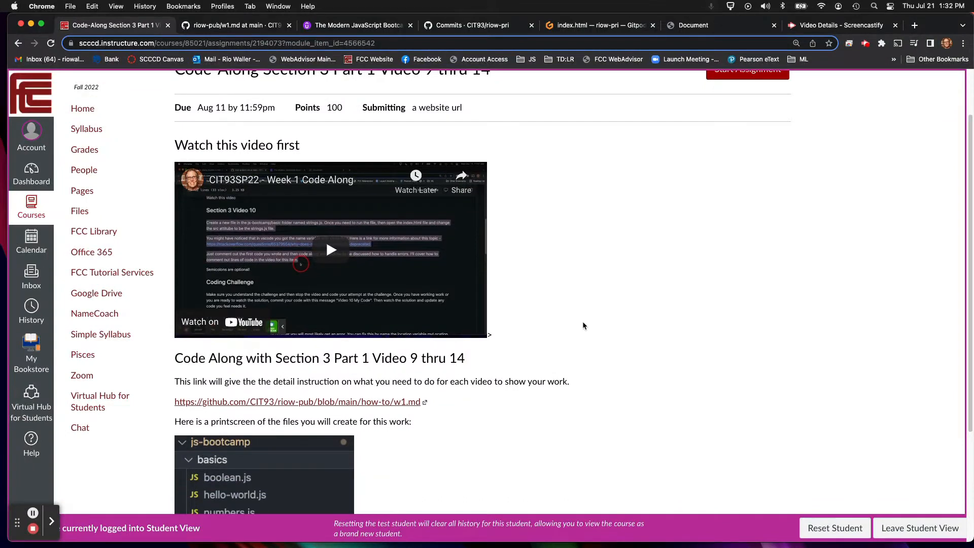
scroll(up, 3)
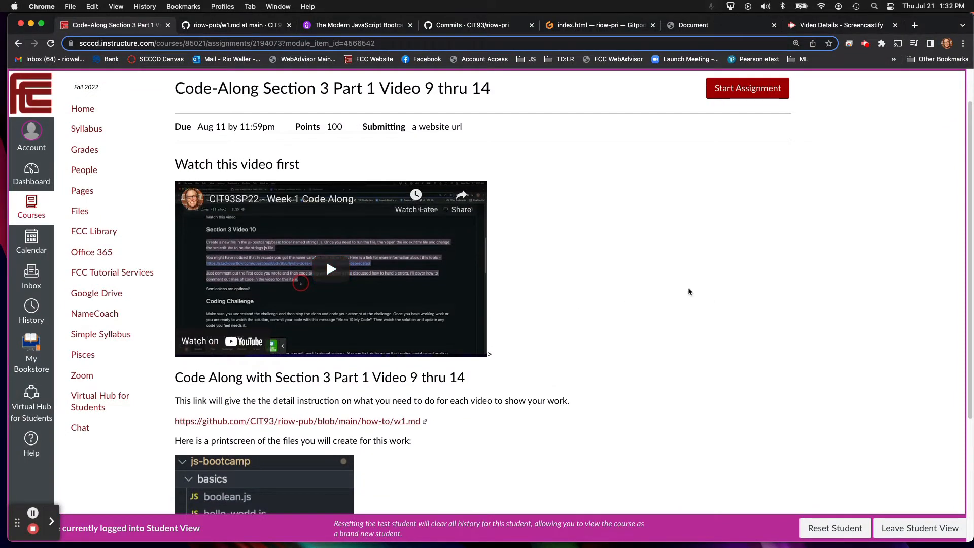
scroll(down, 3)
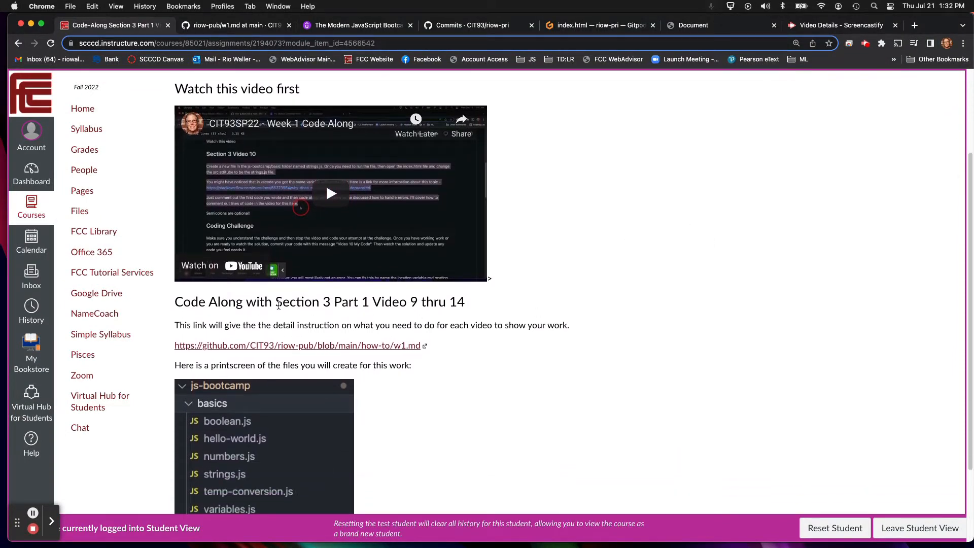
mouse_move(581, 327)
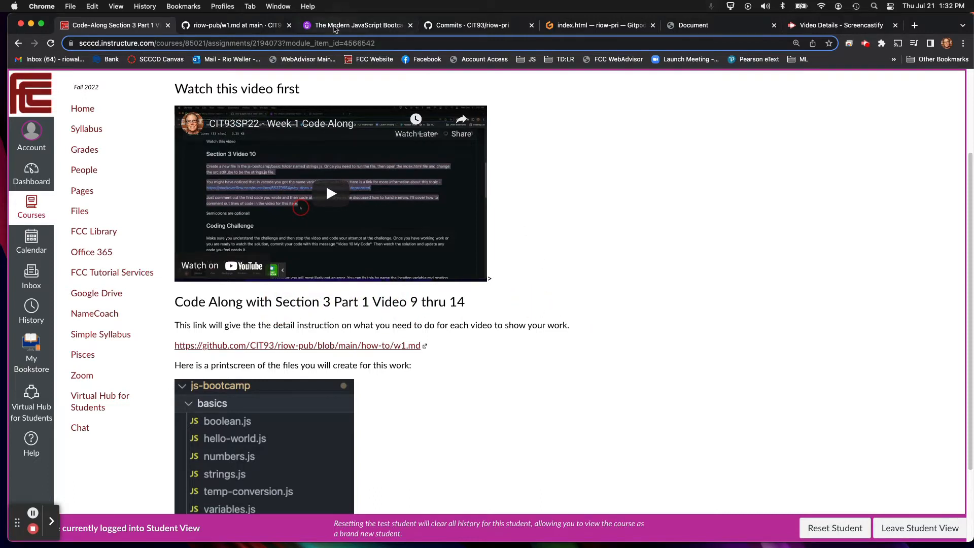
click(357, 24)
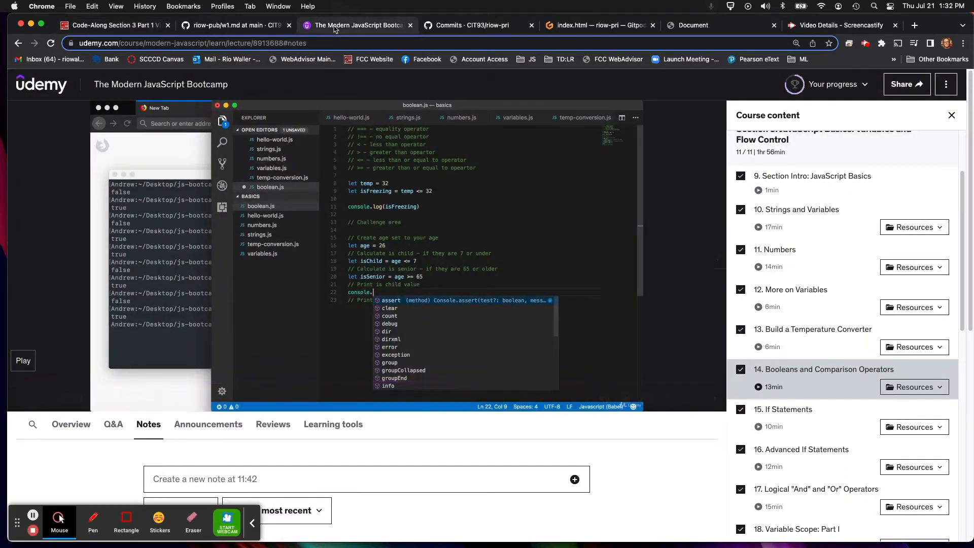
mouse_move(564, 102)
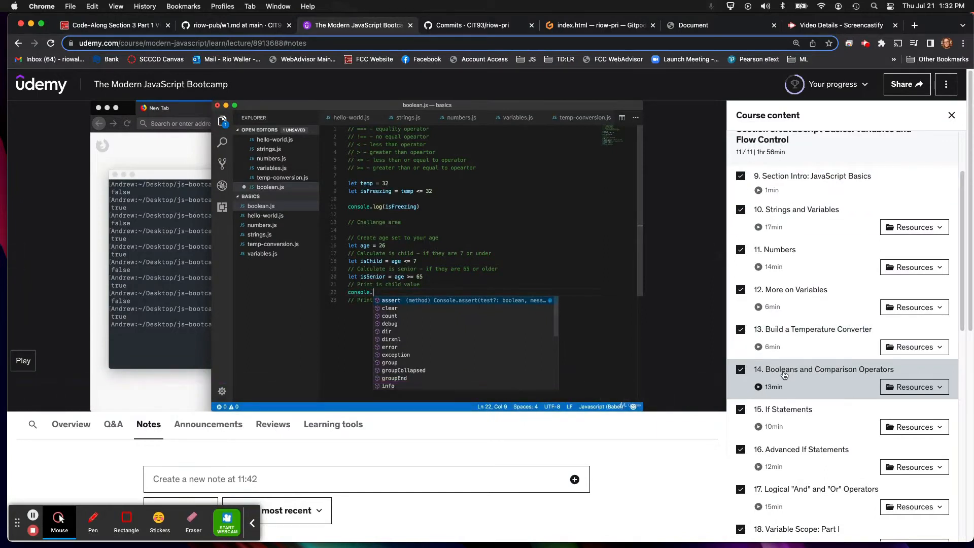
mouse_move(797, 277)
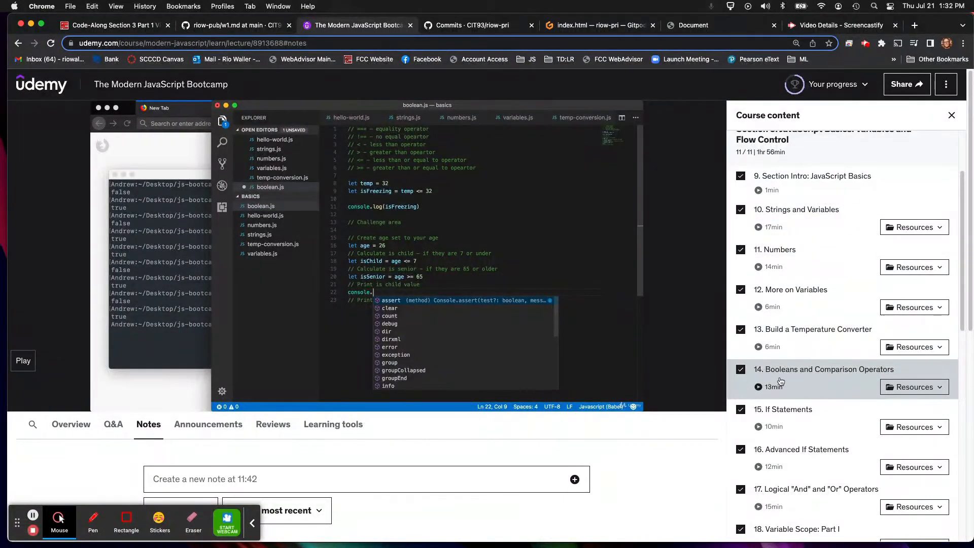
mouse_move(787, 183)
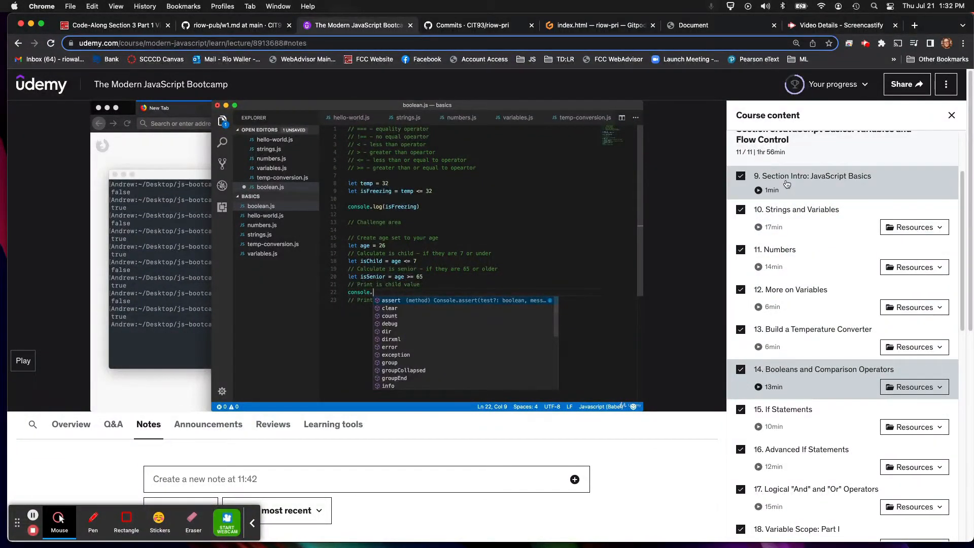
mouse_move(785, 383)
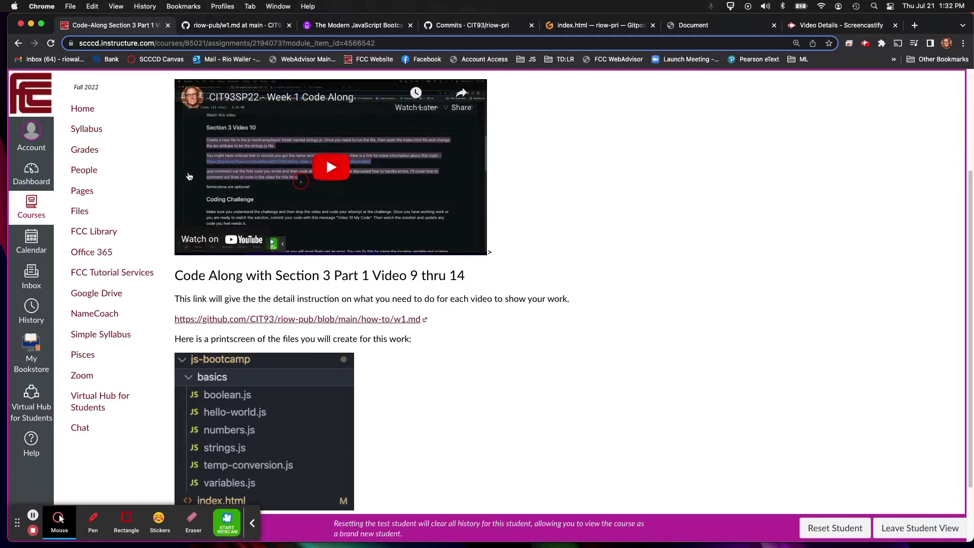
mouse_move(331, 326)
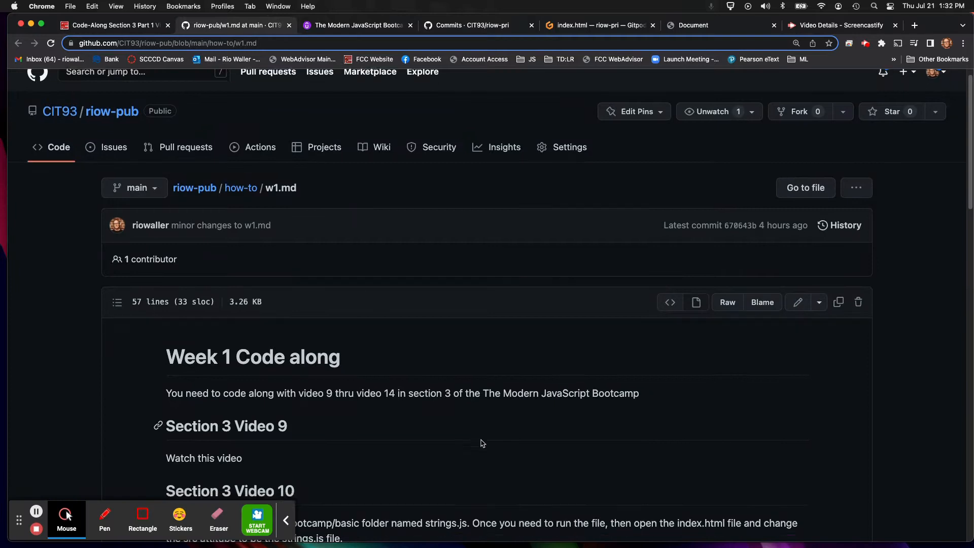
- Scroll w1.md to the Section 3 Video 10 strings.js instructions and Coding Challenge
scroll(up, 3)
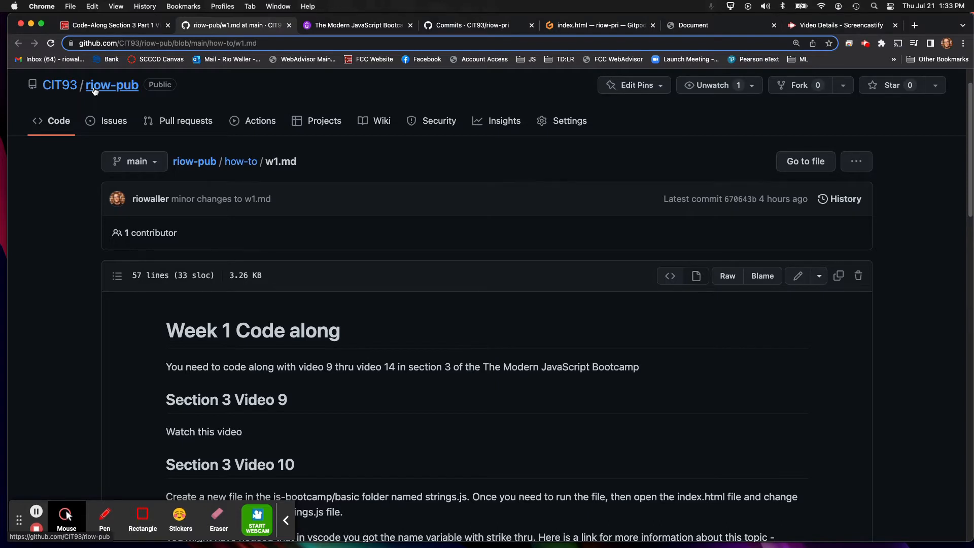
click(285, 520)
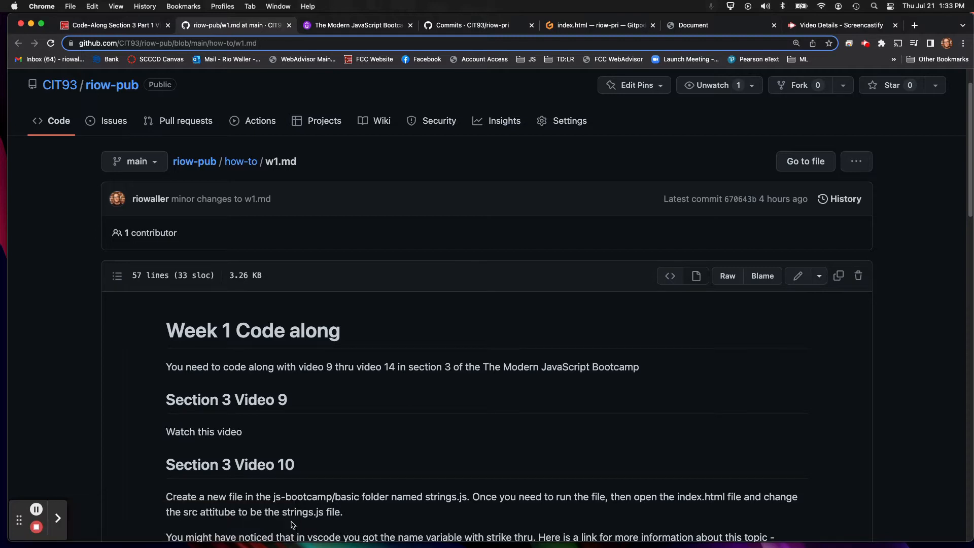
scroll(down, 3)
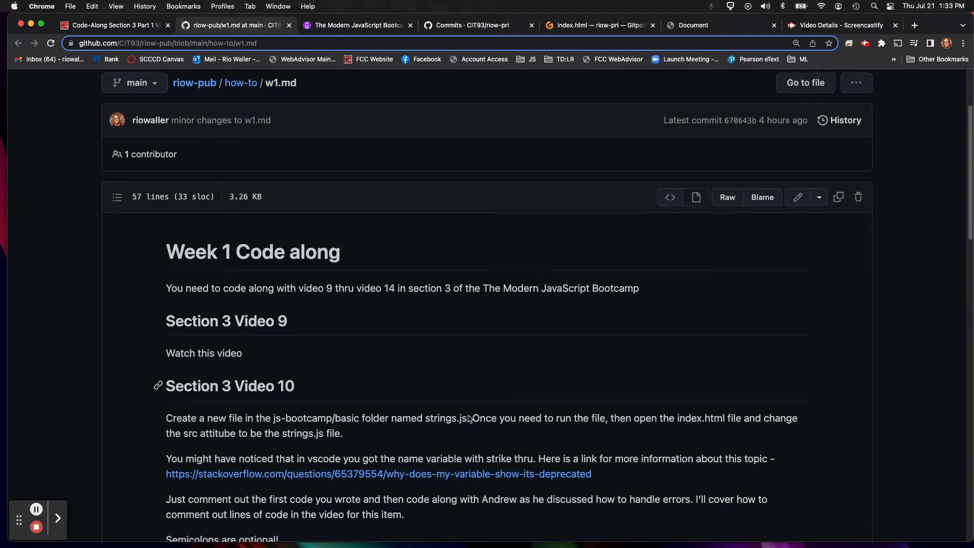
scroll(down, 3)
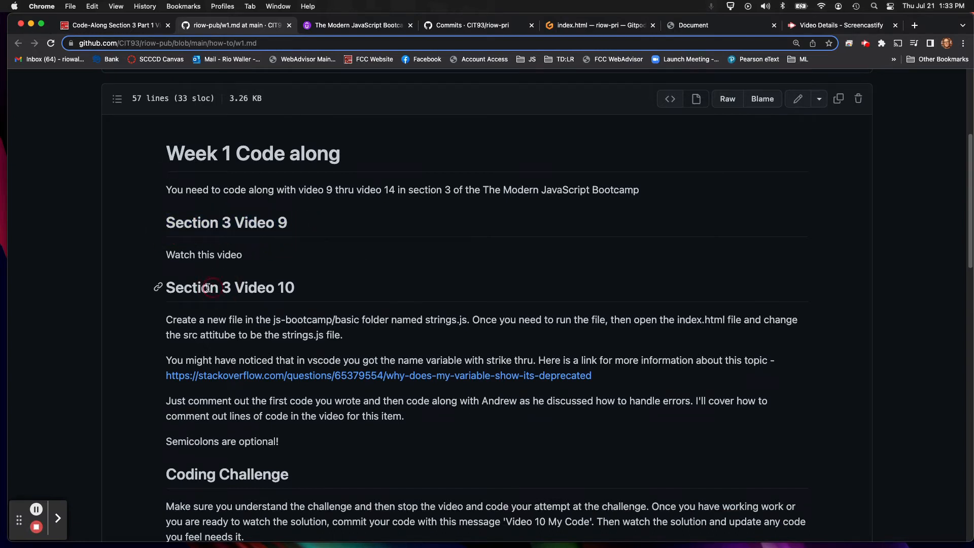
scroll(up, 3)
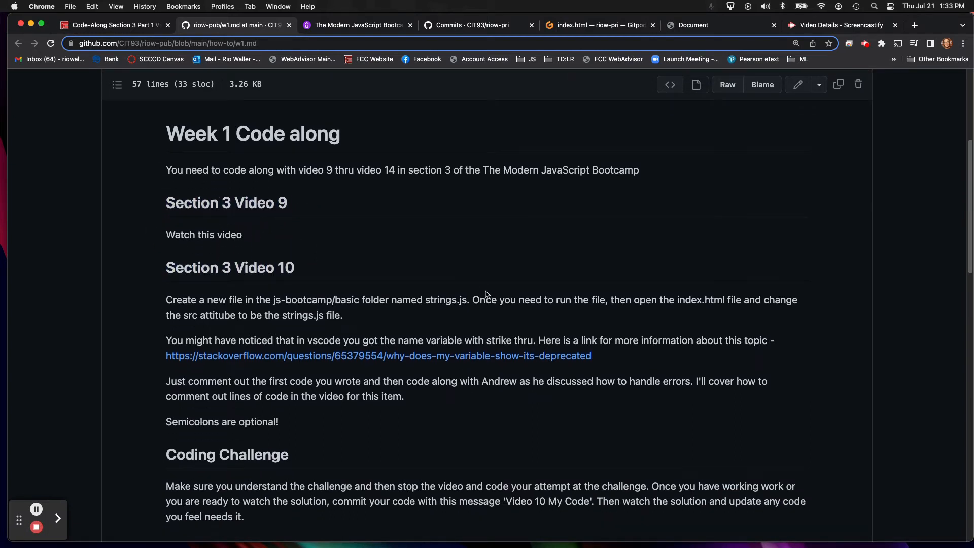
scroll(down, 3)
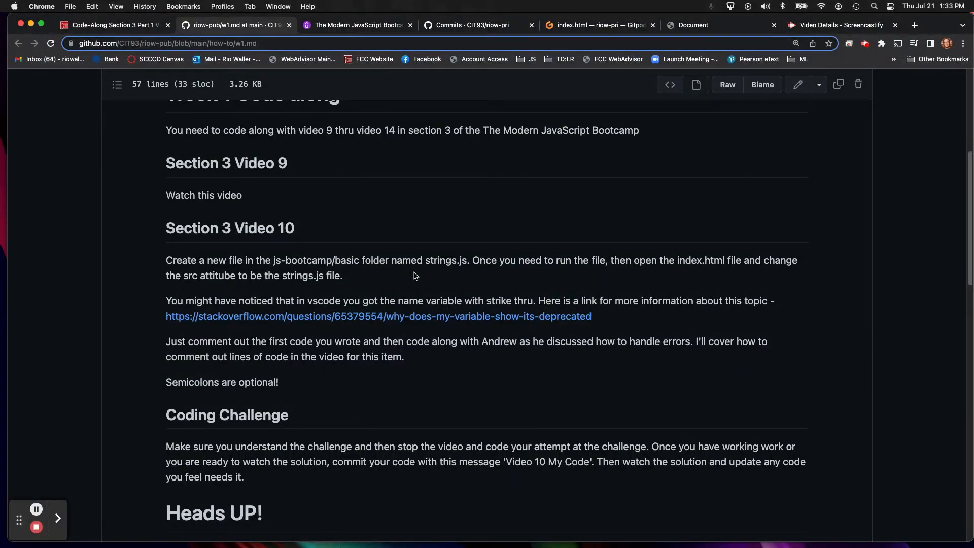
mouse_move(645, 275)
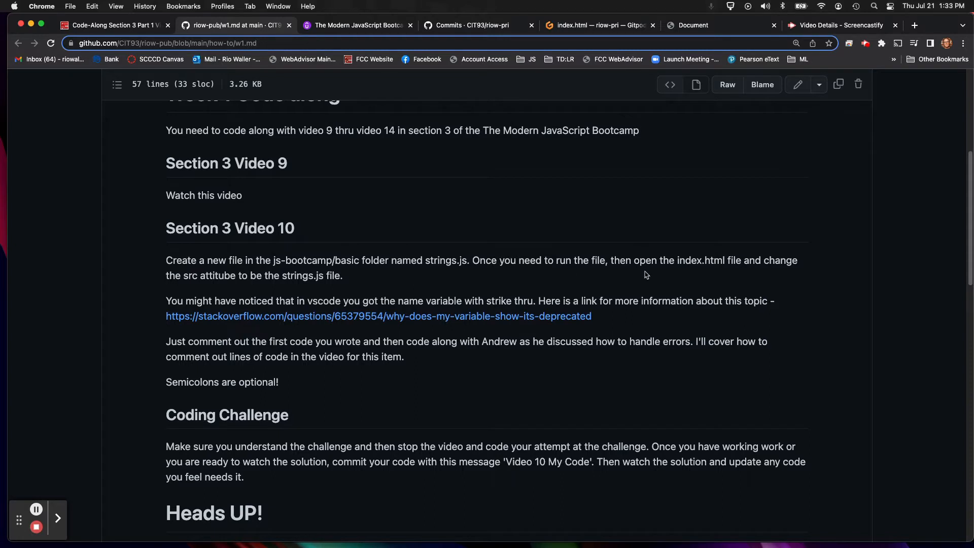
mouse_move(740, 274)
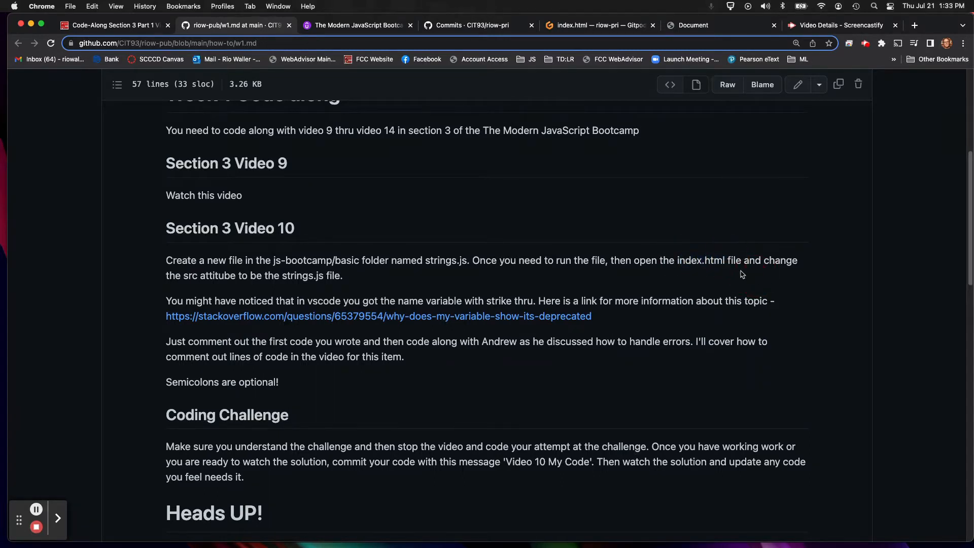
mouse_move(683, 263)
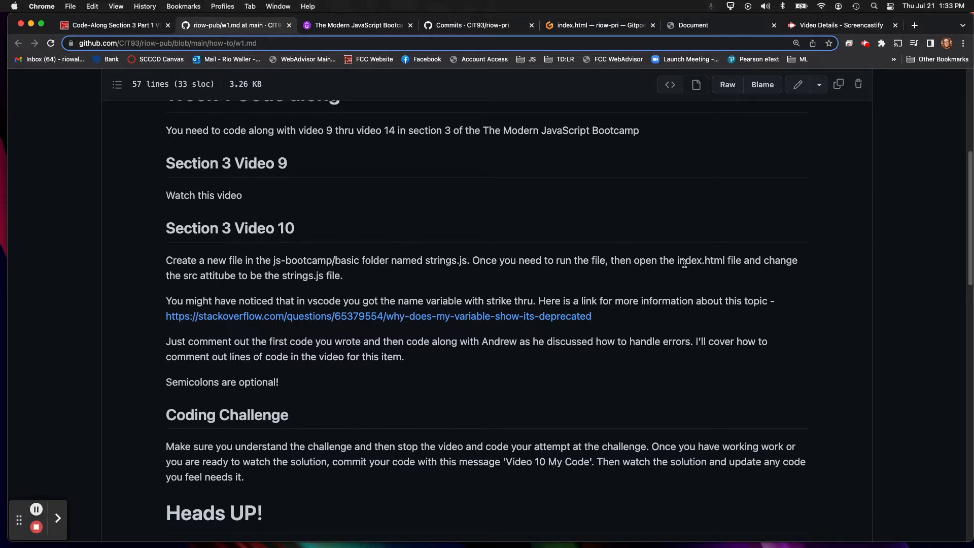
mouse_move(183, 302)
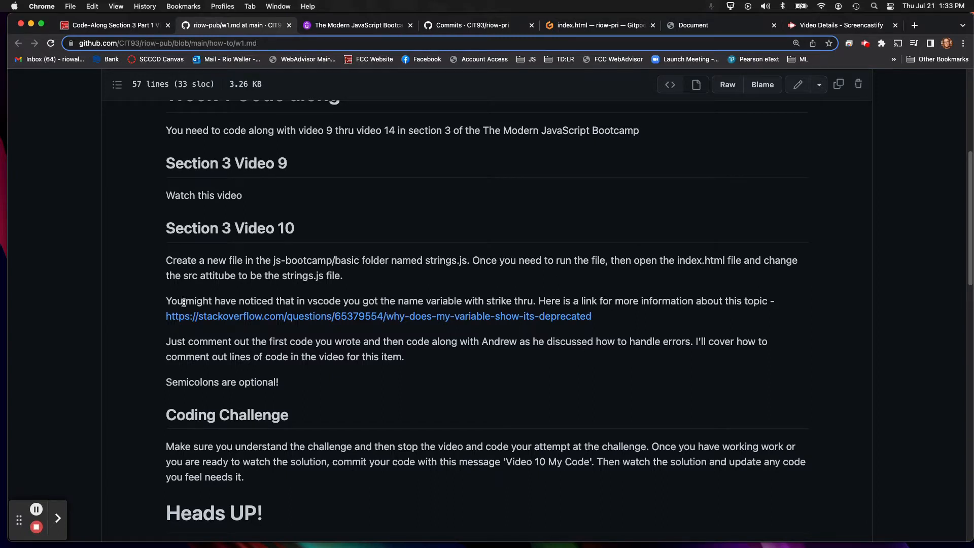
mouse_move(675, 313)
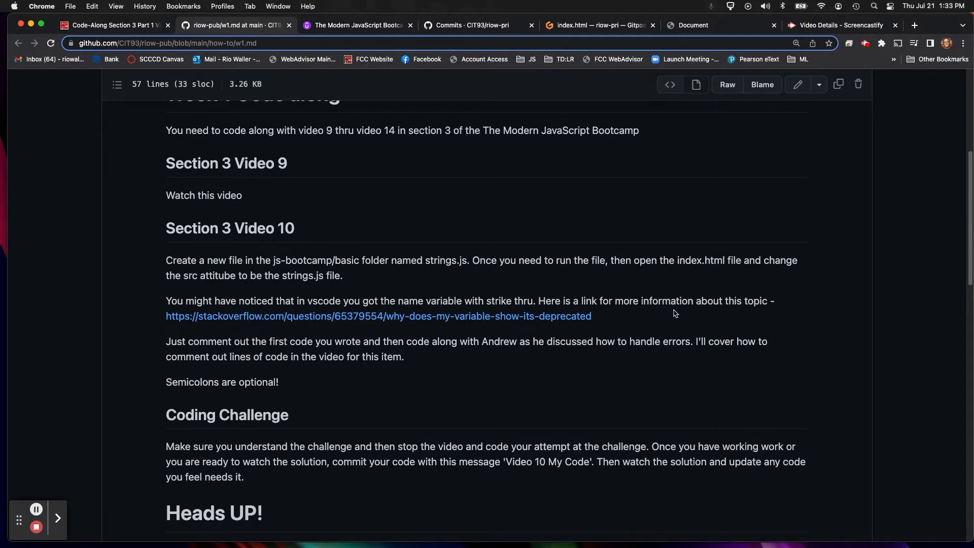
mouse_move(490, 303)
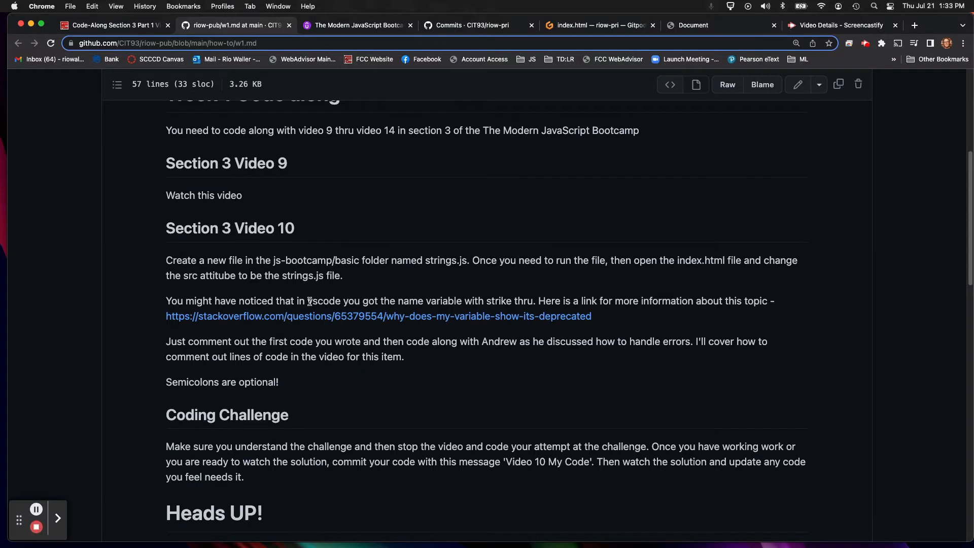
mouse_move(681, 332)
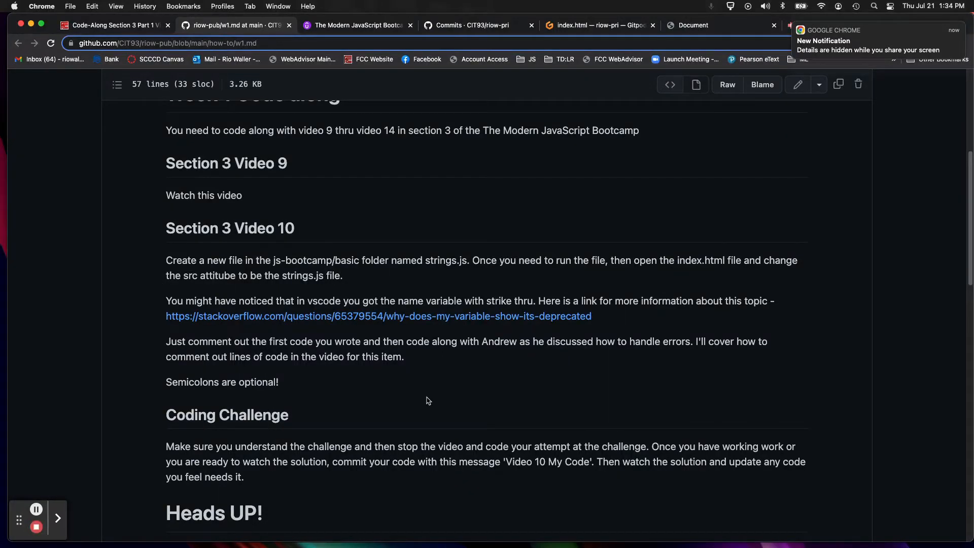
mouse_move(527, 409)
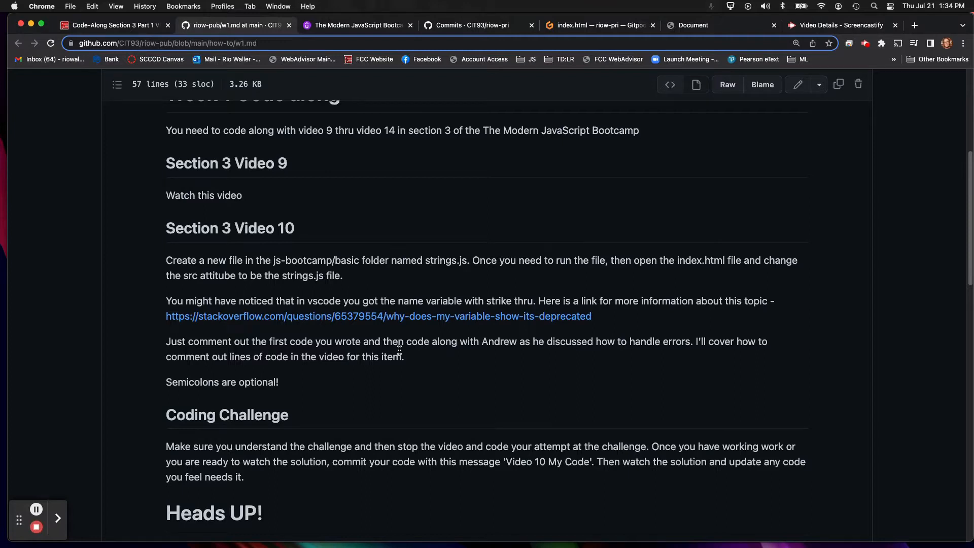
mouse_move(487, 366)
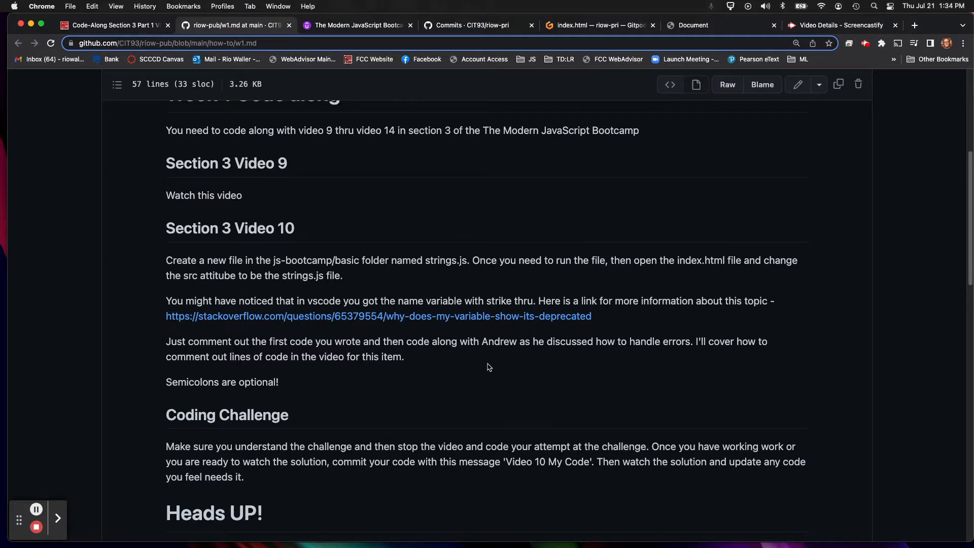
mouse_move(280, 385)
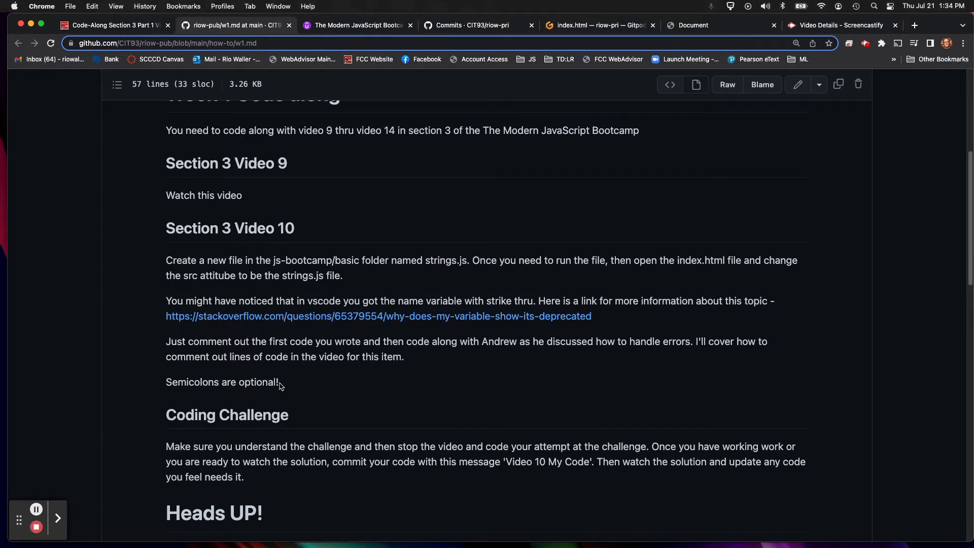
mouse_move(360, 395)
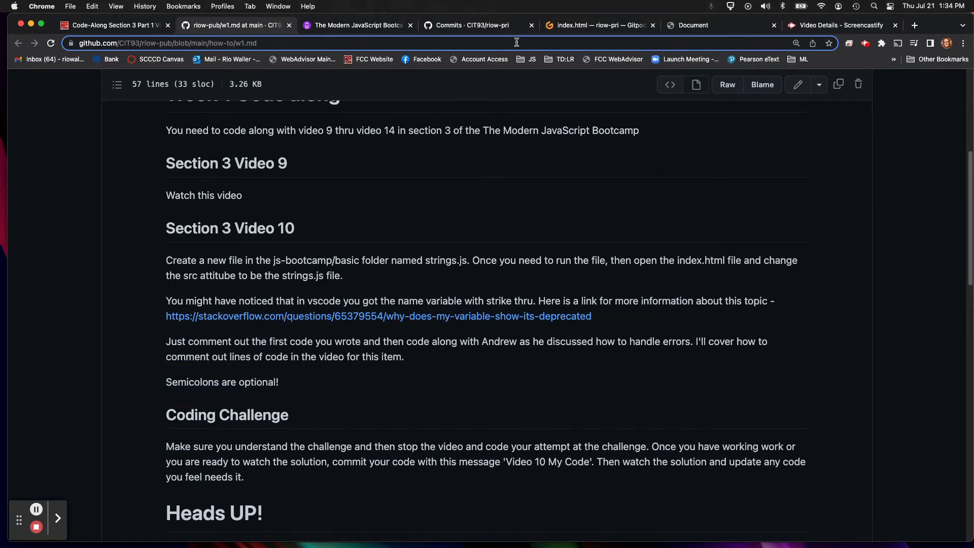
mouse_move(396, 412)
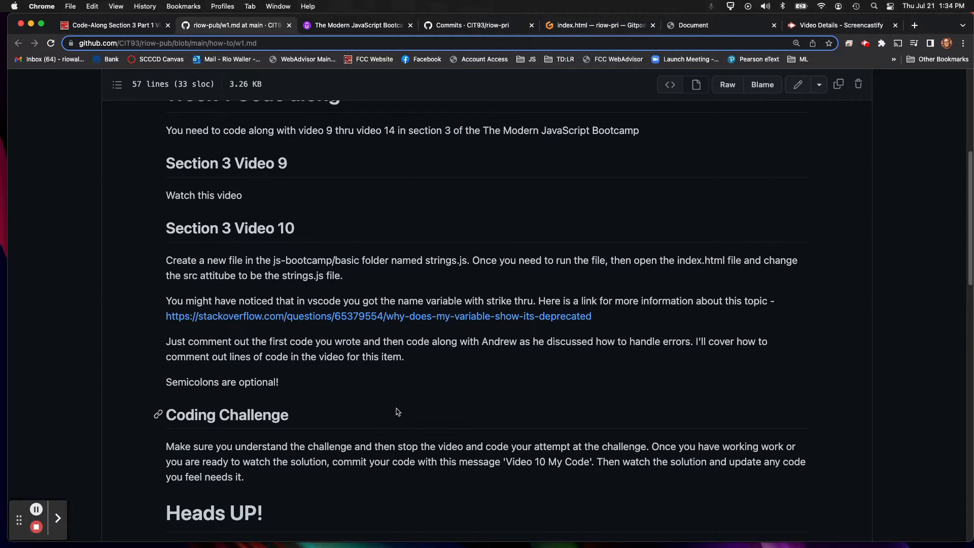
mouse_move(617, 25)
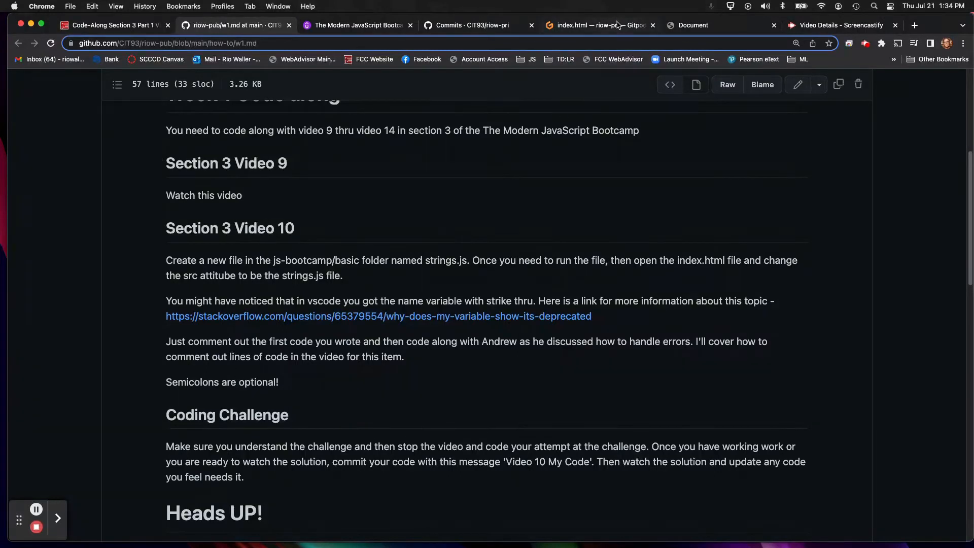
click(598, 25)
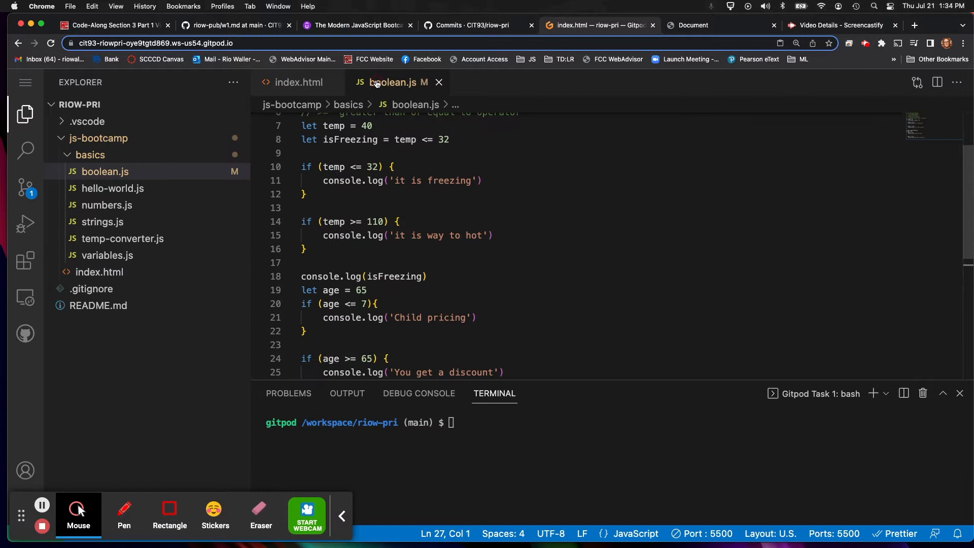
scroll(up, 3)
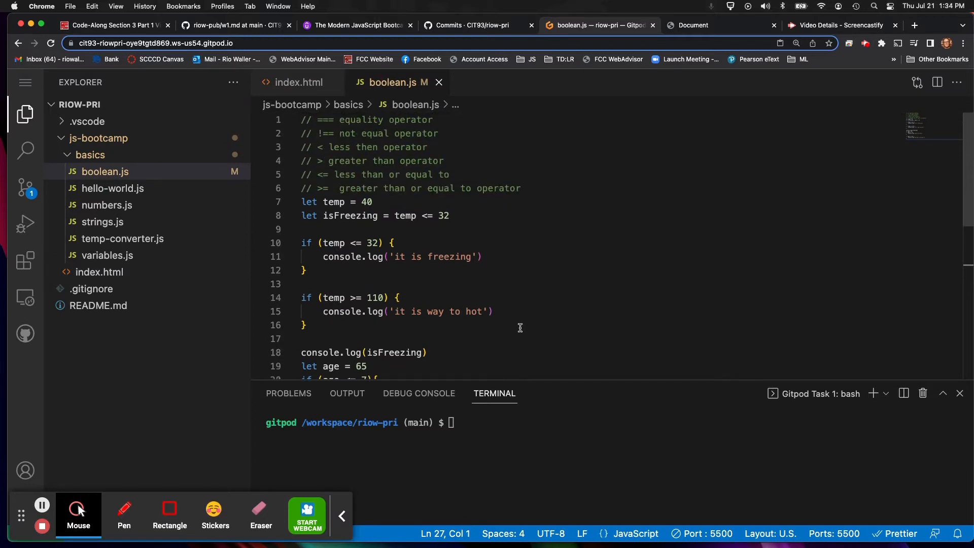
mouse_move(463, 219)
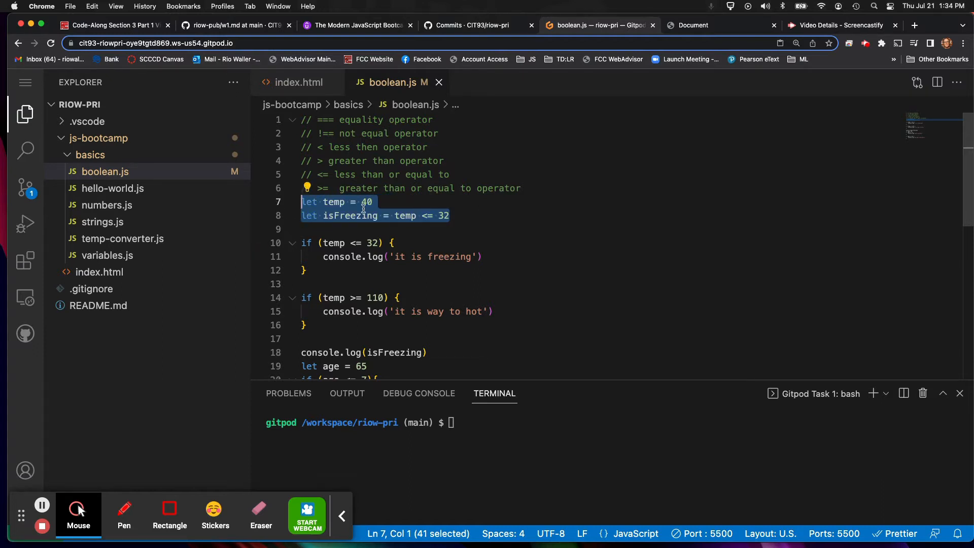
right_click(364, 208)
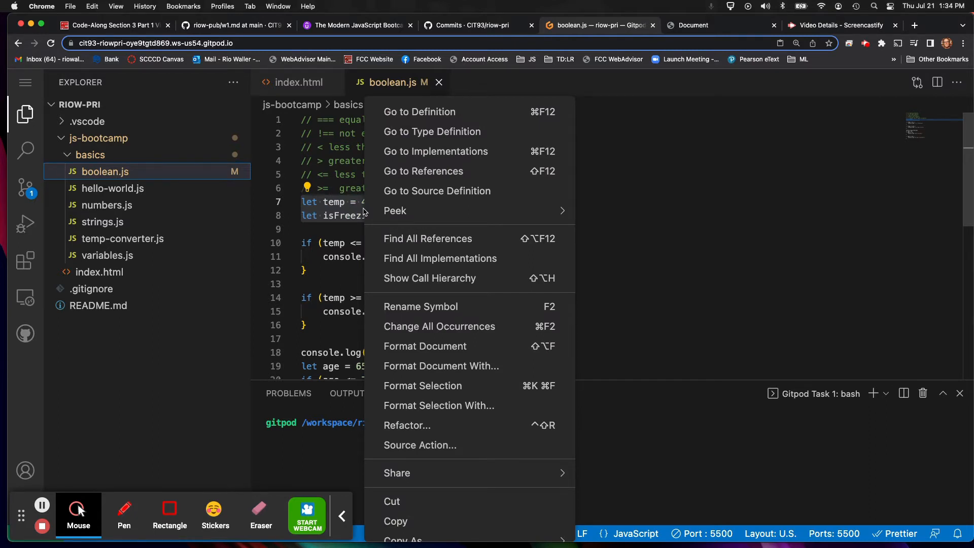
click(502, 228)
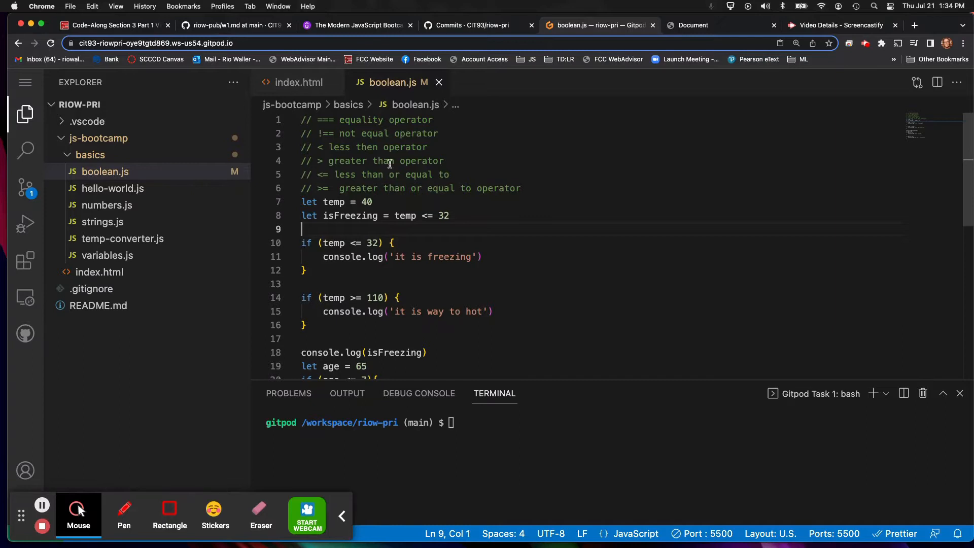
click(234, 25)
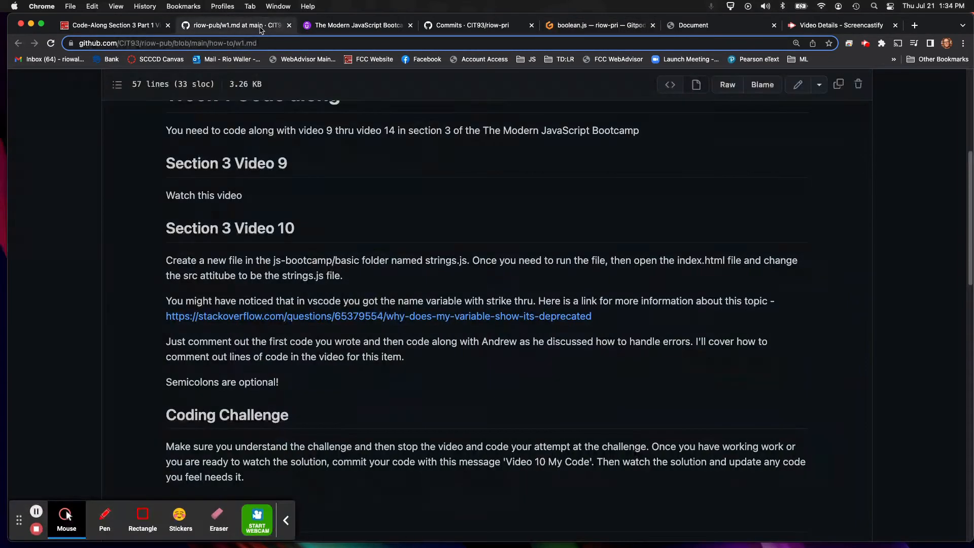
scroll(down, 3)
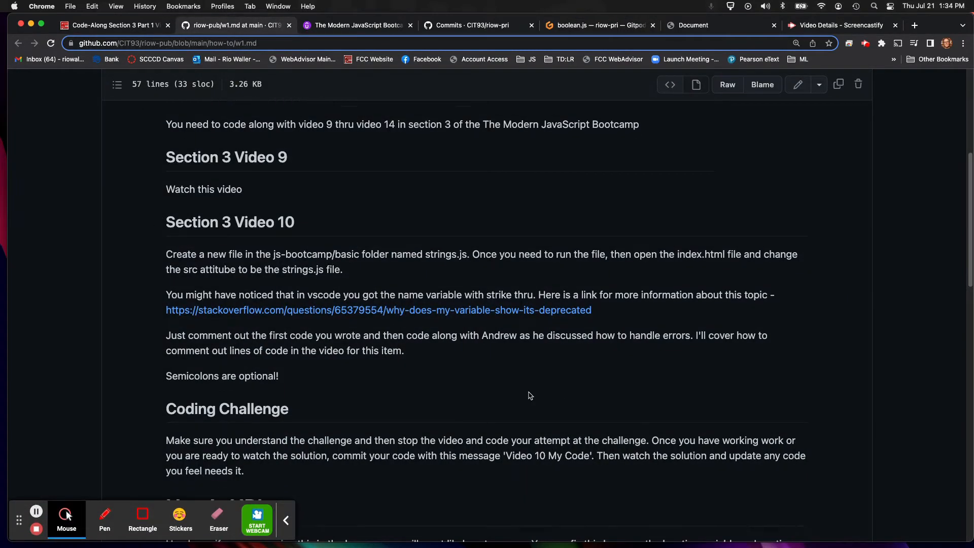
scroll(down, 3)
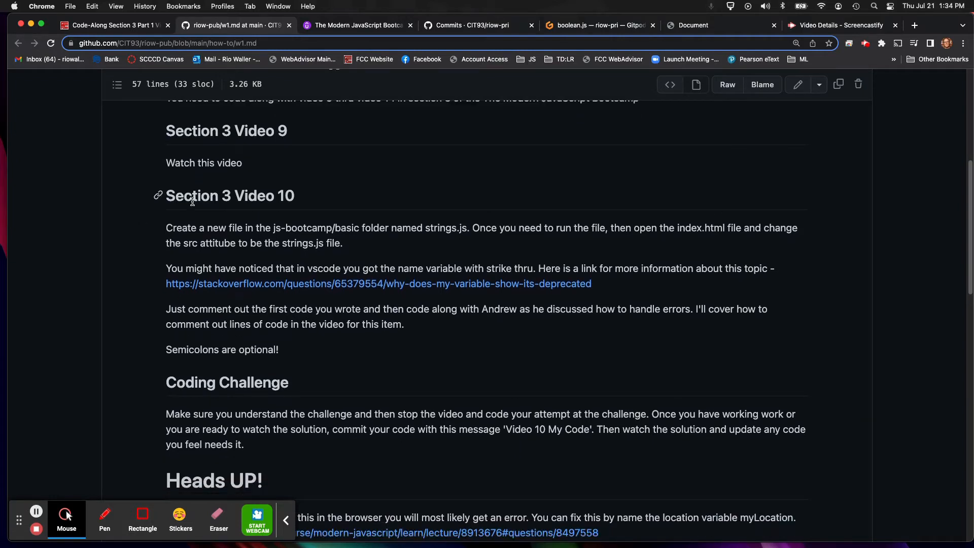
mouse_move(218, 180)
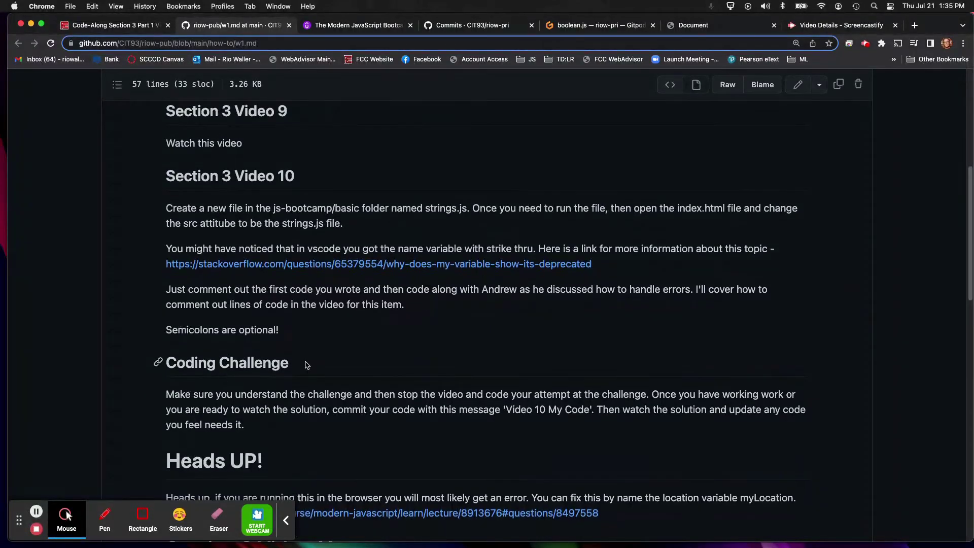
mouse_move(295, 369)
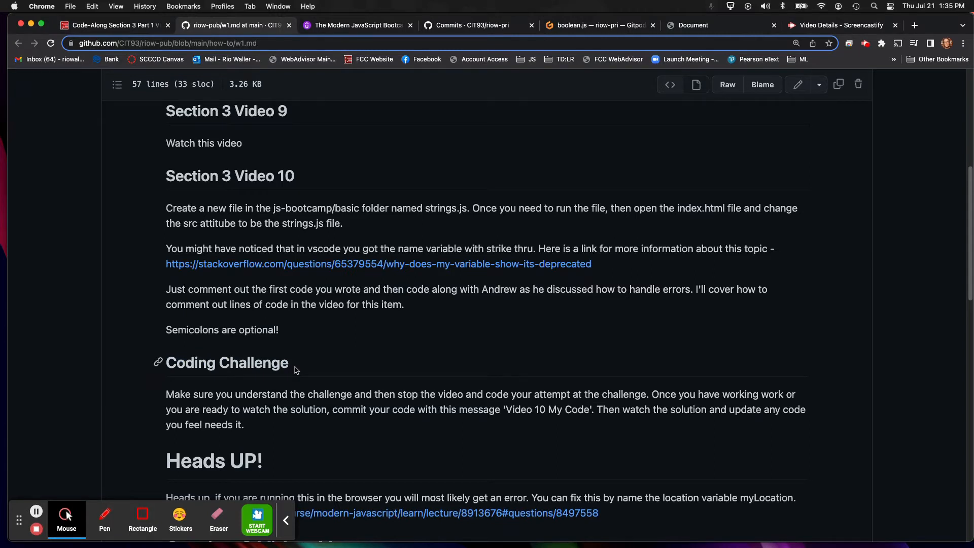
mouse_move(283, 241)
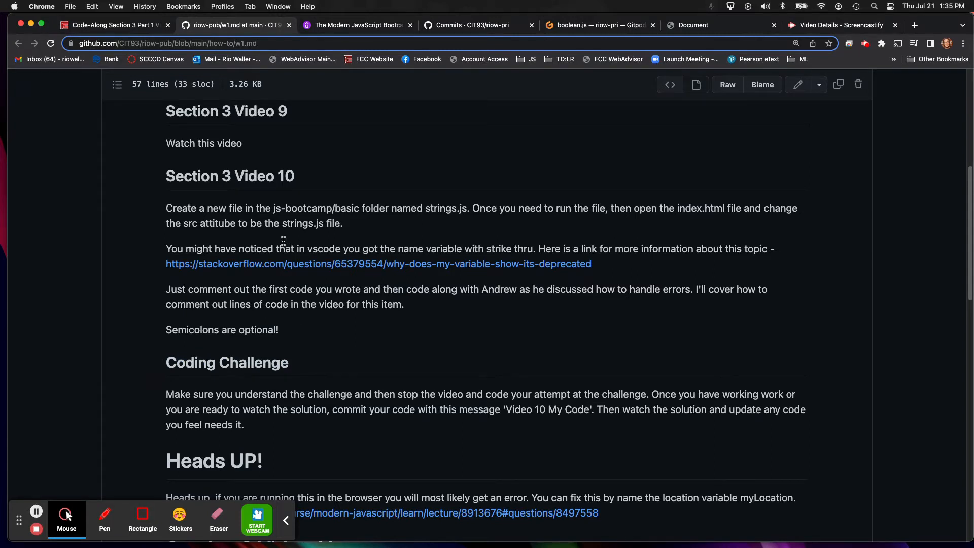
mouse_move(401, 324)
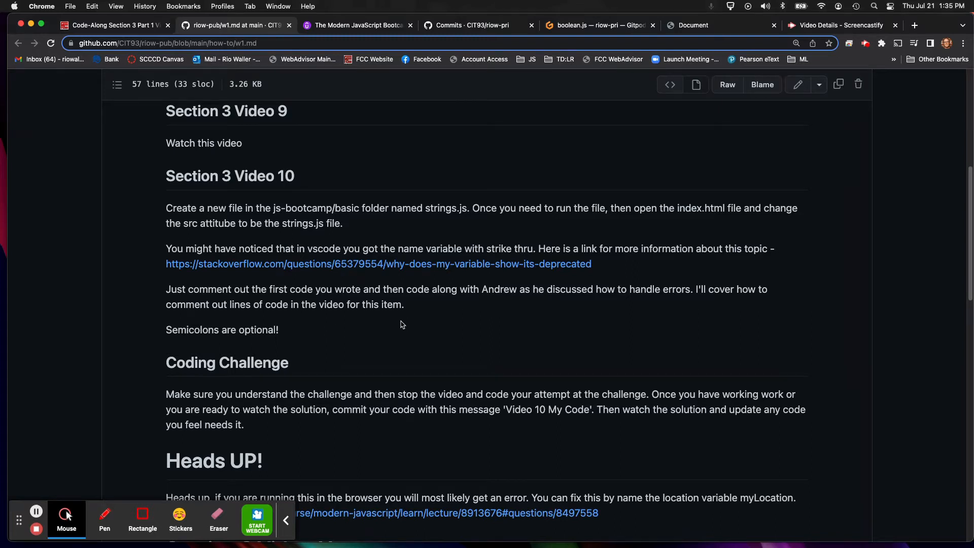
mouse_move(538, 410)
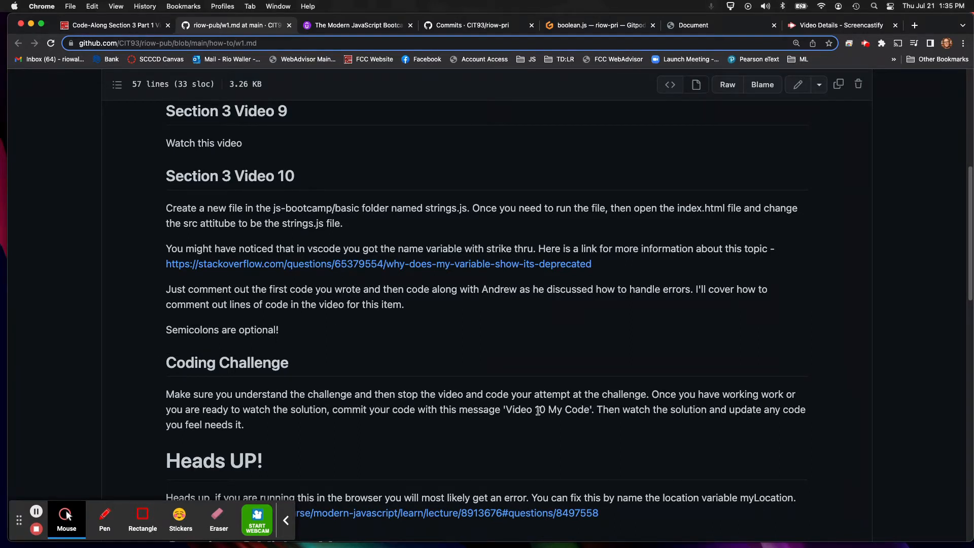
mouse_move(334, 405)
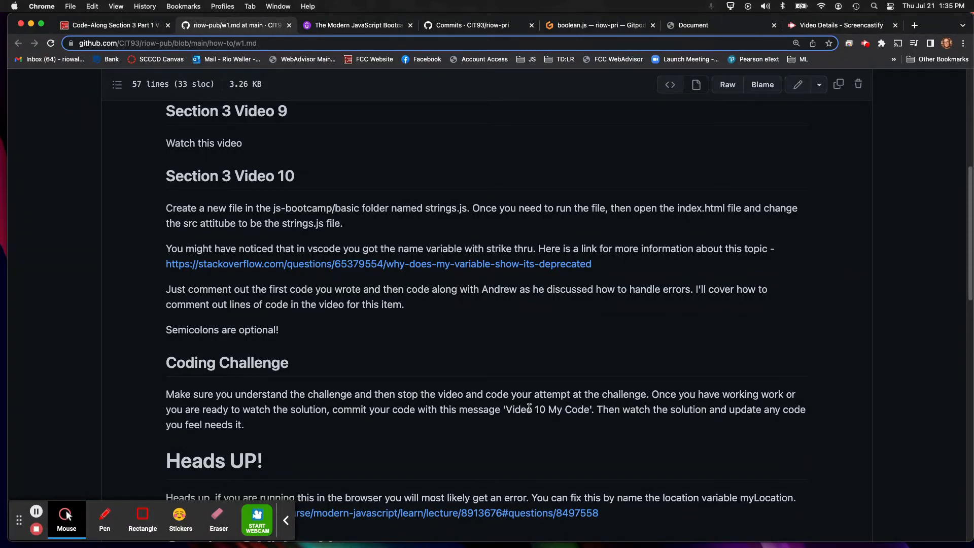
mouse_move(229, 385)
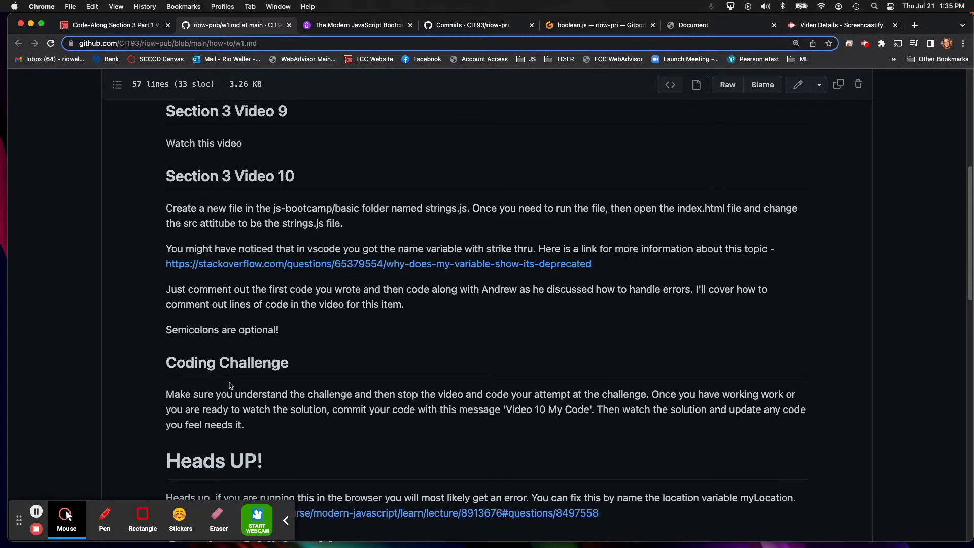
mouse_move(426, 422)
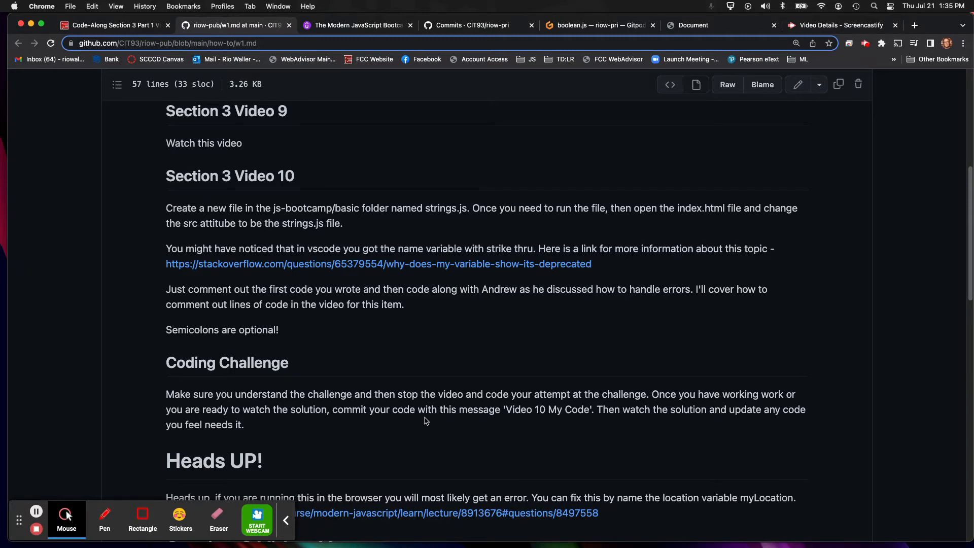
mouse_move(546, 412)
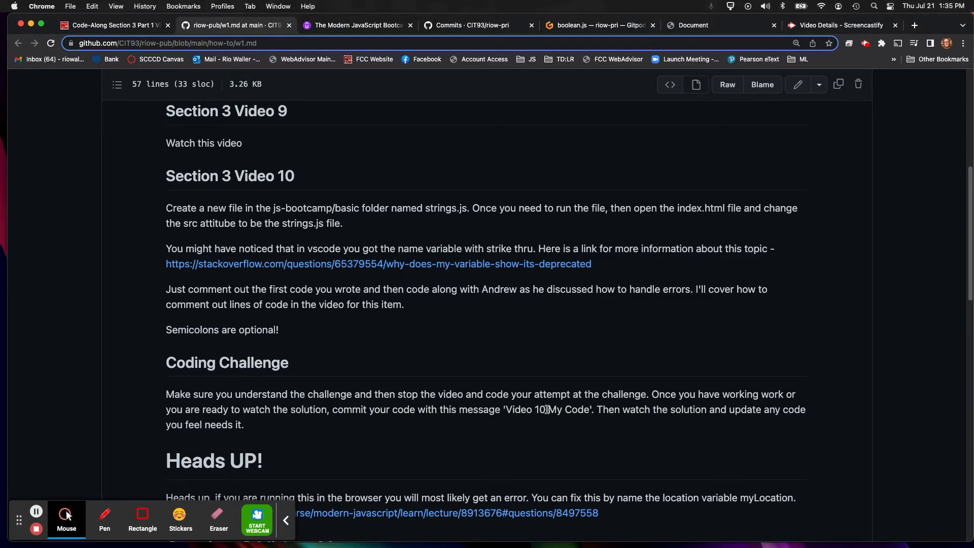
mouse_move(401, 412)
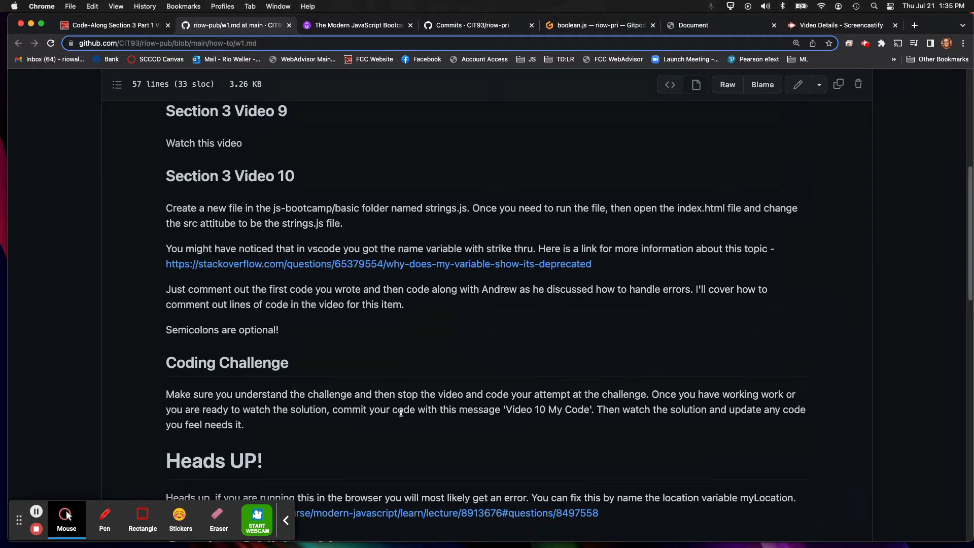
mouse_move(813, 413)
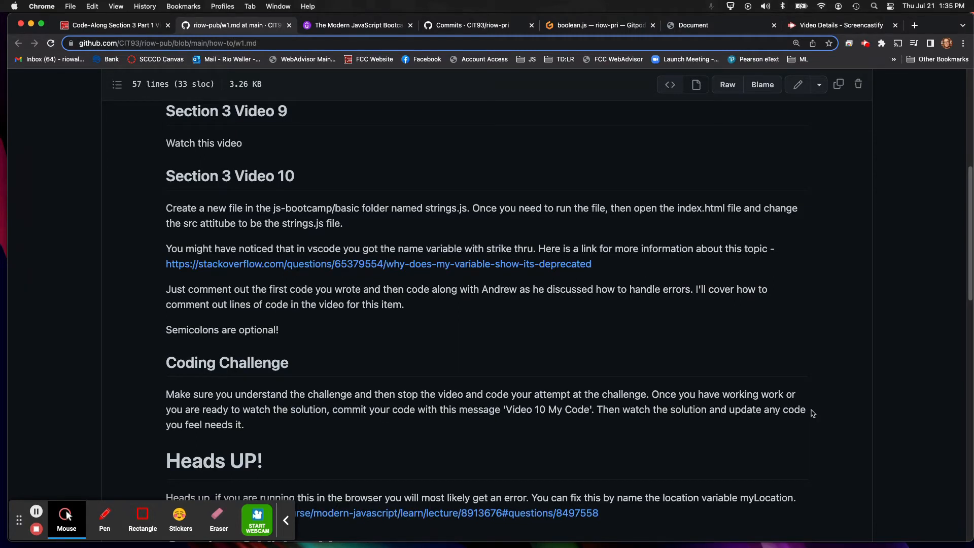
mouse_move(280, 426)
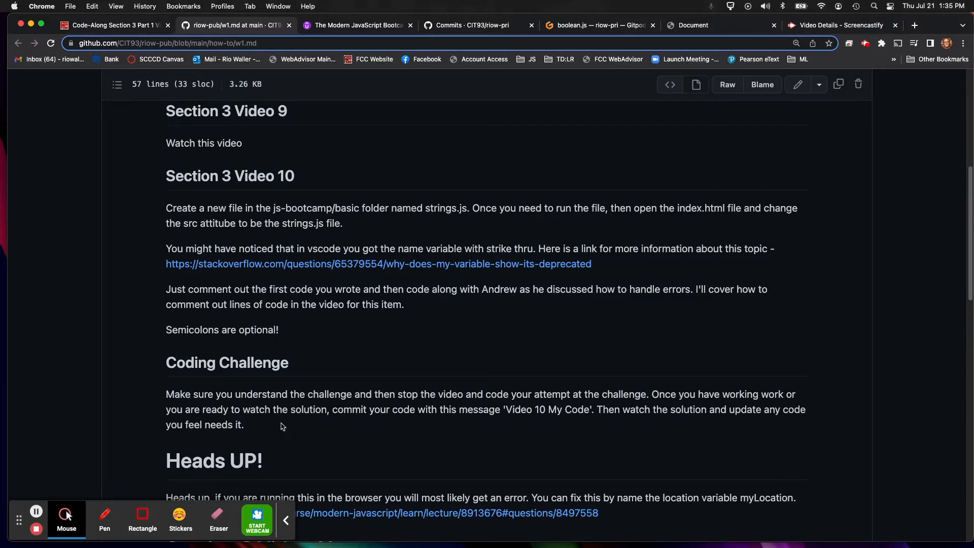
scroll(down, 3)
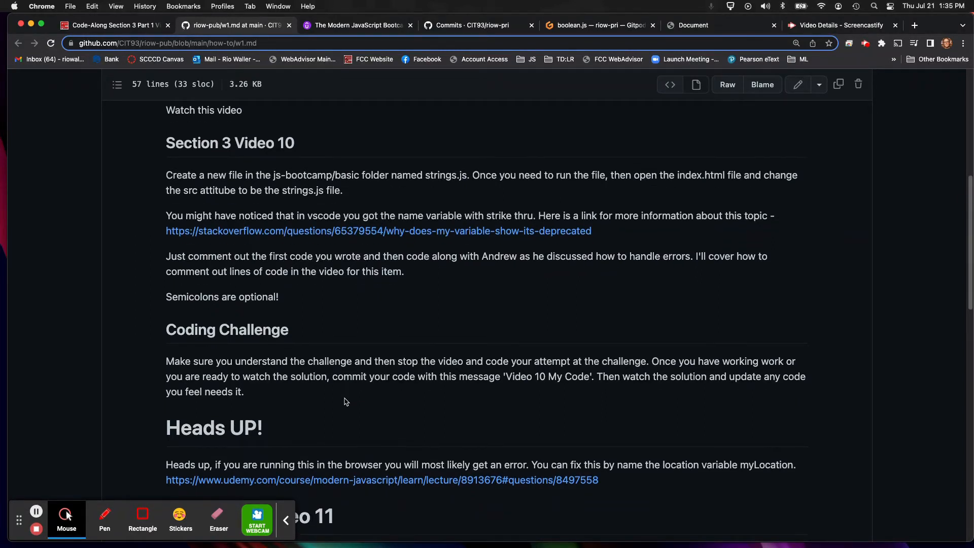
scroll(down, 3)
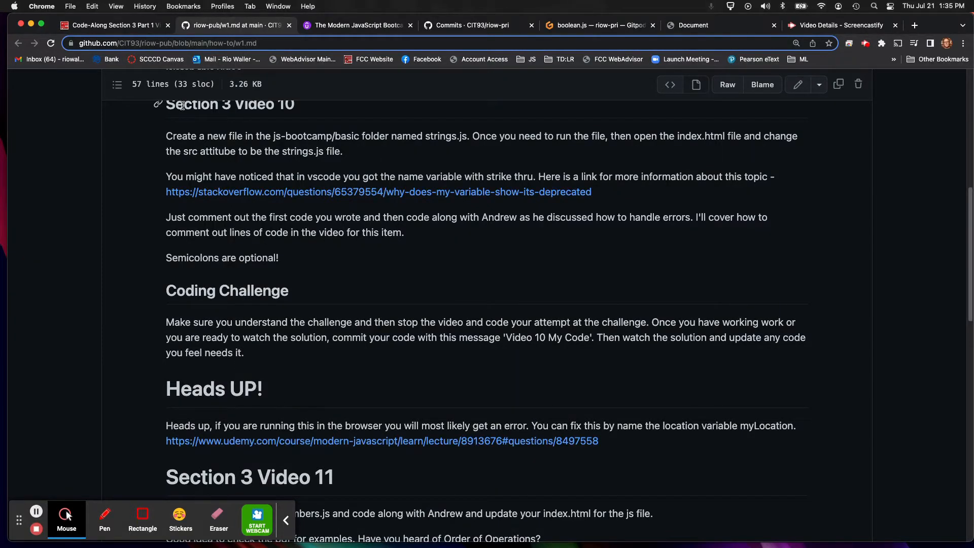
mouse_move(653, 446)
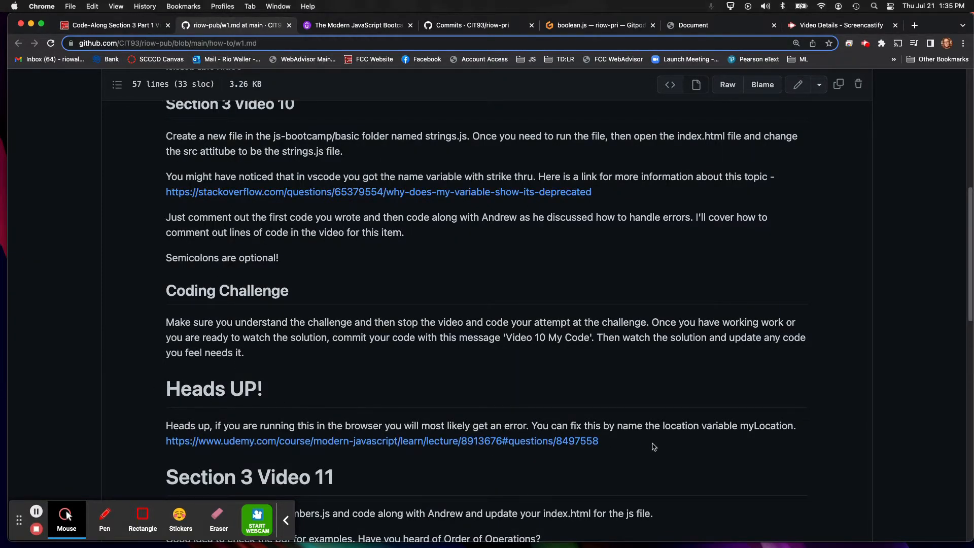
mouse_move(502, 424)
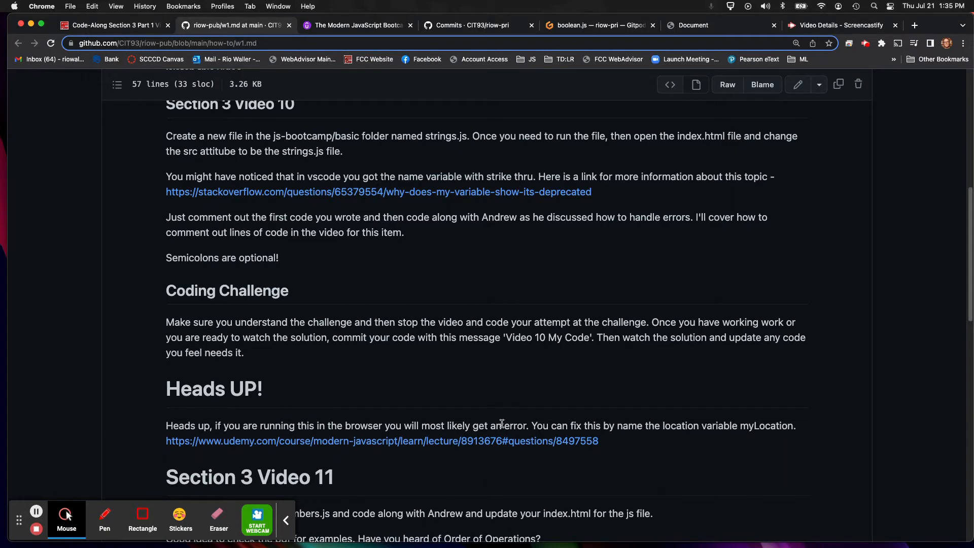
mouse_move(680, 460)
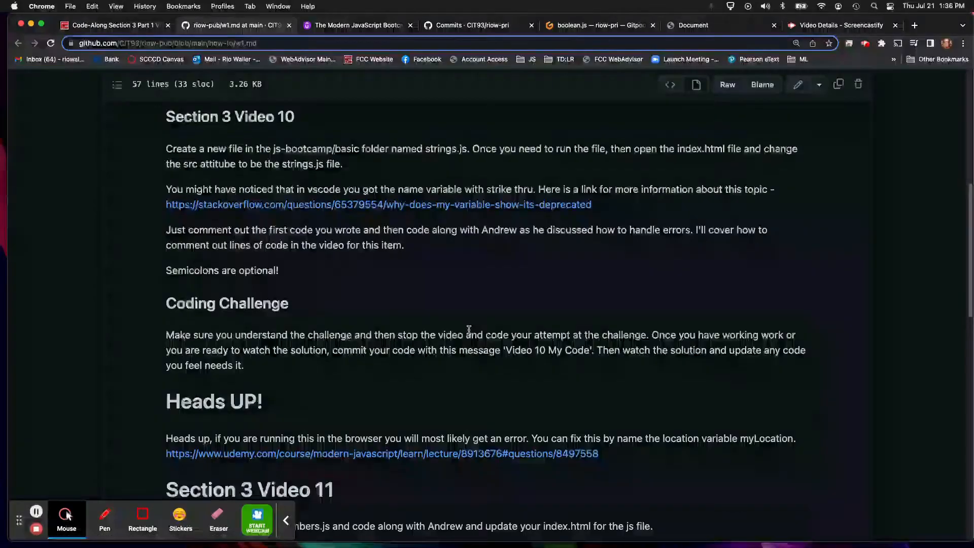
scroll(down, 3)
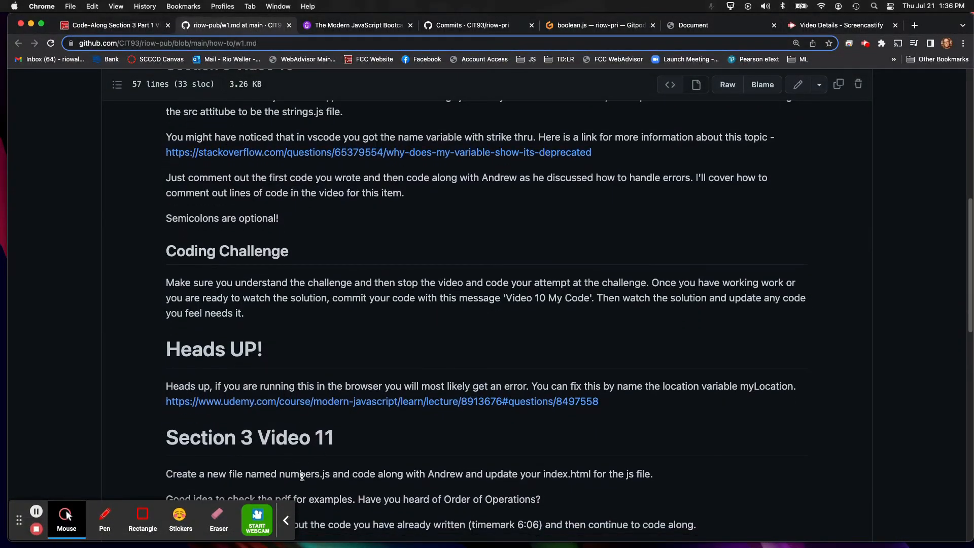
scroll(down, 3)
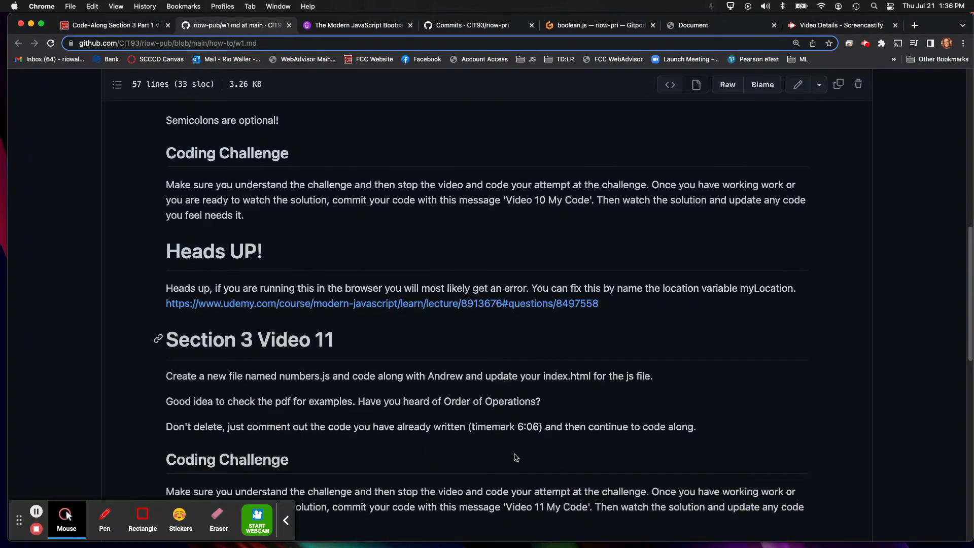
scroll(down, 3)
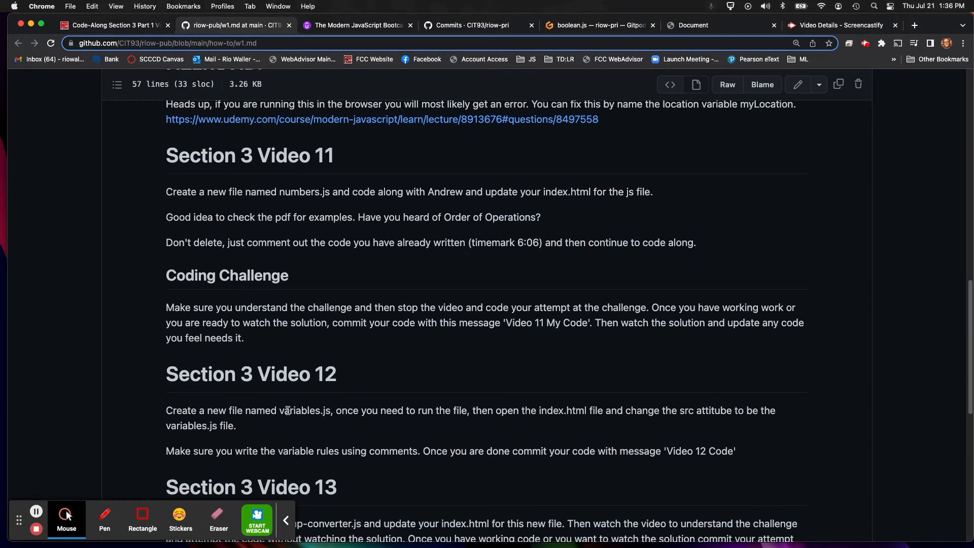
scroll(down, 3)
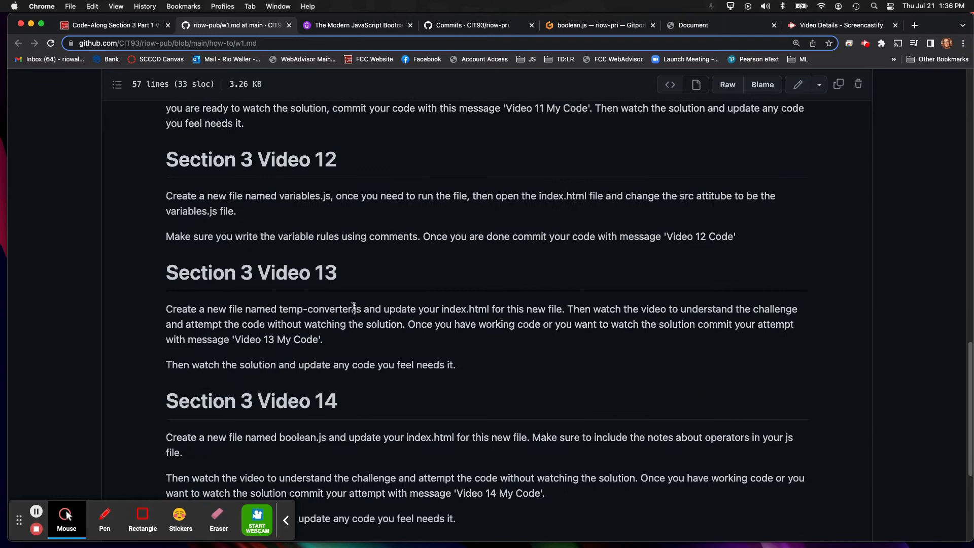
mouse_move(415, 302)
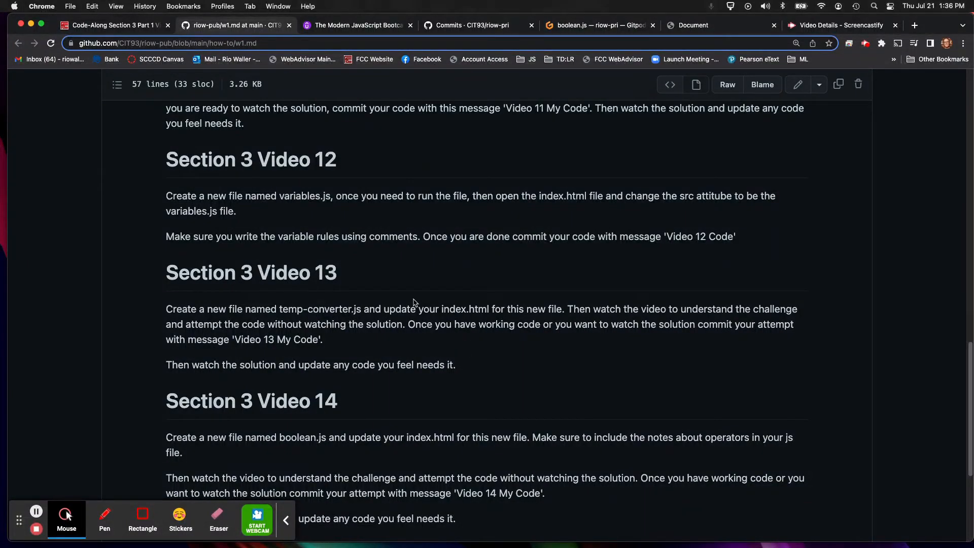
scroll(up, 3)
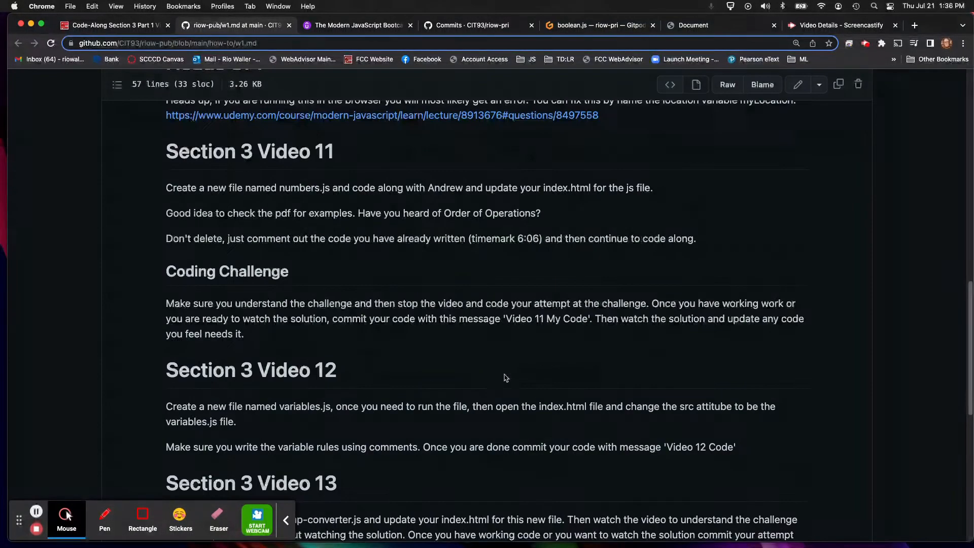
scroll(up, 3)
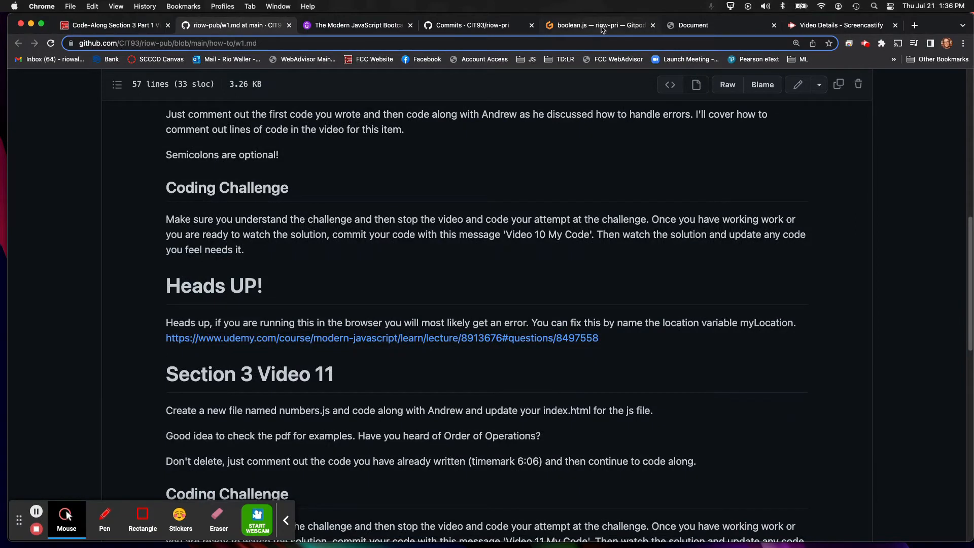
- Switch back to the riow-pri Gitpod workspace with index.html loading basics/boolean.js
click(597, 25)
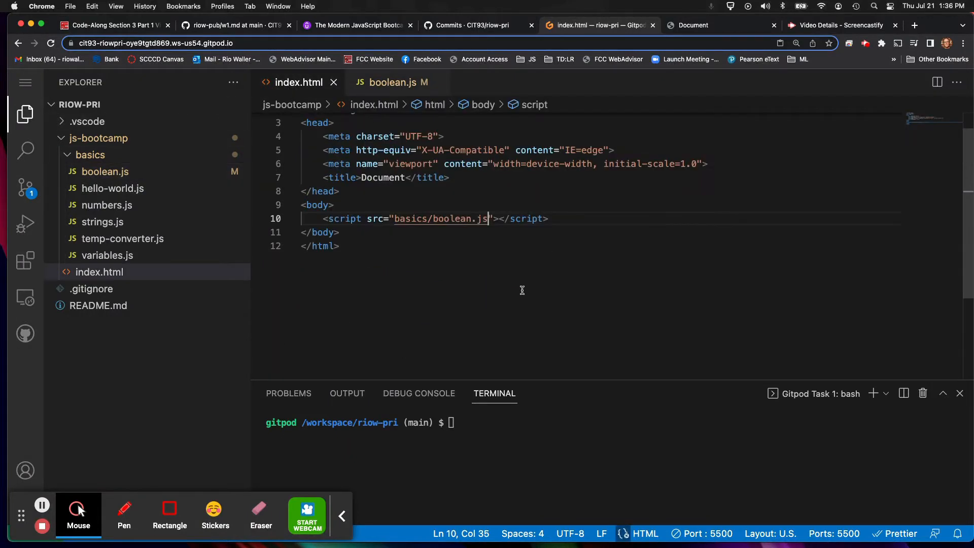
mouse_move(454, 260)
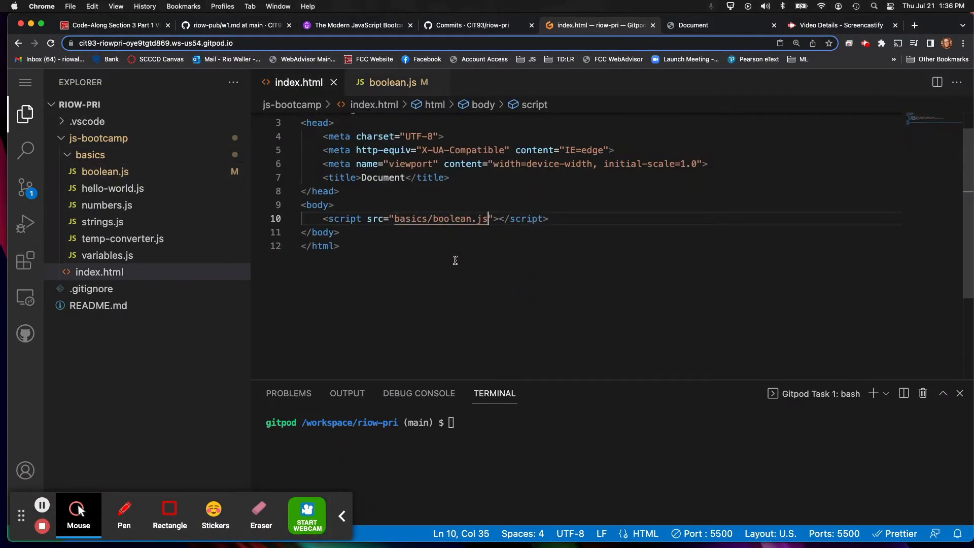
mouse_move(731, 32)
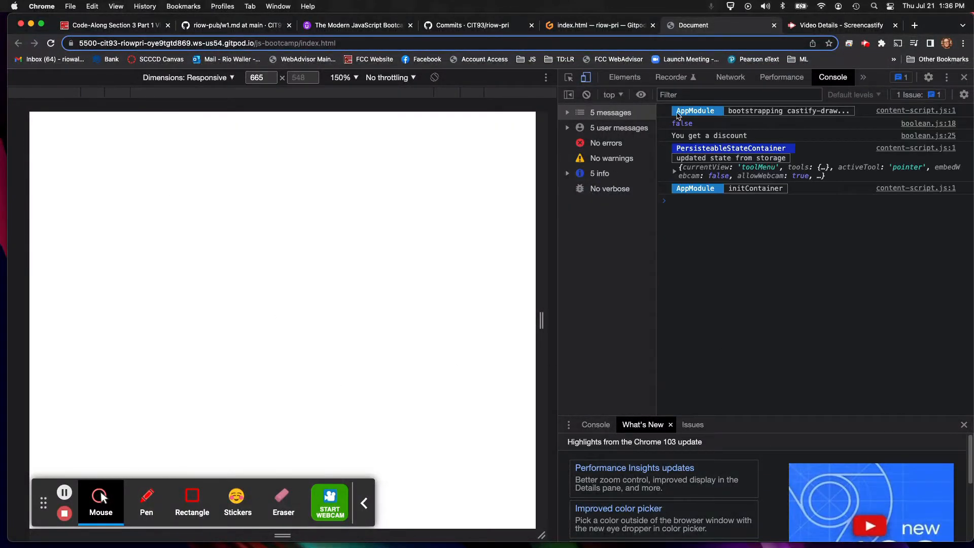
mouse_move(928, 123)
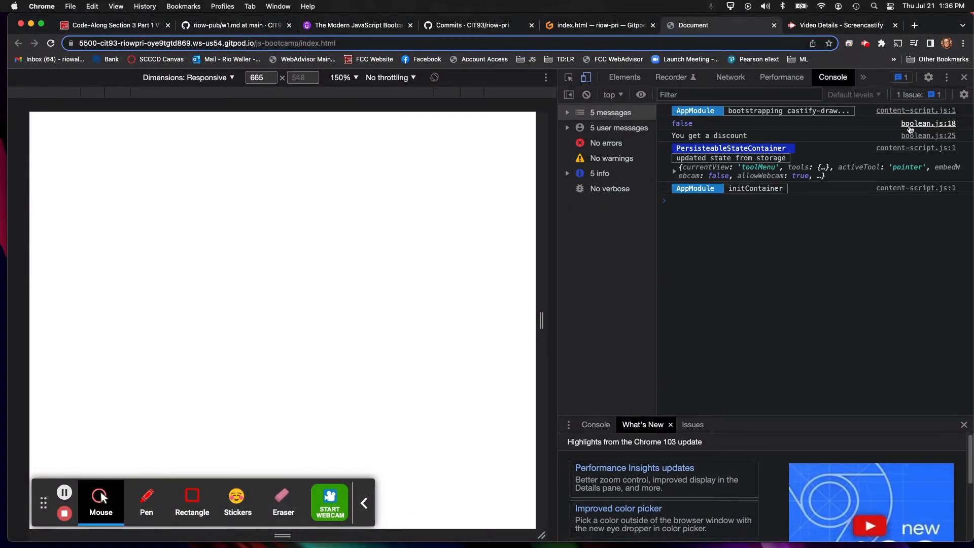
mouse_move(925, 140)
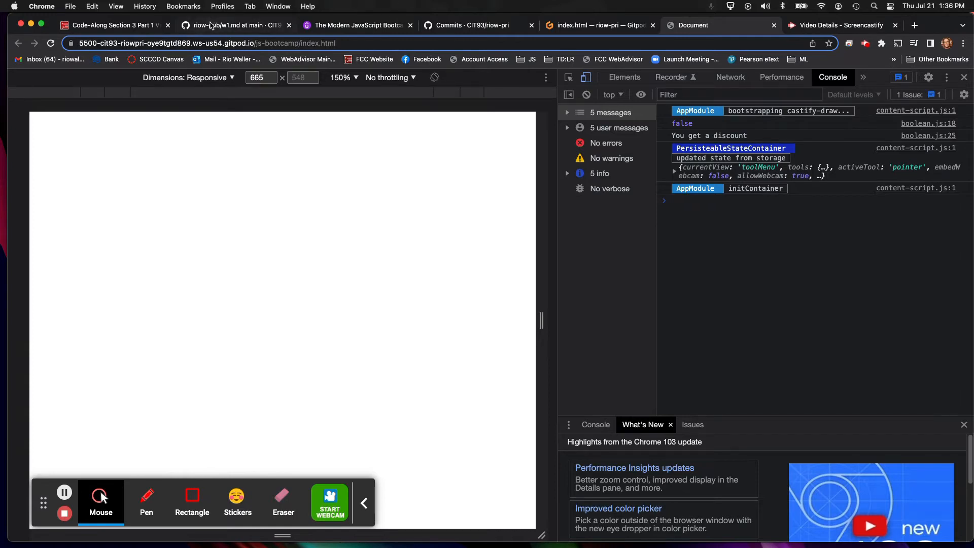
- Return to the riow-pub w1.md week 1 guide tab
click(235, 25)
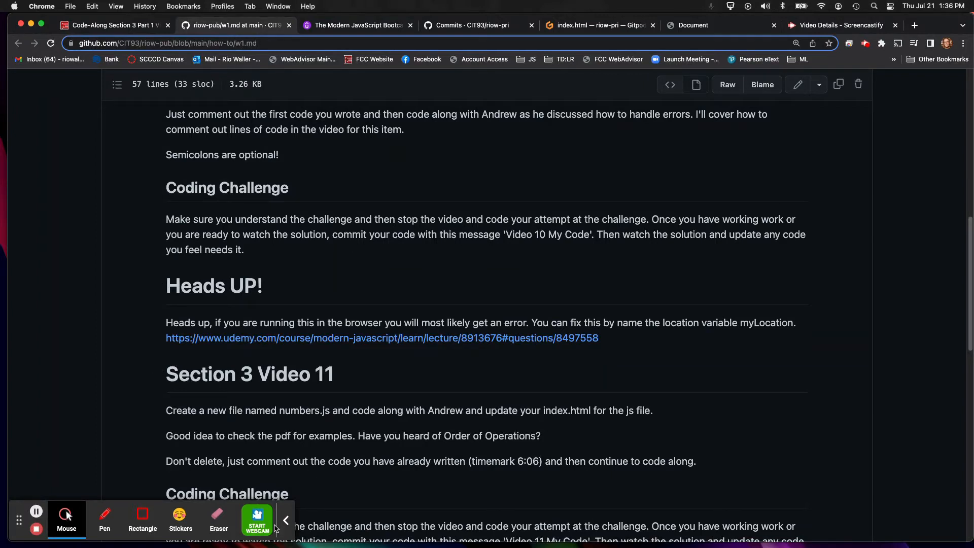
- Read w1.md down to Section 3 Video 14, then return to the Gitpod workspace
scroll(down, 3)
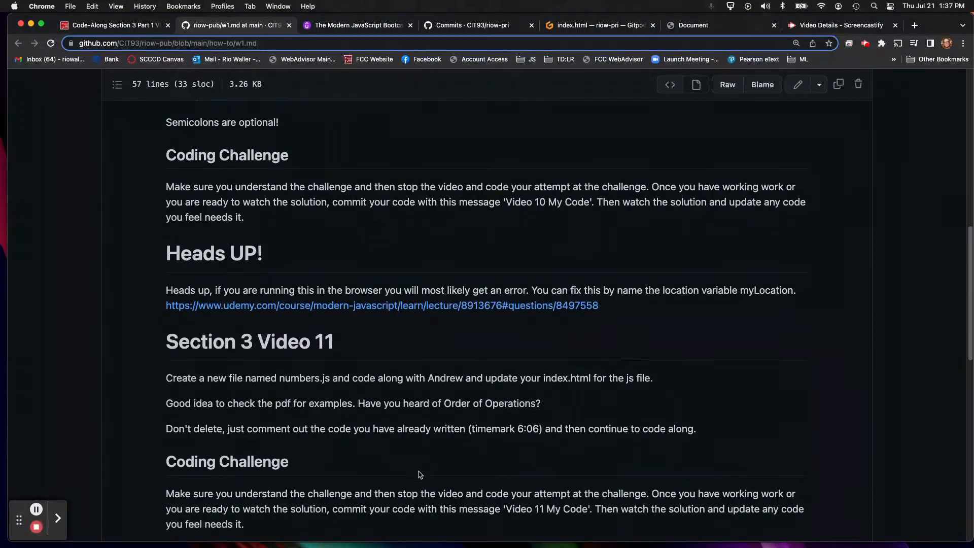
scroll(down, 3)
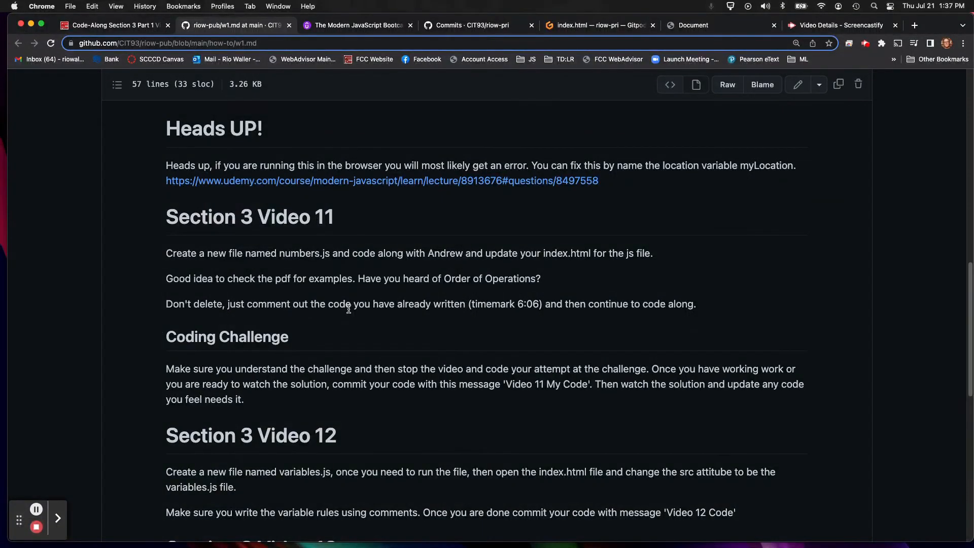
mouse_move(543, 402)
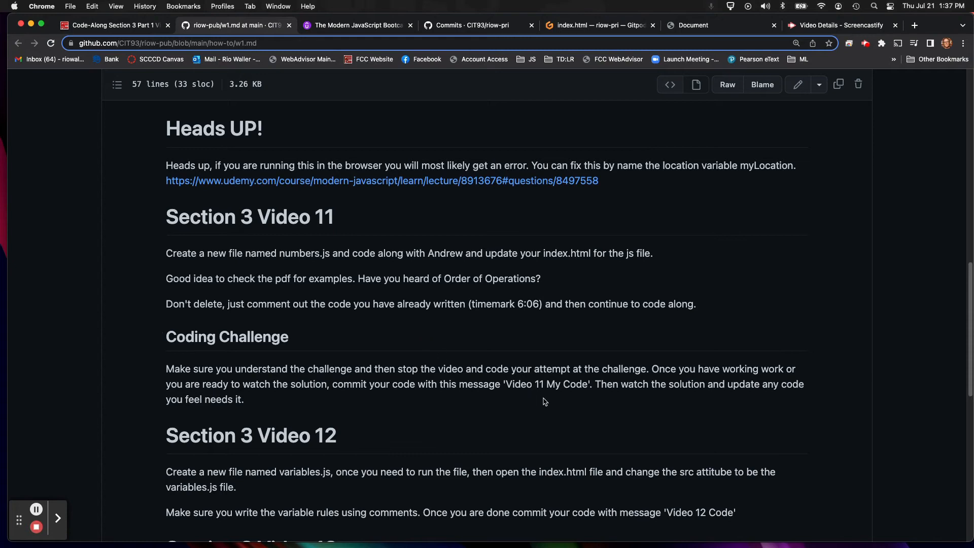
scroll(down, 3)
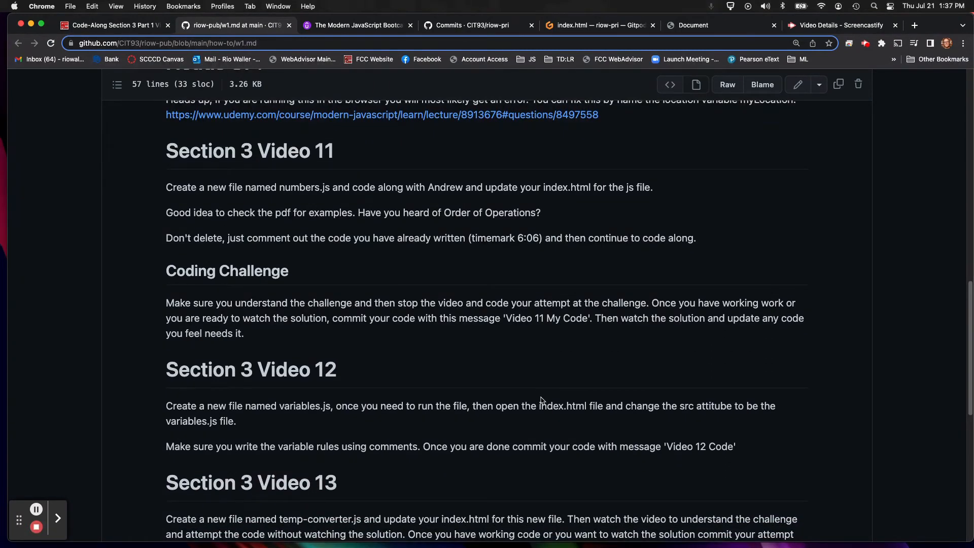
scroll(down, 3)
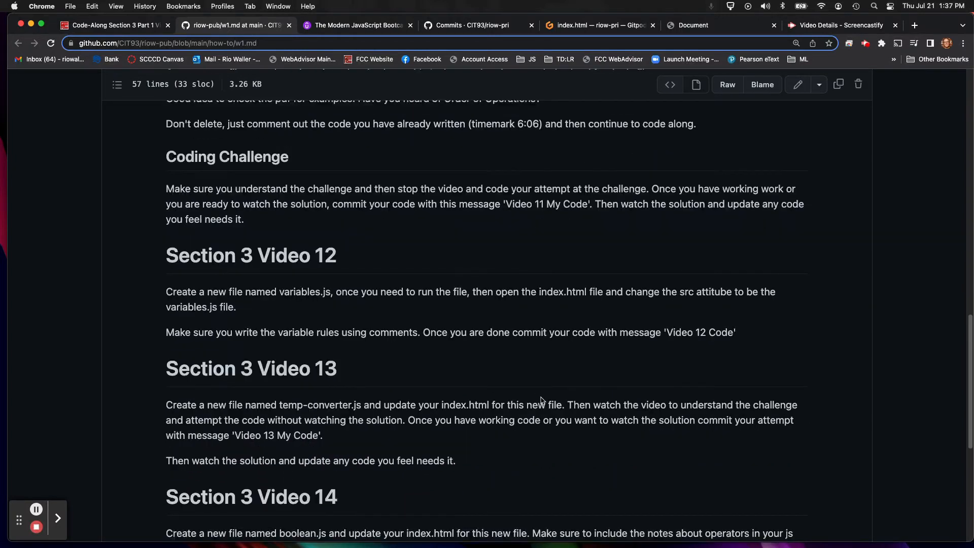
scroll(down, 3)
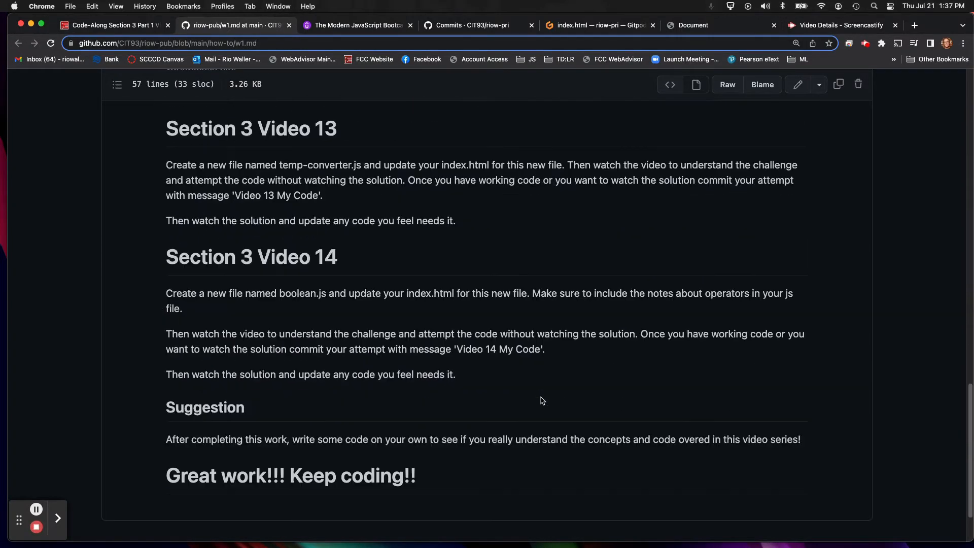
mouse_move(462, 359)
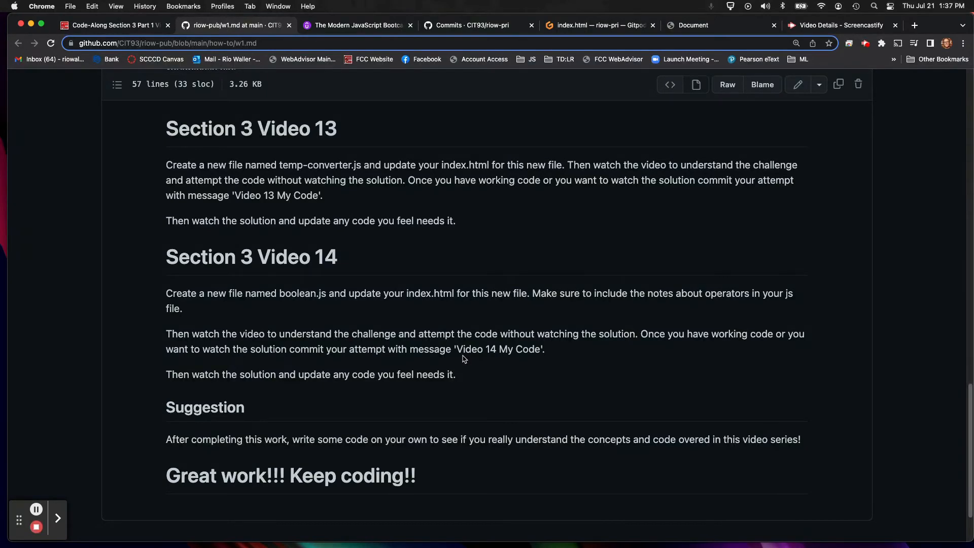
click(598, 25)
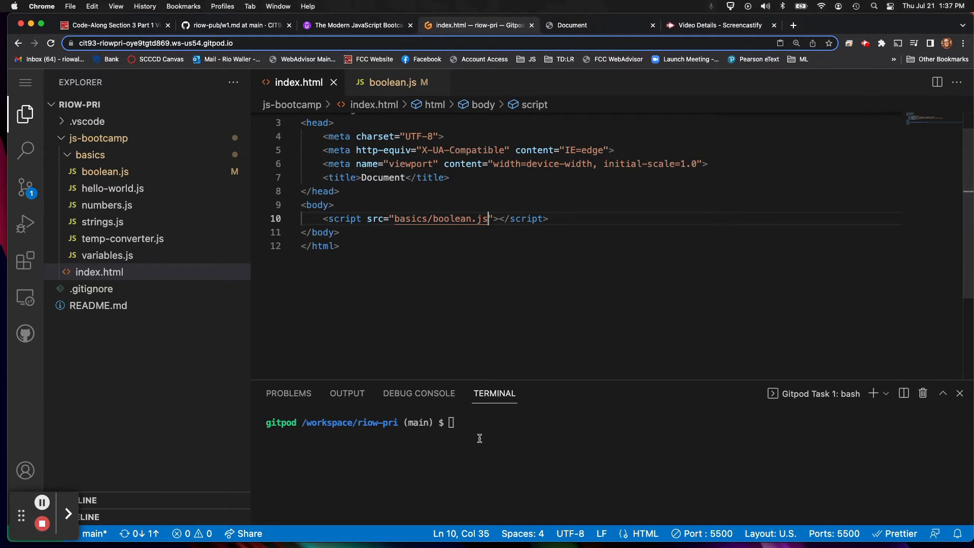
- Stage all changes with 'git add *' and begin a commit message in the terminal
click(487, 425)
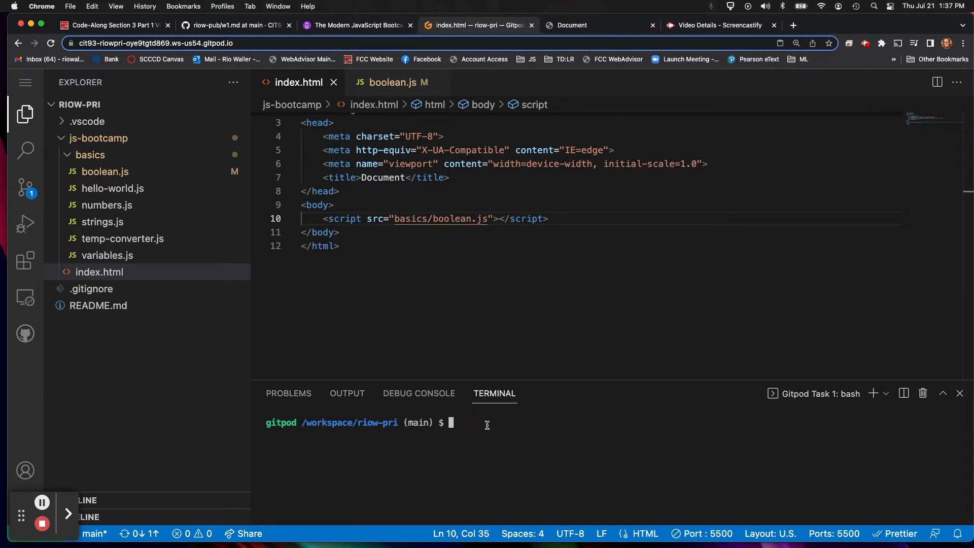
text(git add)
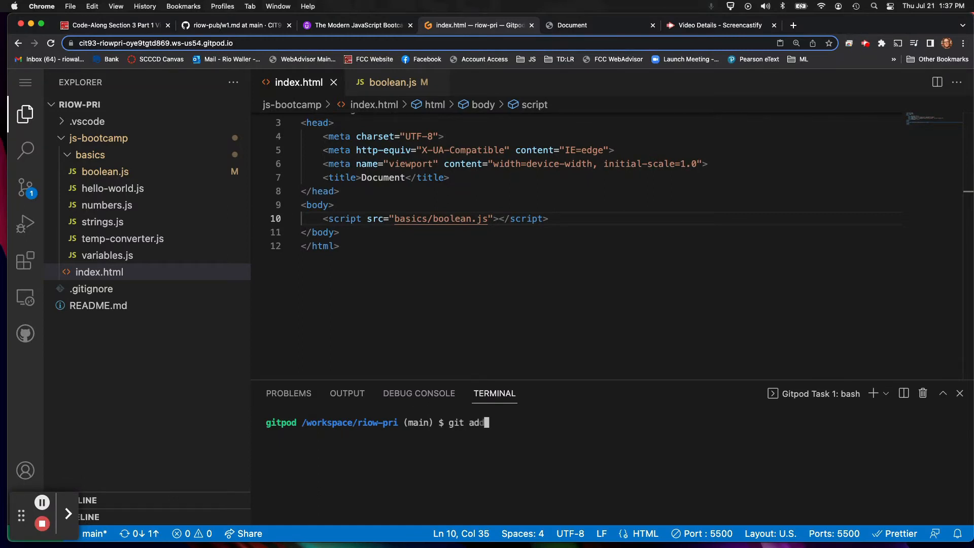
text(*)
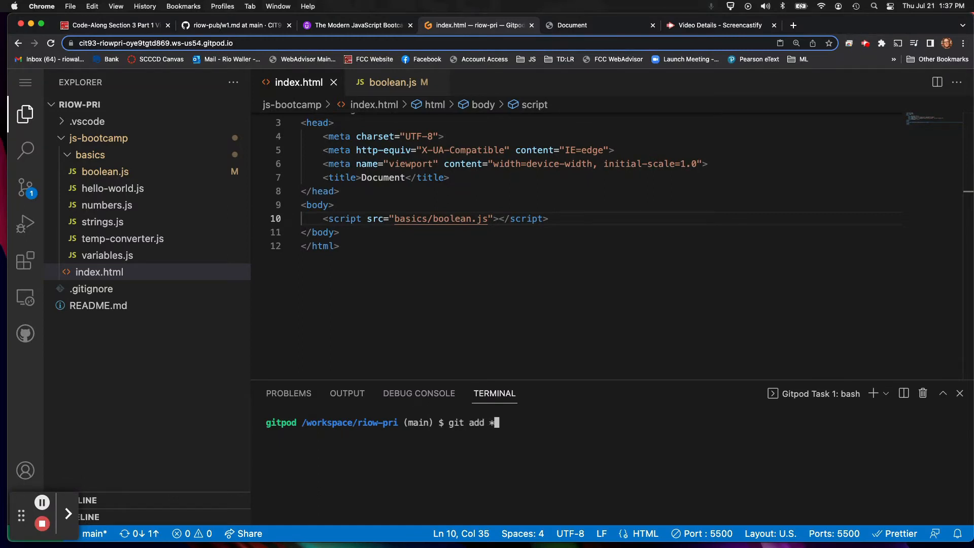
key(Return)
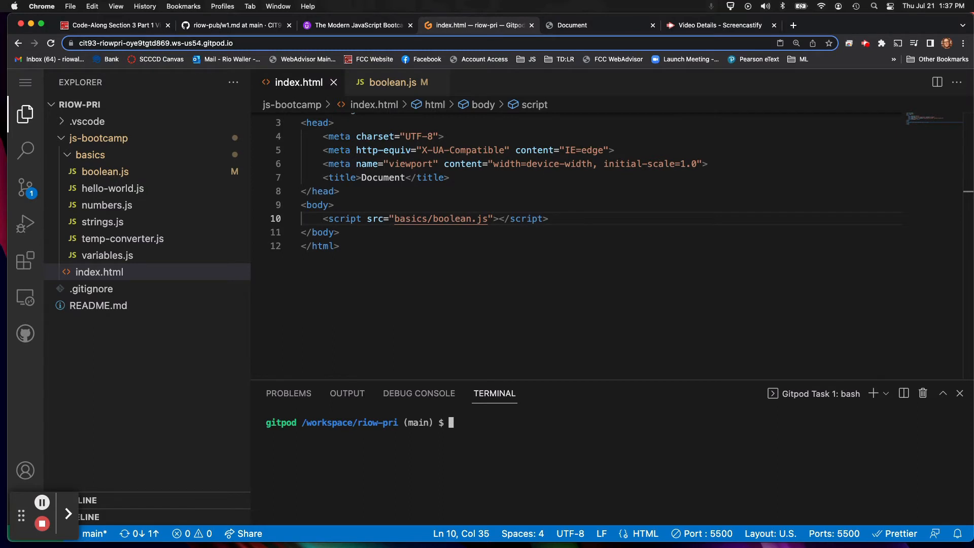
text(git commit -)
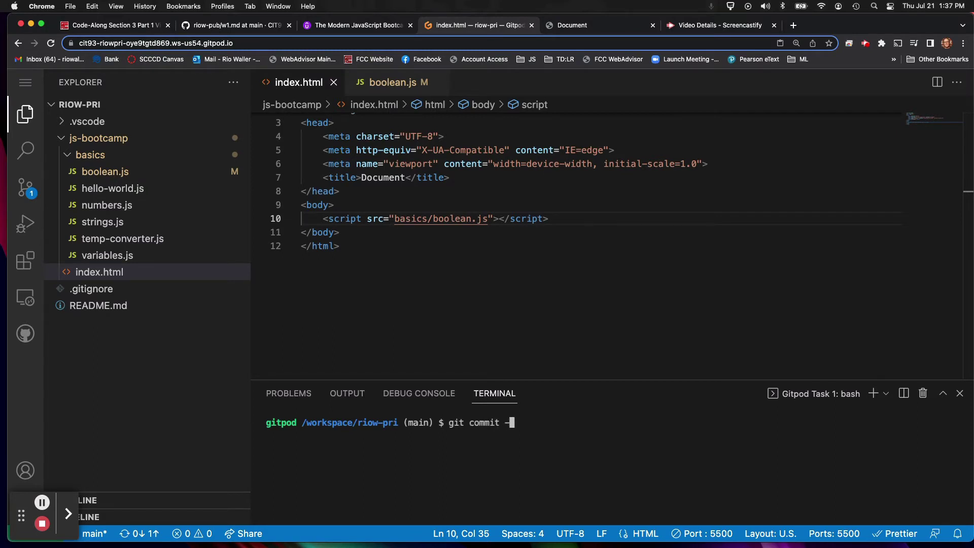
text(m ")
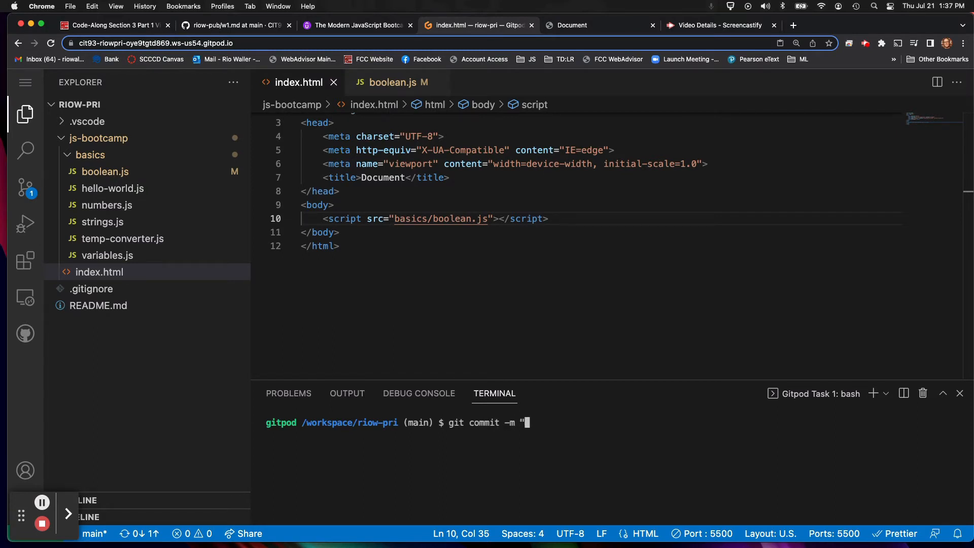
text(My)
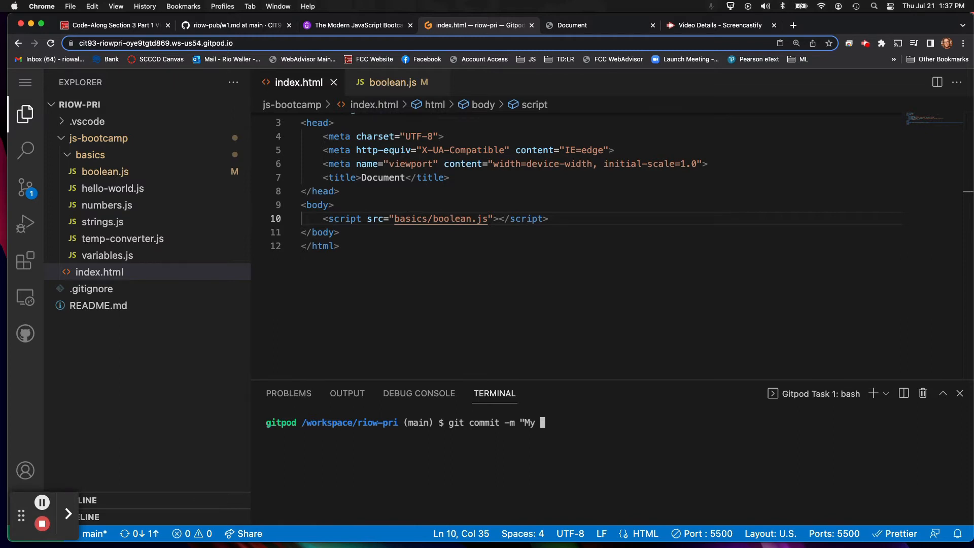
key(backspace)
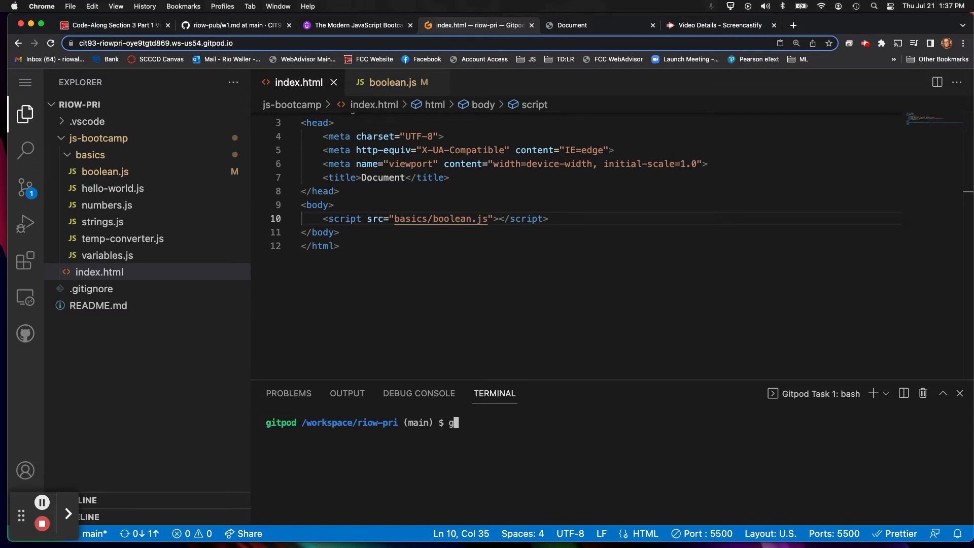
key(Backspace)
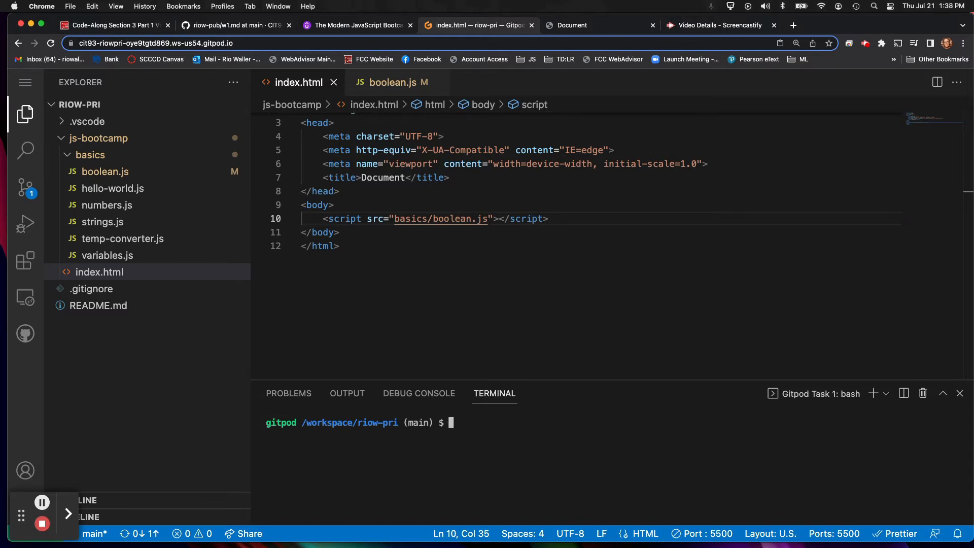
mouse_move(496, 376)
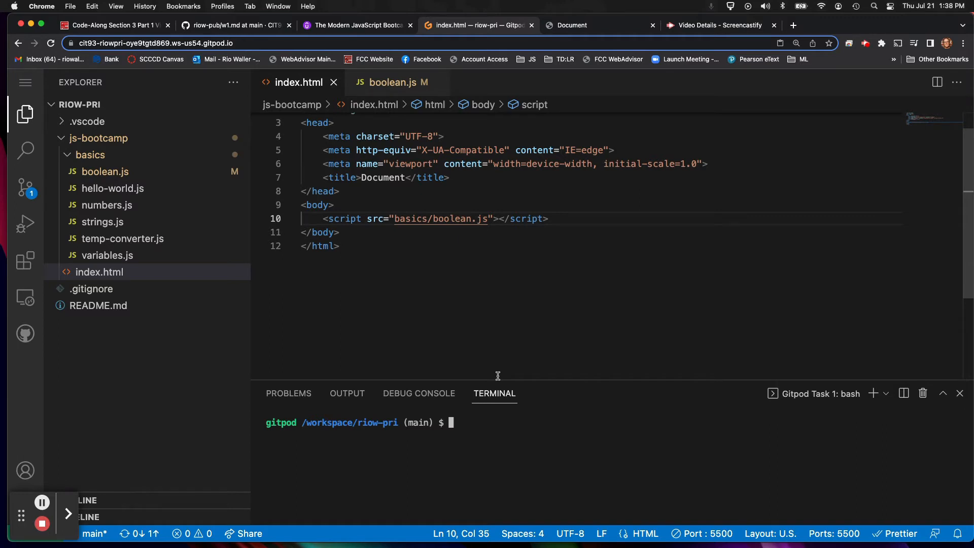
mouse_move(486, 431)
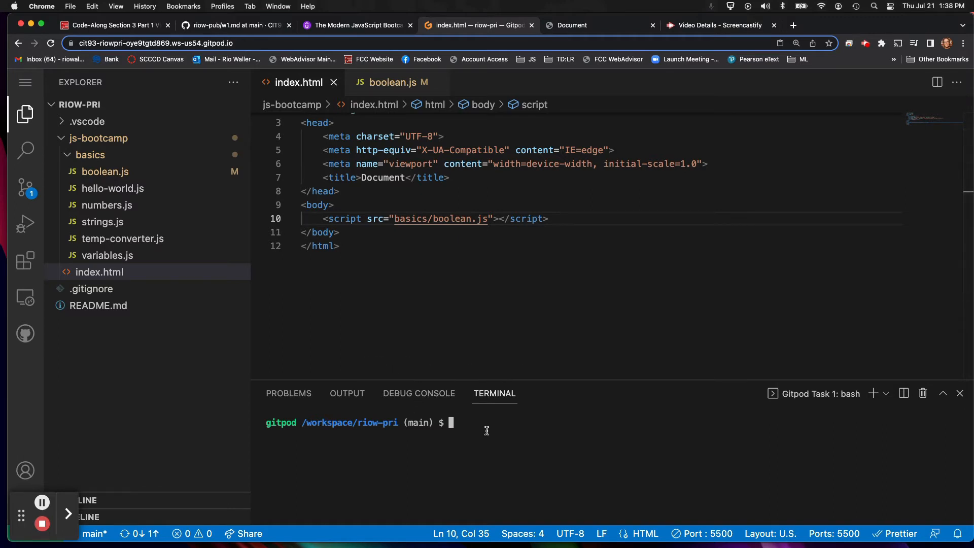
- Push the local riow-pri commits to GitHub with 'git push'
text(git add)
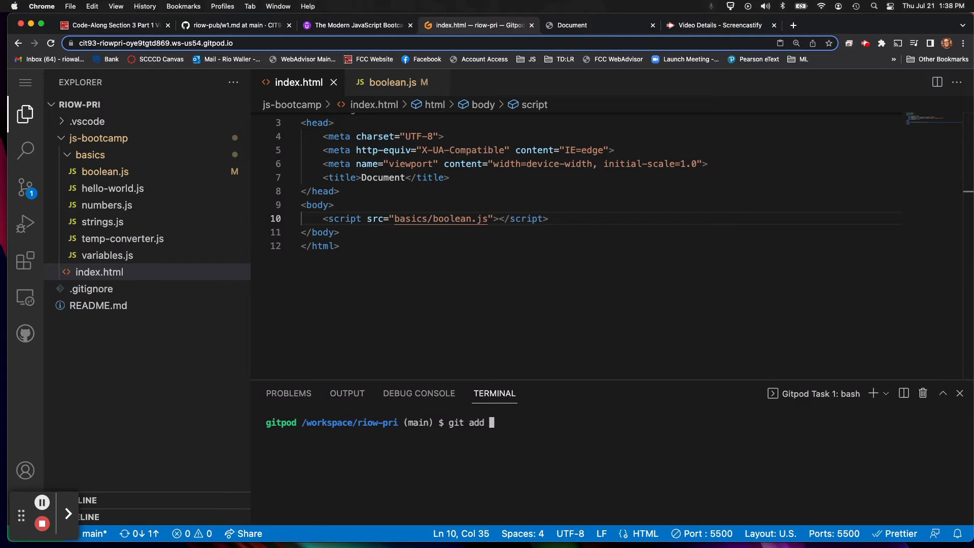
text(*)
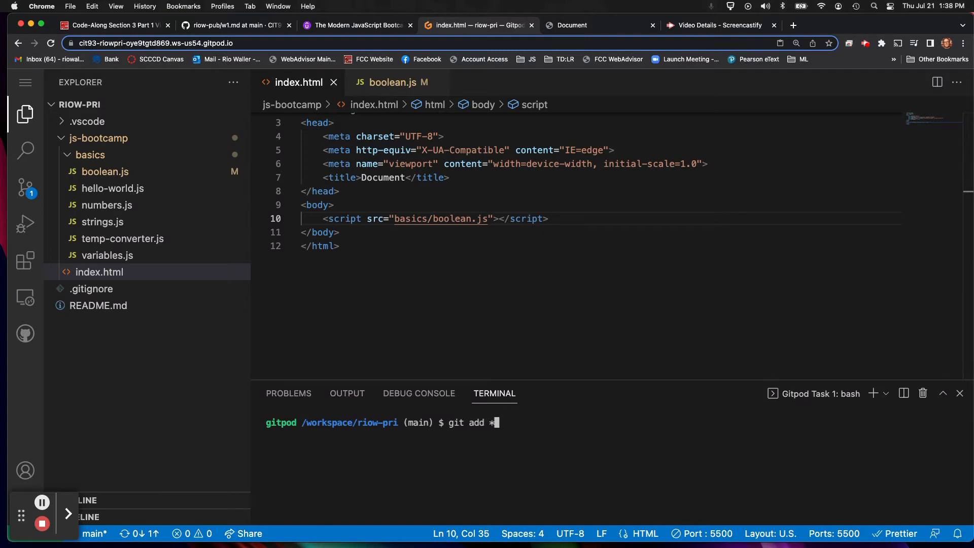
key(Return)
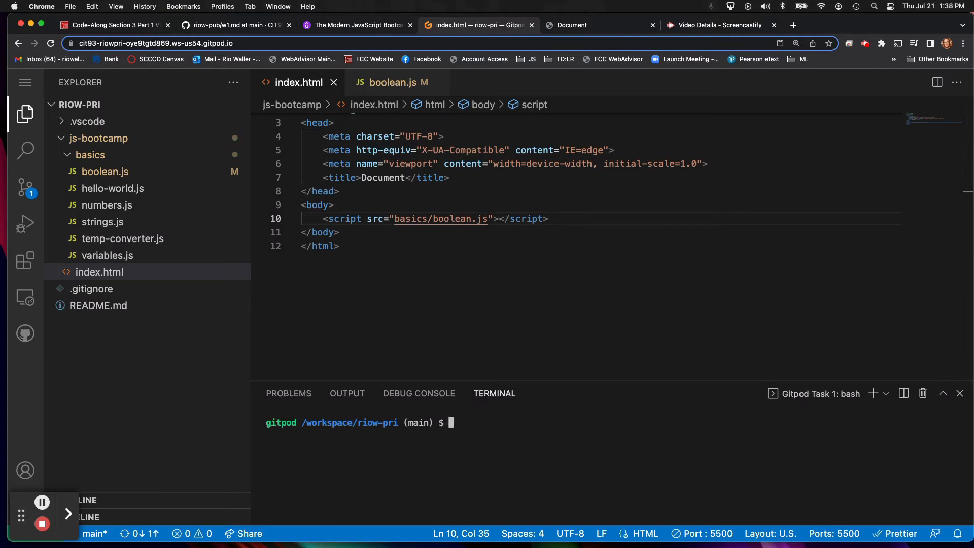
text(git)
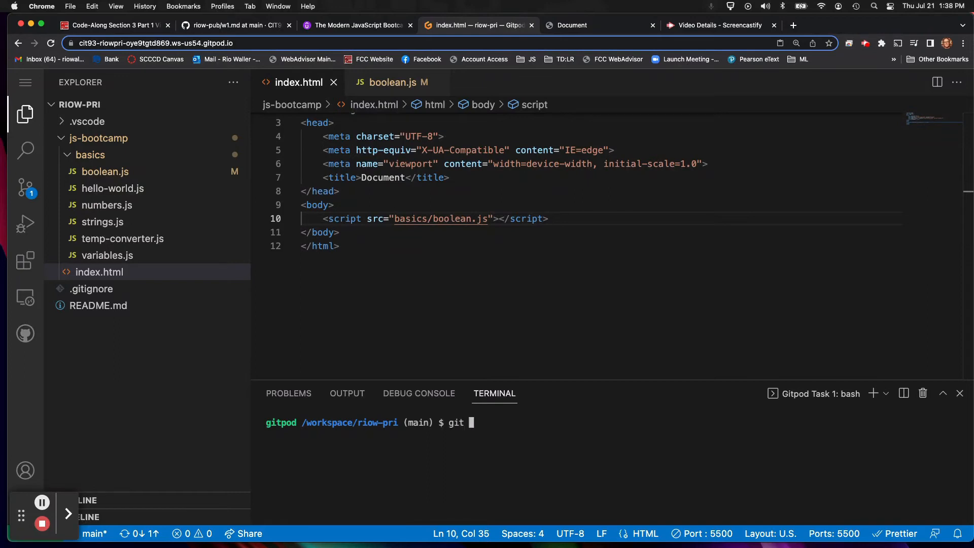
text(push)
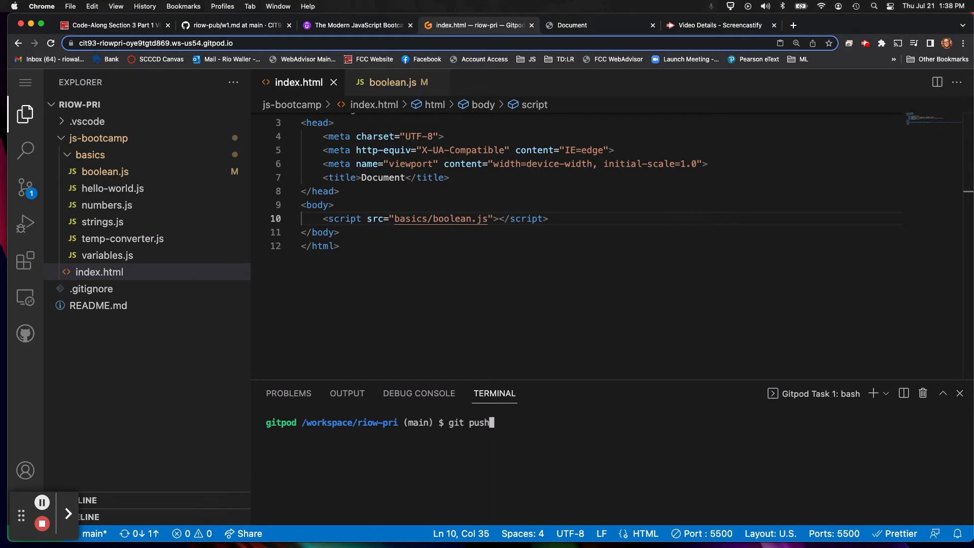
key(Return)
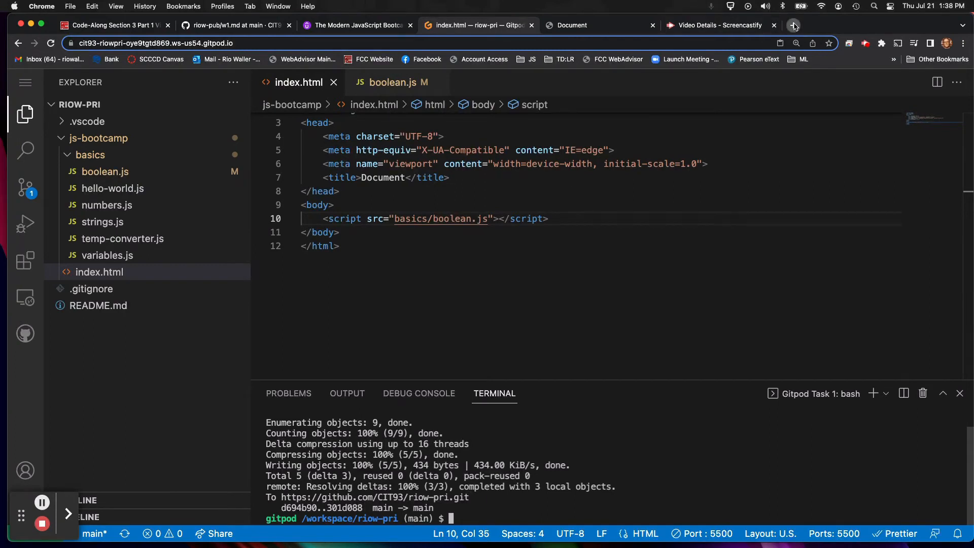
click(794, 25)
text(github.com/cit93)
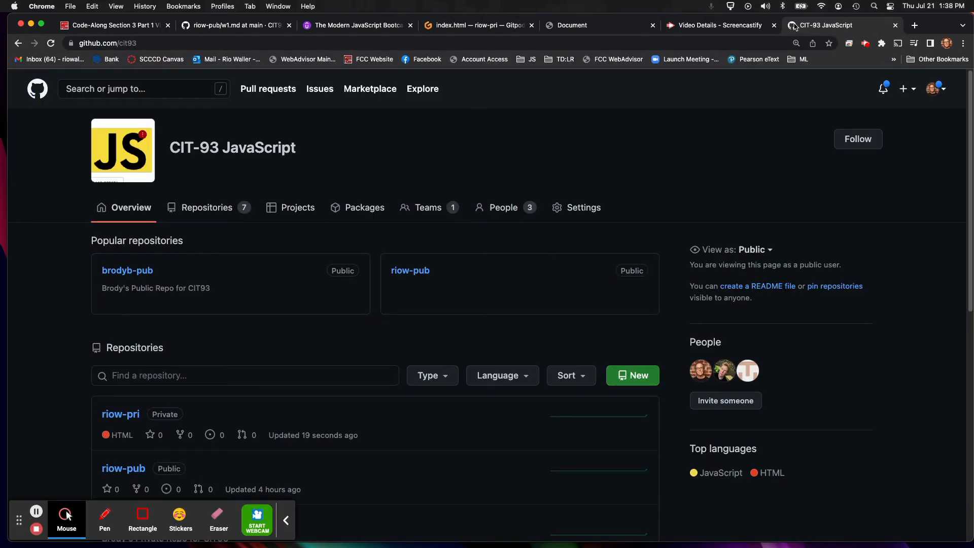
- Open riow-pri, browse js-bootcamp/basics, then view the js-bootcamp commit history
scroll(down, 3)
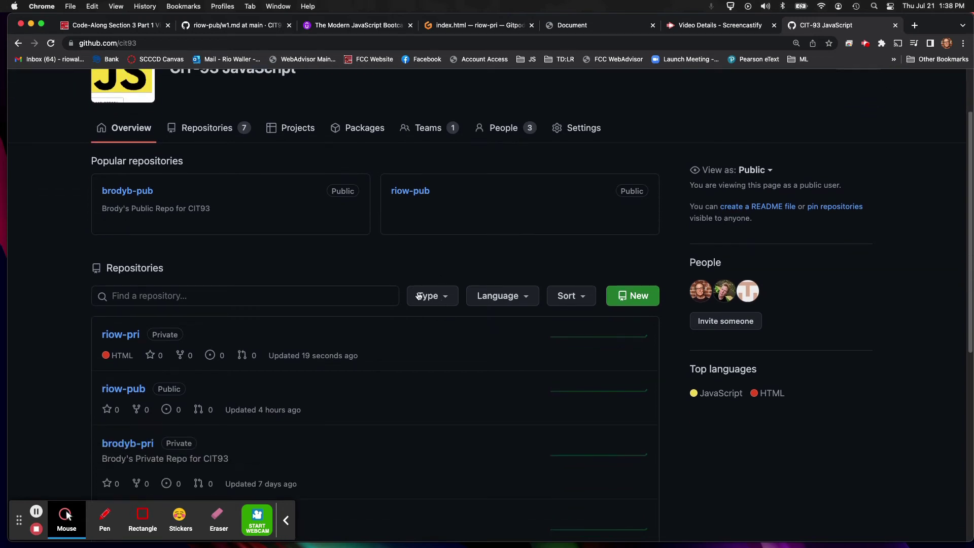
mouse_move(121, 335)
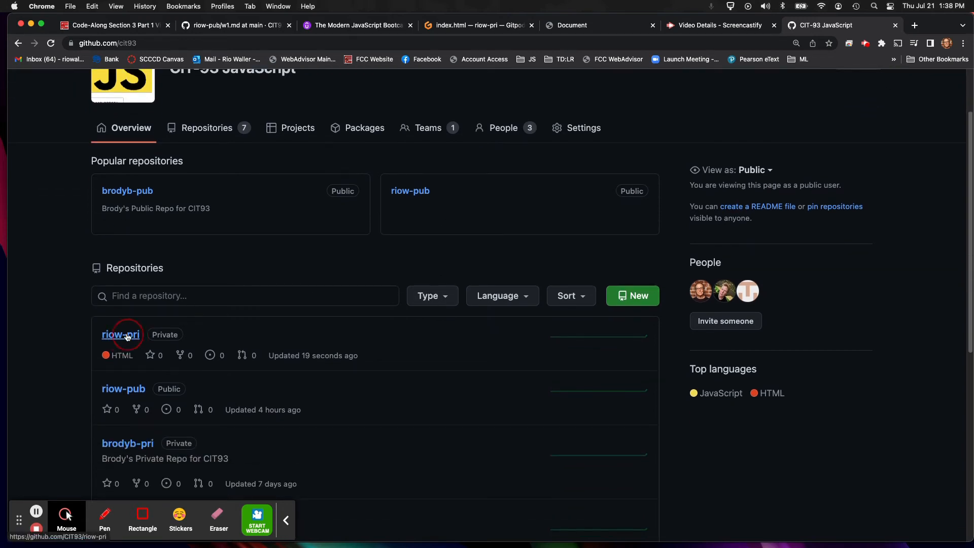
click(121, 334)
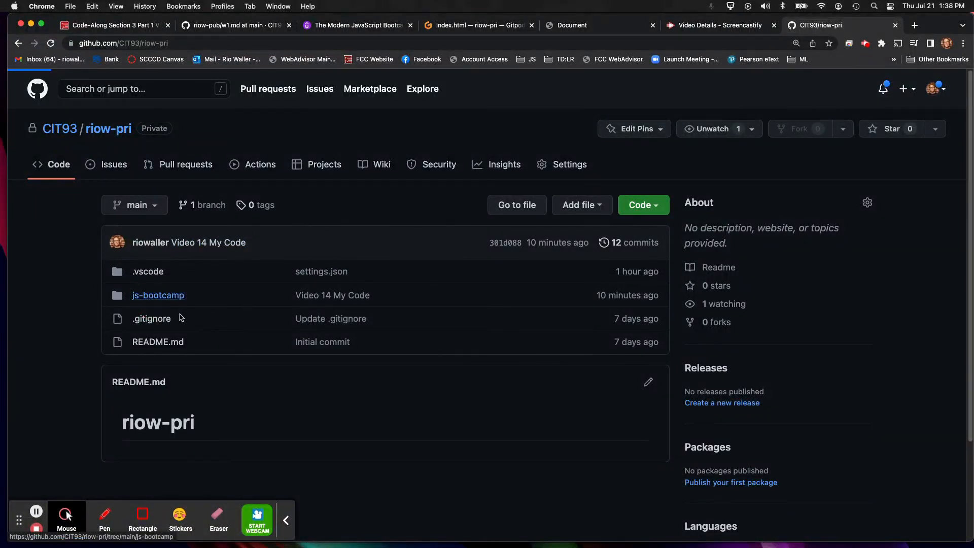
click(157, 295)
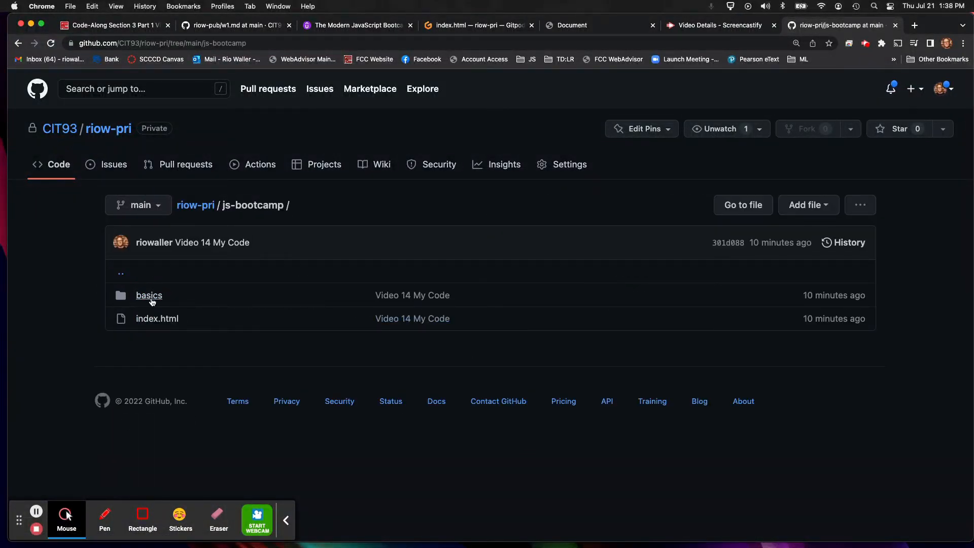
click(149, 295)
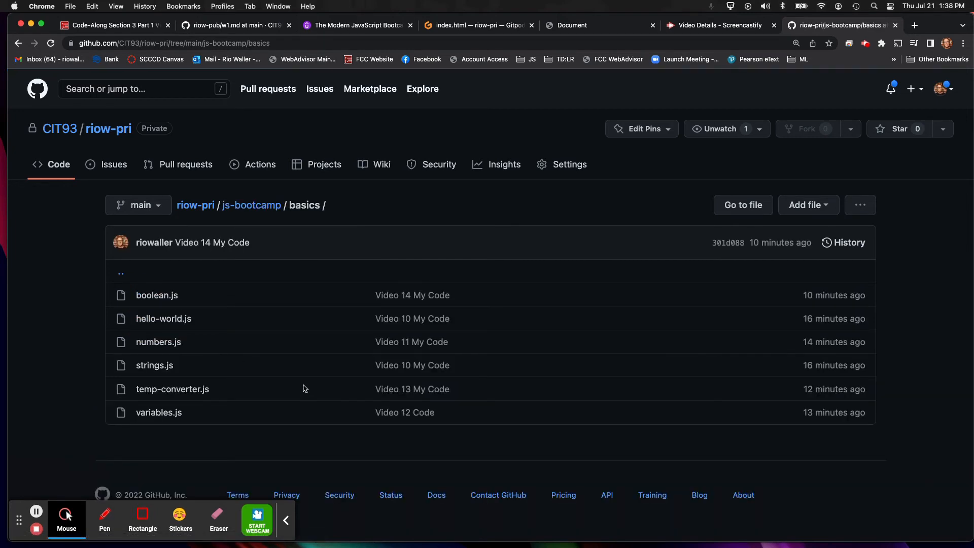
mouse_move(330, 366)
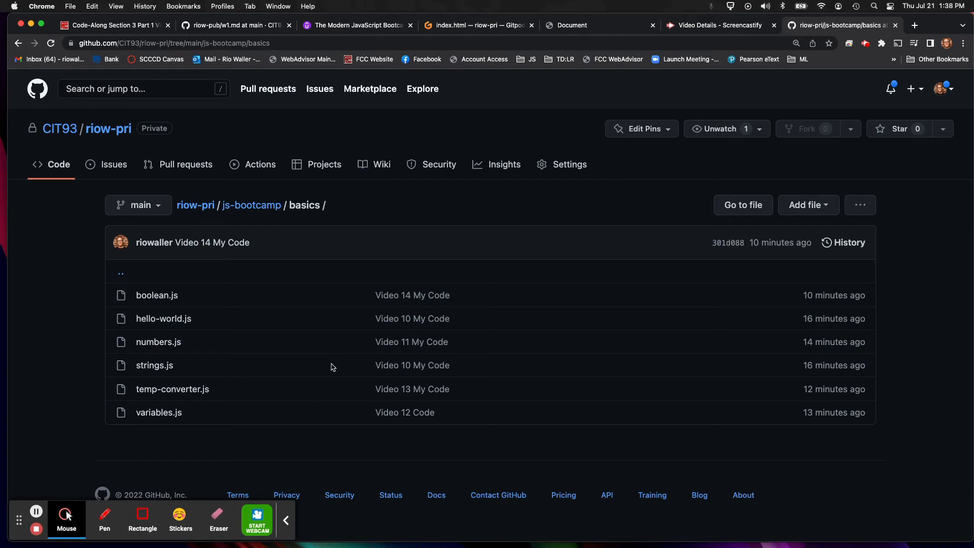
mouse_move(252, 205)
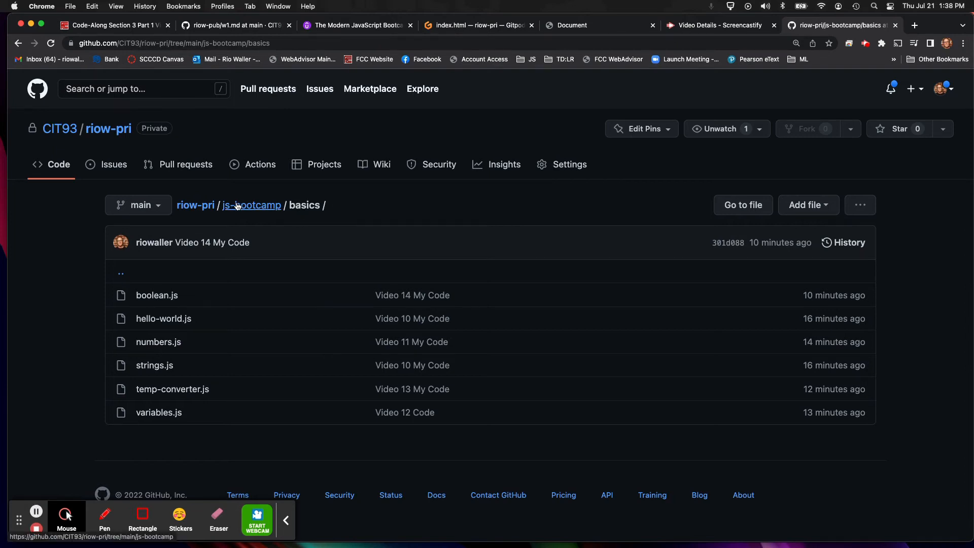
click(252, 205)
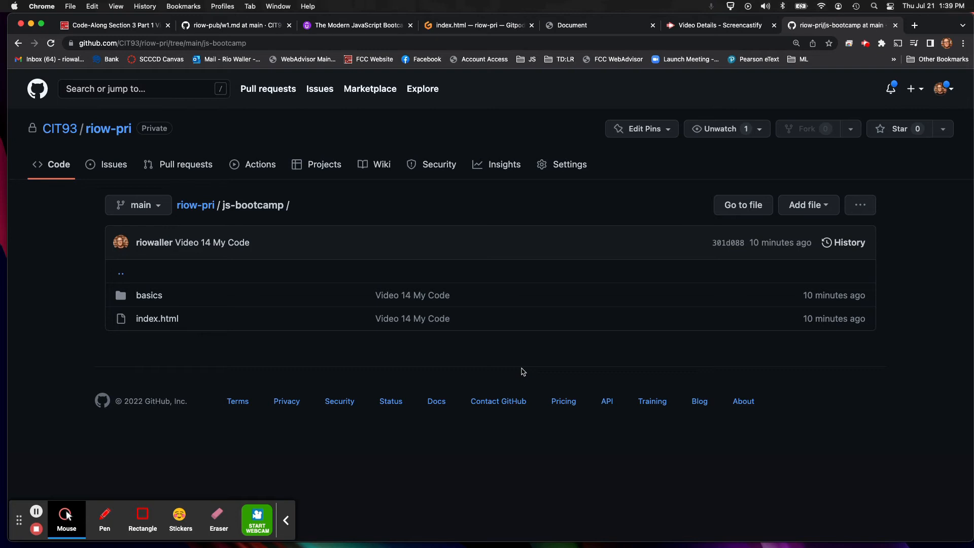
mouse_move(860, 241)
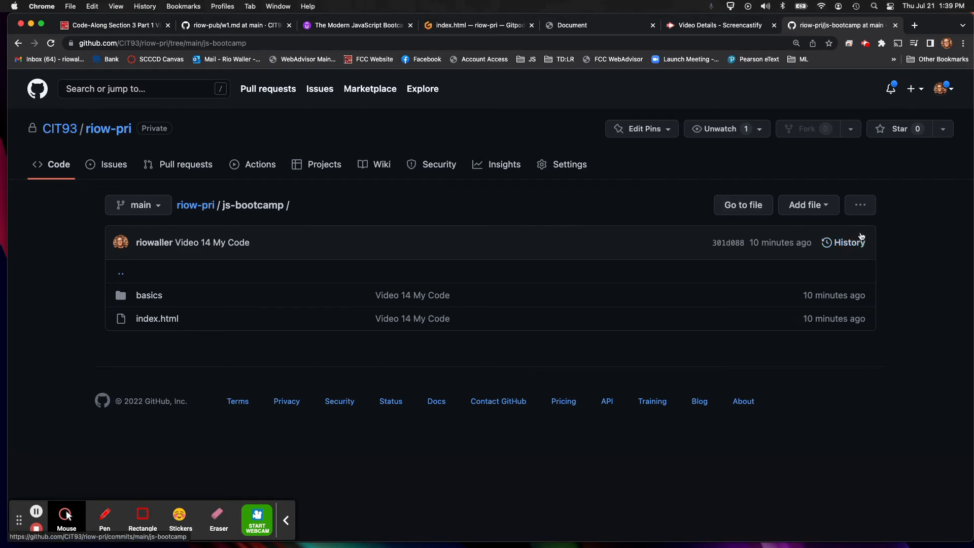
click(848, 242)
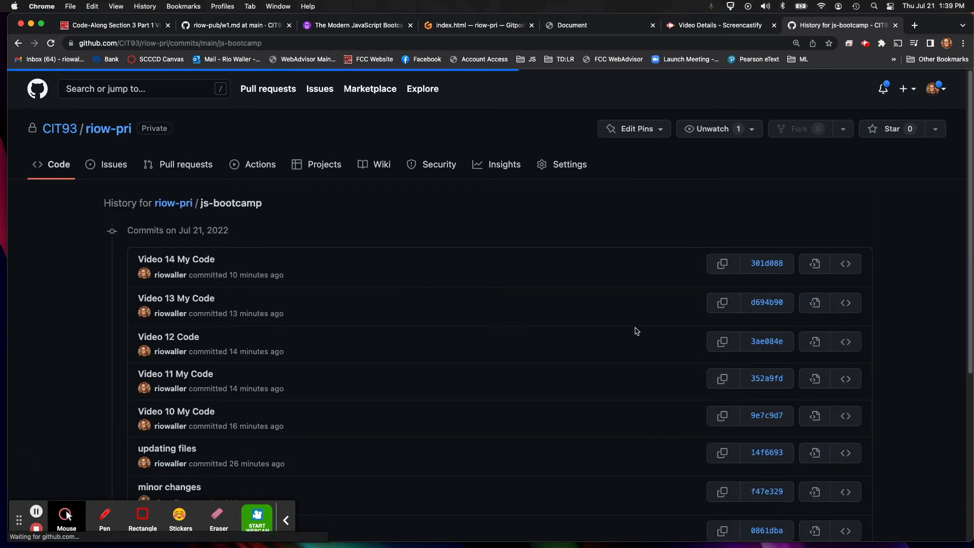
- Scroll the js-bootcamp history to reveal older commits like 'pre-work on week 1 demo'
scroll(up, 3)
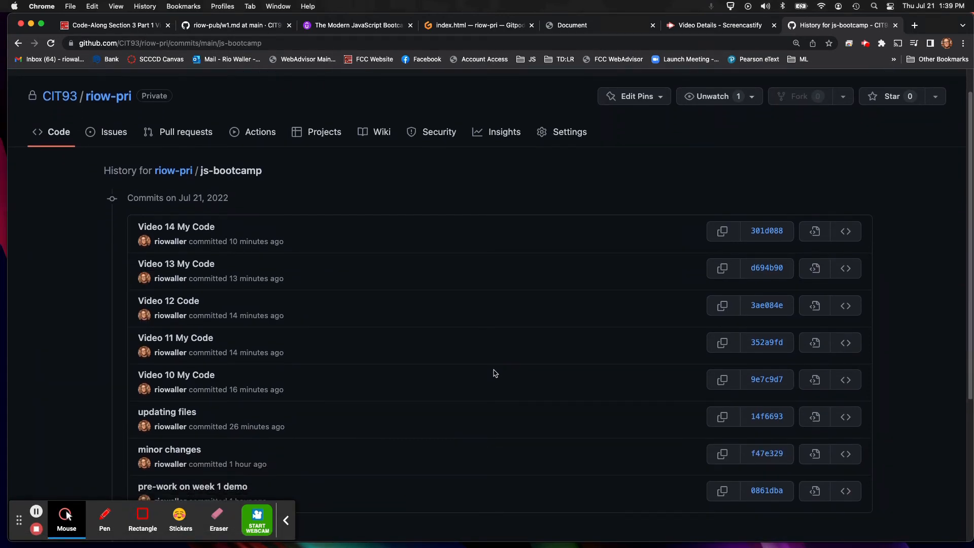
mouse_move(176, 374)
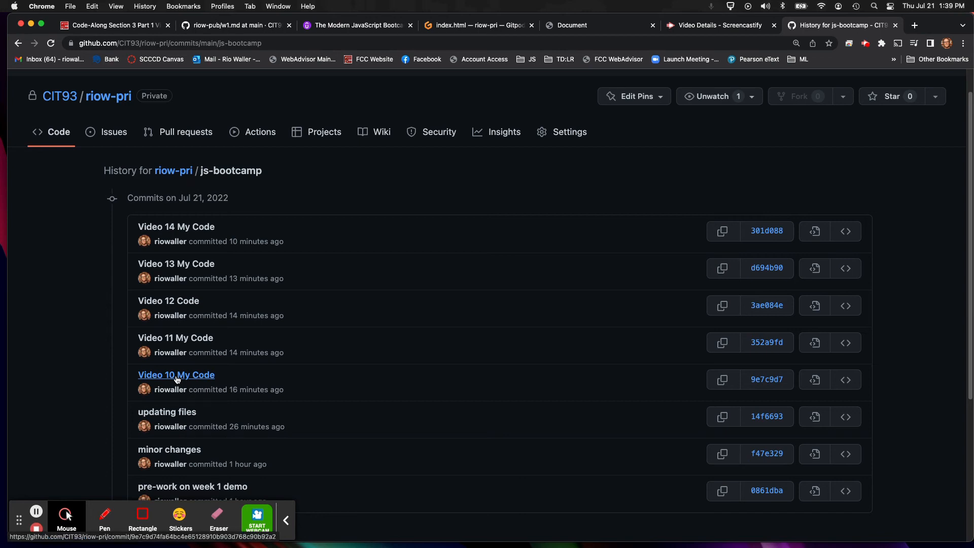
click(286, 520)
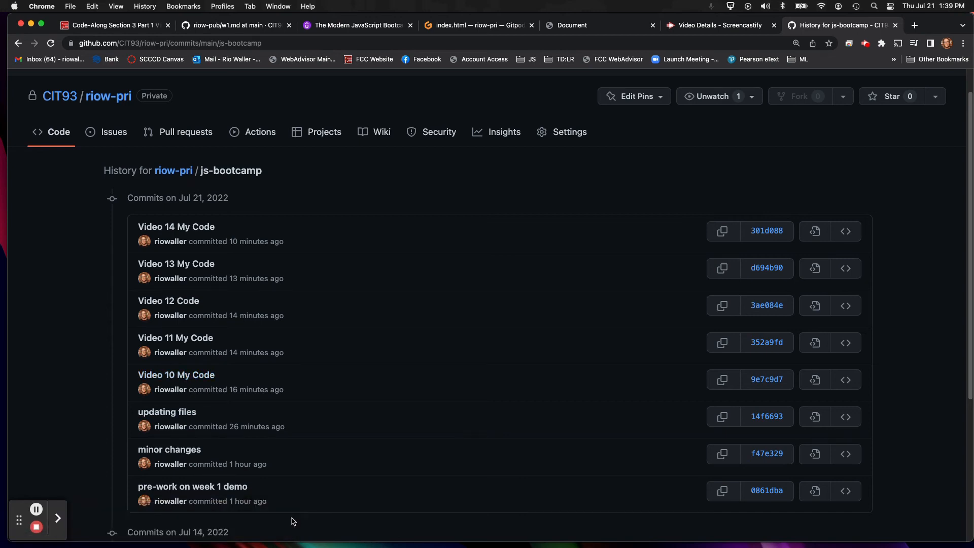
mouse_move(176, 263)
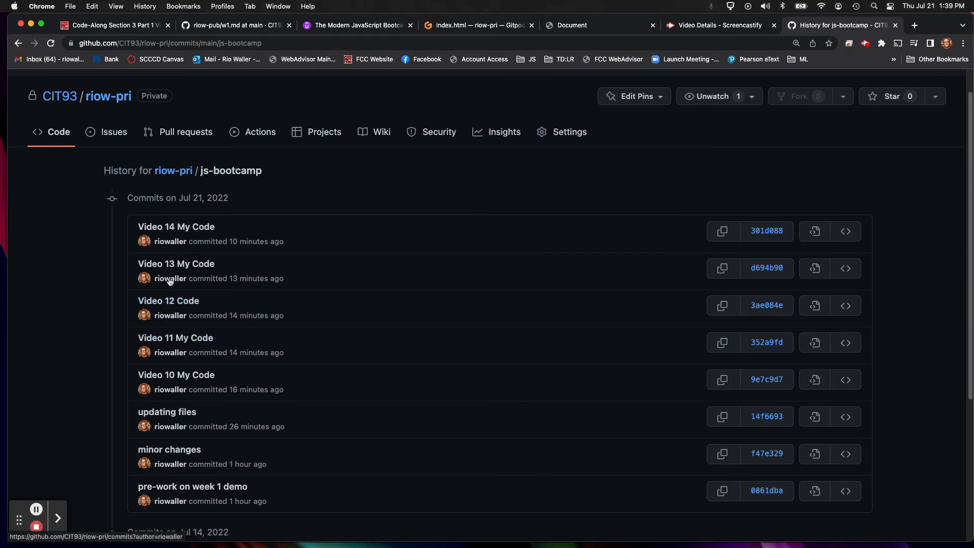
mouse_move(347, 304)
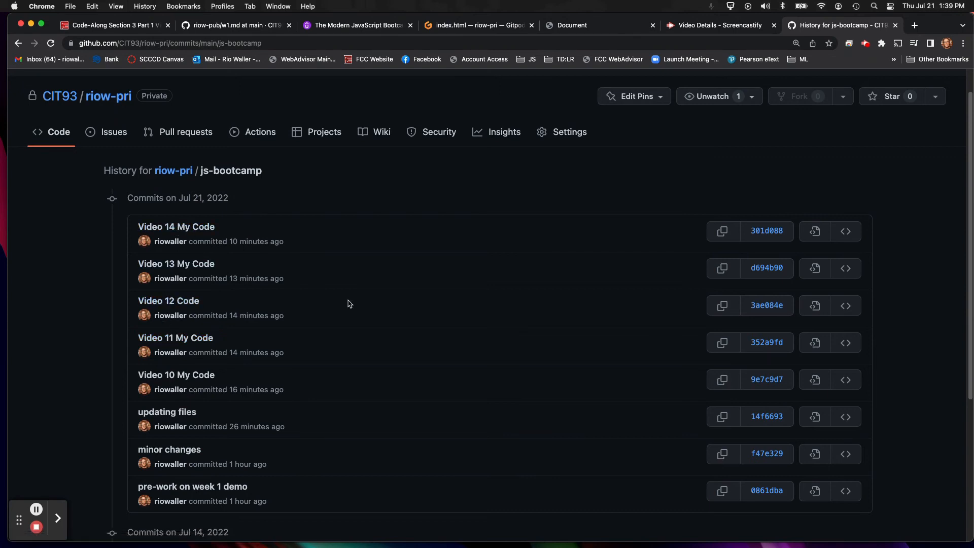
mouse_move(176, 337)
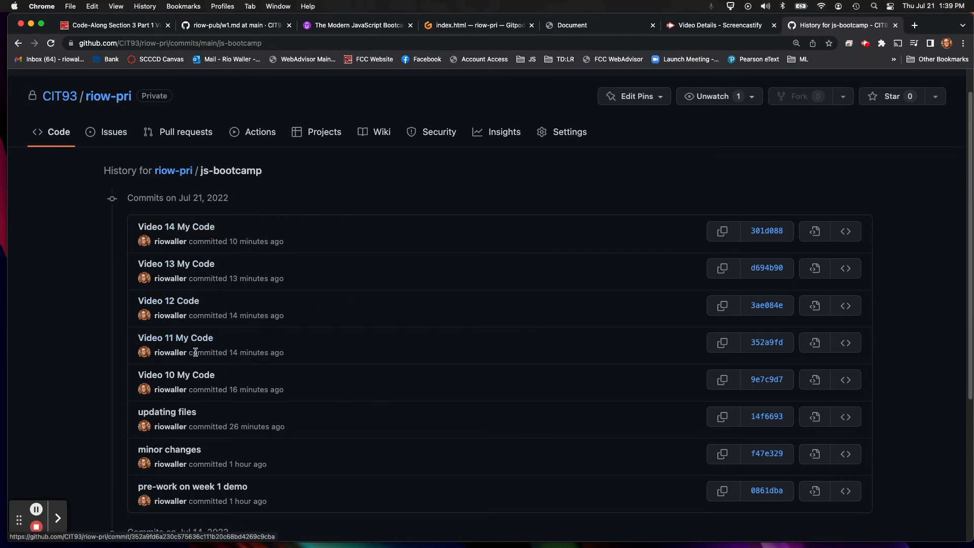
mouse_move(175, 338)
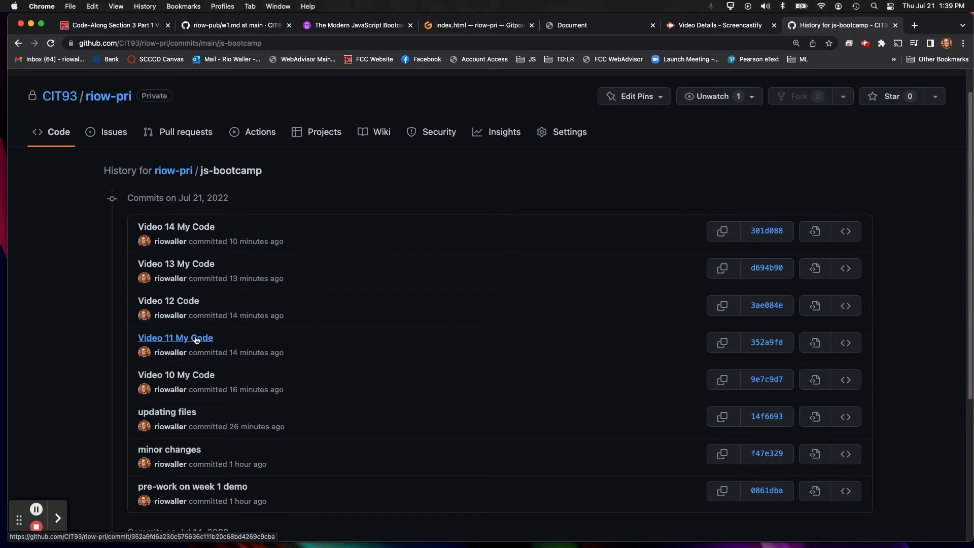
mouse_move(454, 419)
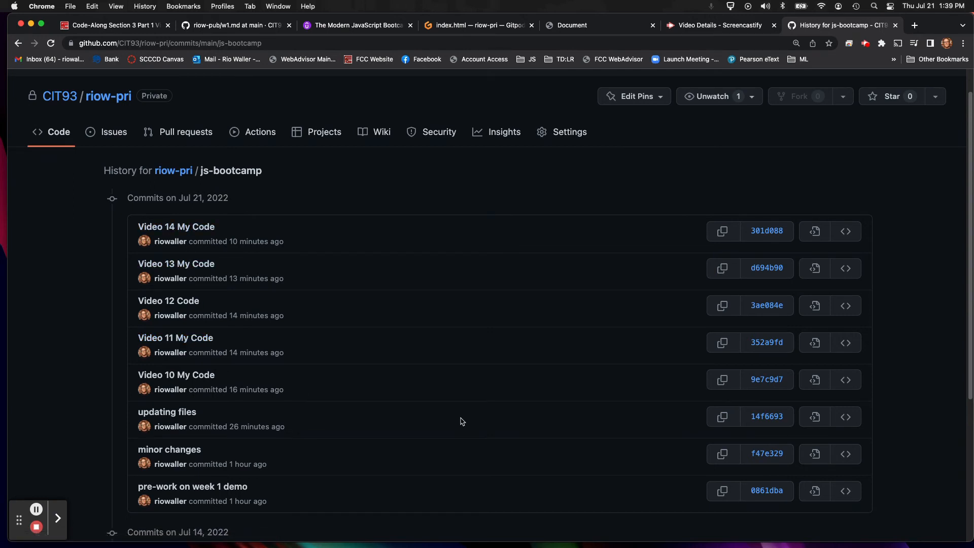
mouse_move(296, 146)
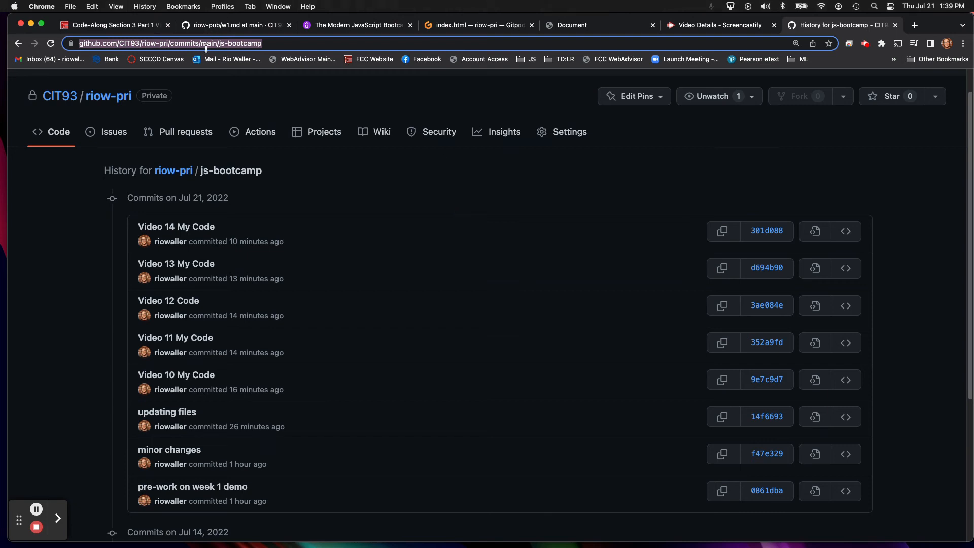
- Copy the js-bootcamp commit history URL and switch to the Canvas Code-Along tab
right_click(168, 43)
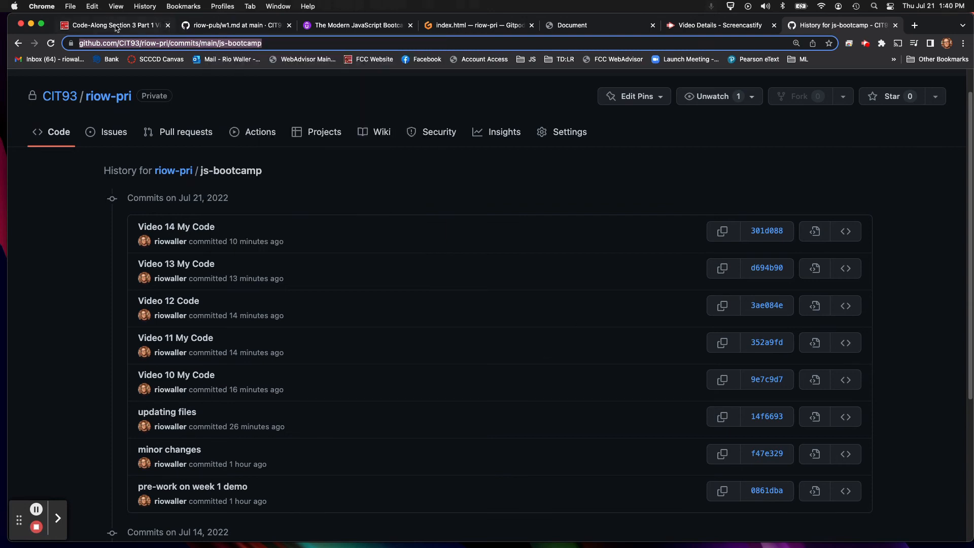
click(112, 25)
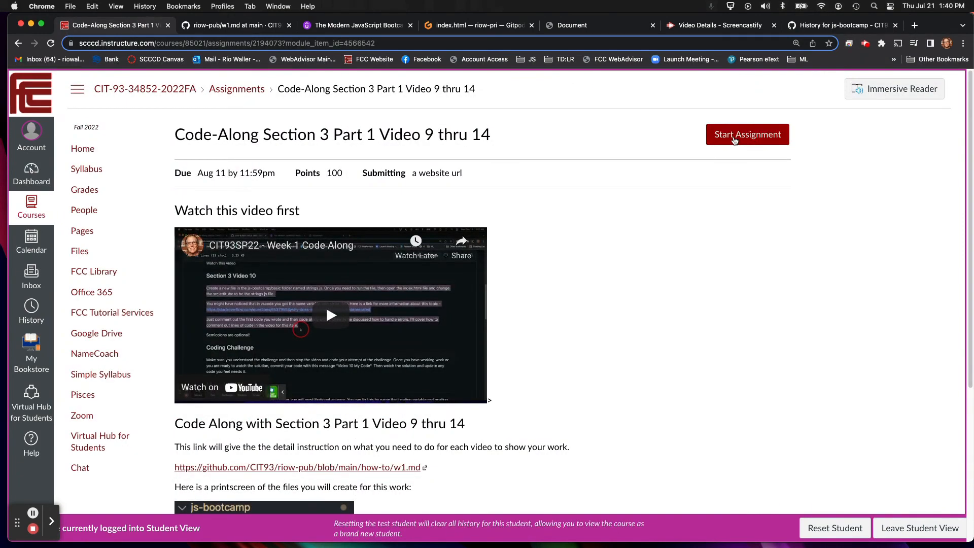
- Submit the commit history URL for Code-Along Section 3 Part 1, then reopen w1.md
click(748, 134)
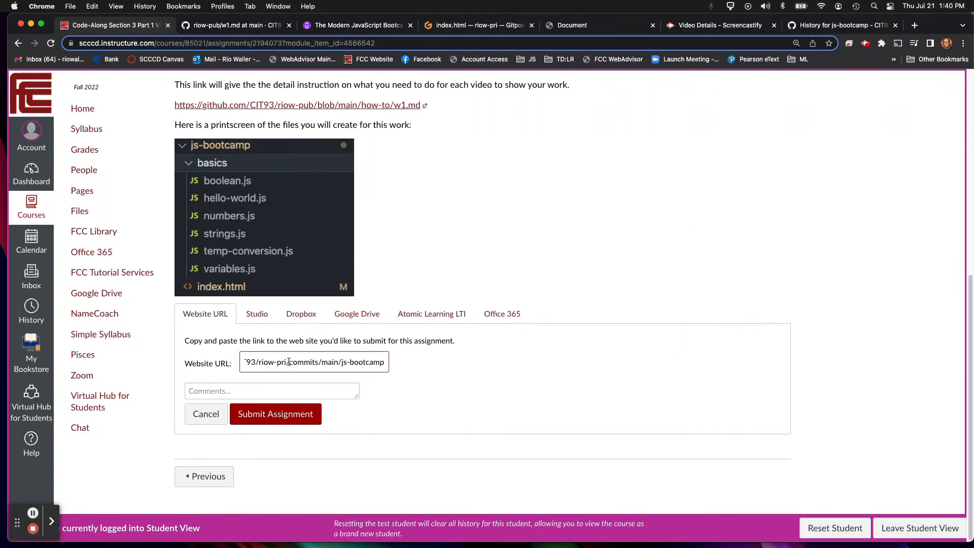
mouse_move(577, 390)
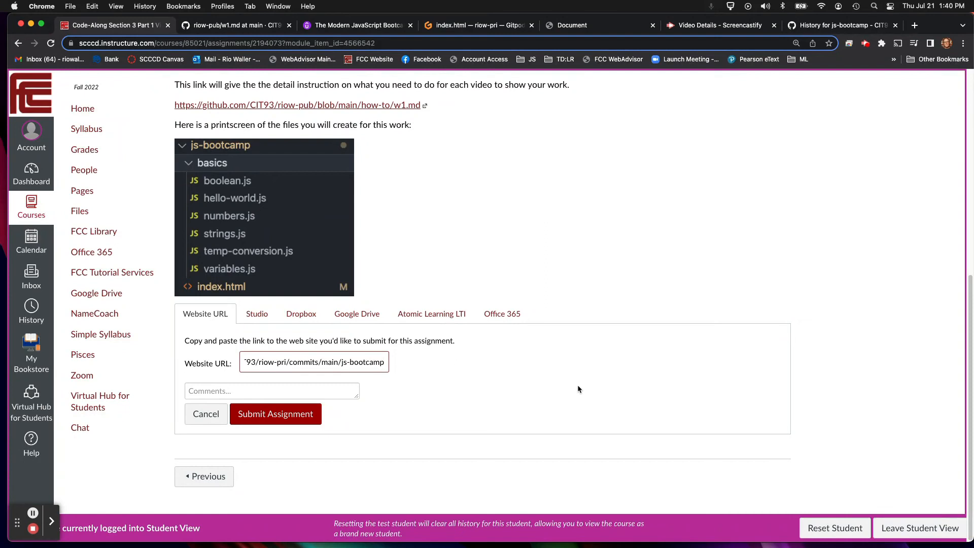
click(275, 415)
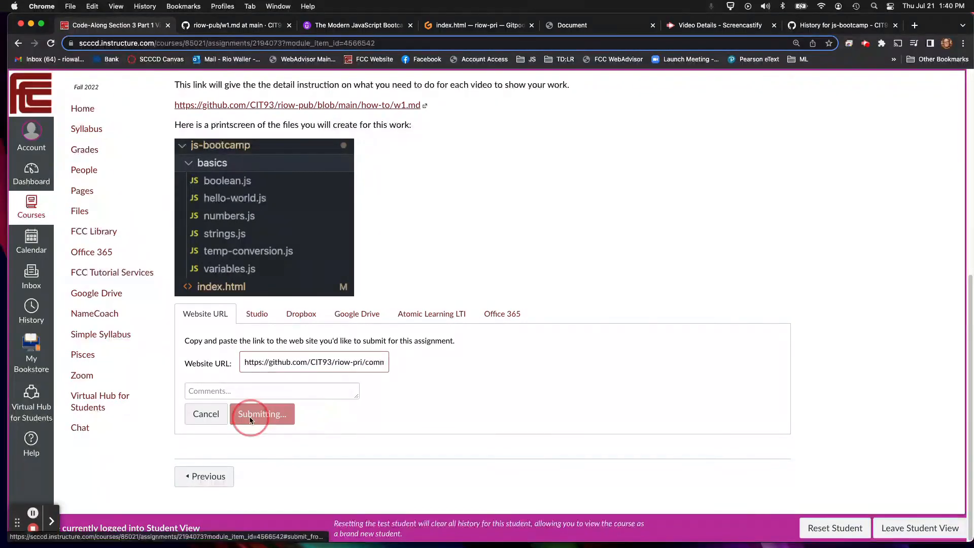
click(261, 414)
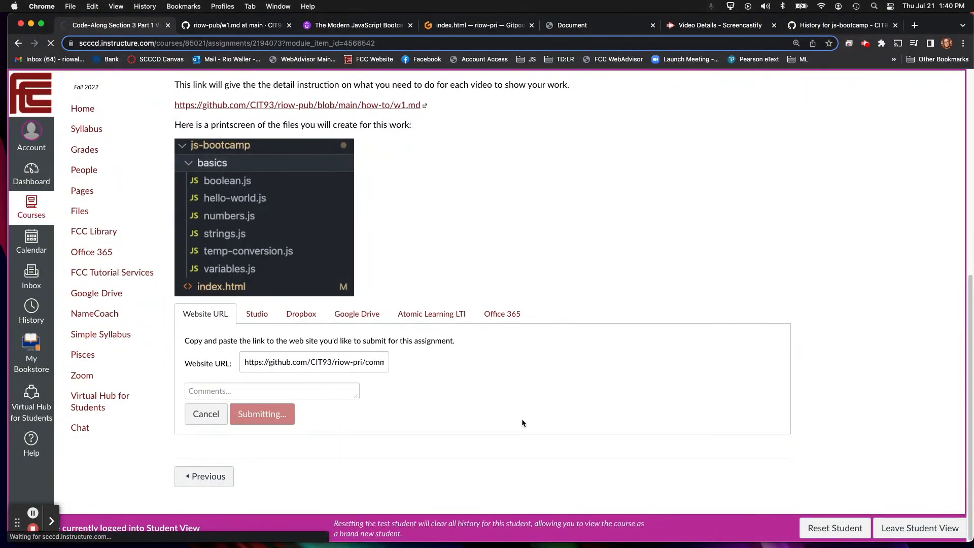
click(262, 414)
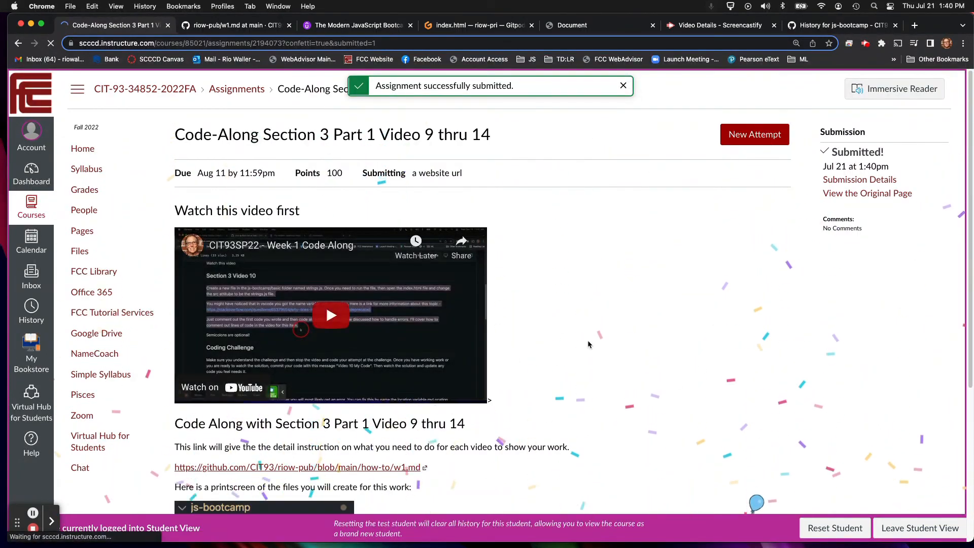
scroll(down, 3)
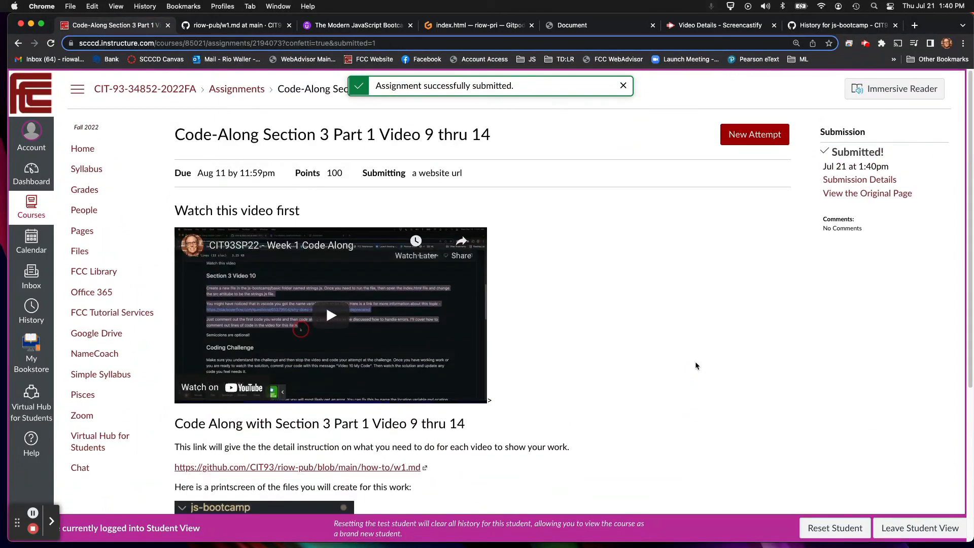
click(235, 25)
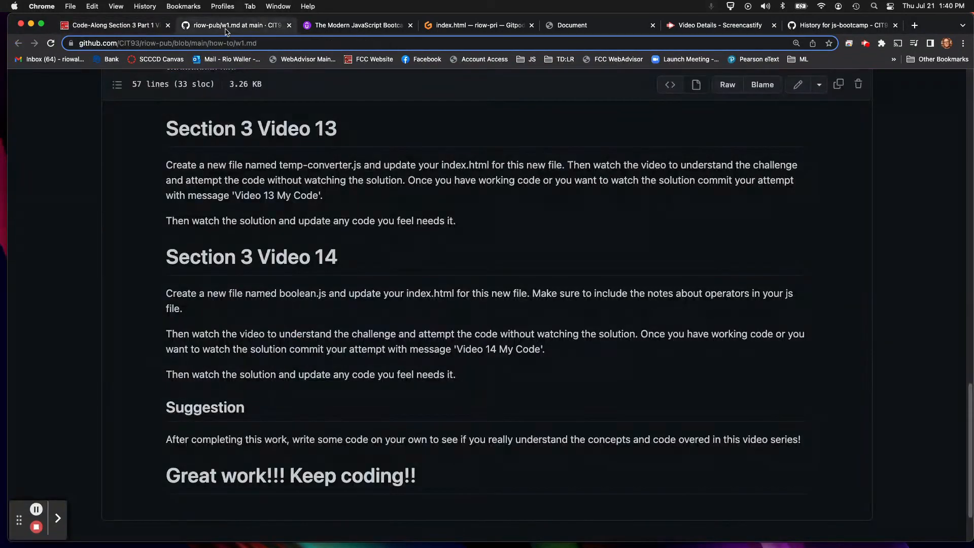
- Glance at the Udemy Modern JavaScript Bootcamp and the Gitpod index.html workspace, then return to GitHub History
scroll(up, 3)
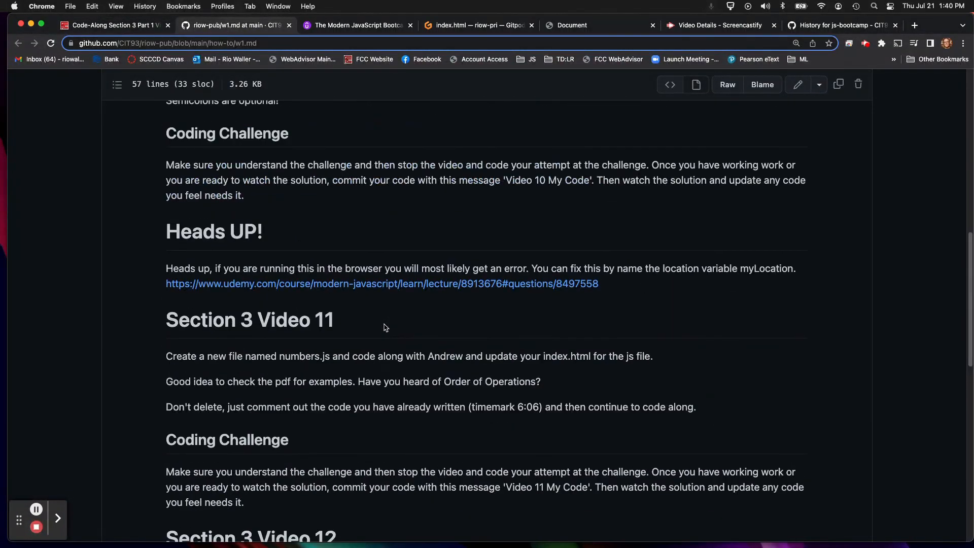
mouse_move(233, 25)
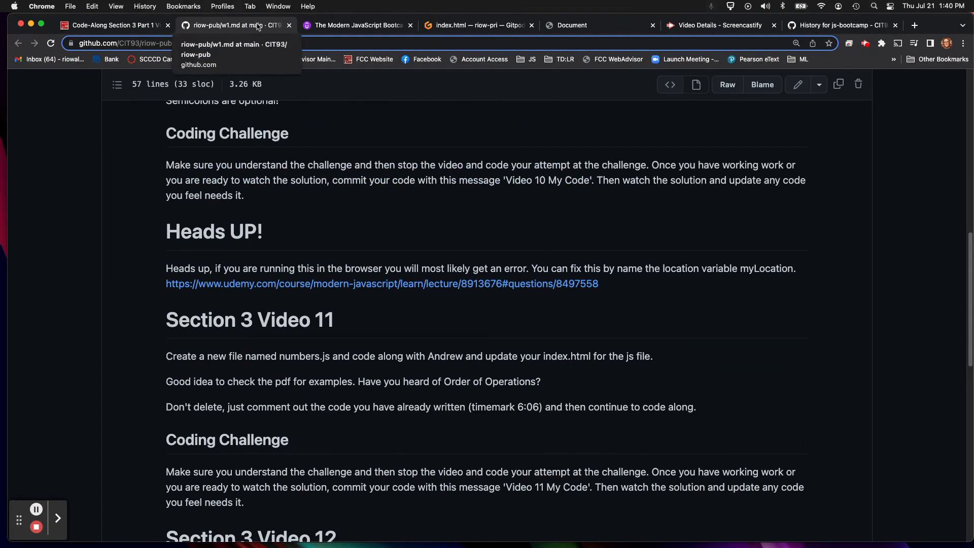
click(356, 25)
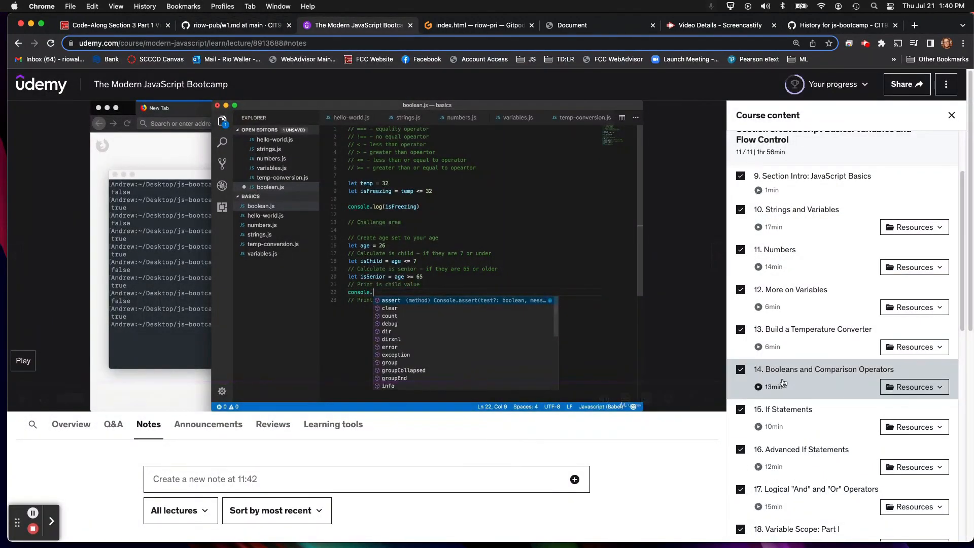
click(475, 25)
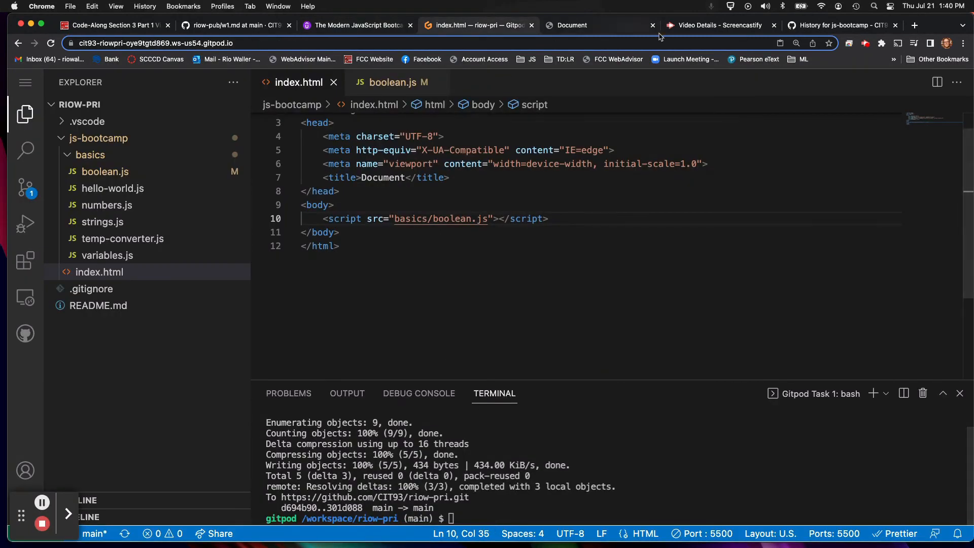
click(841, 25)
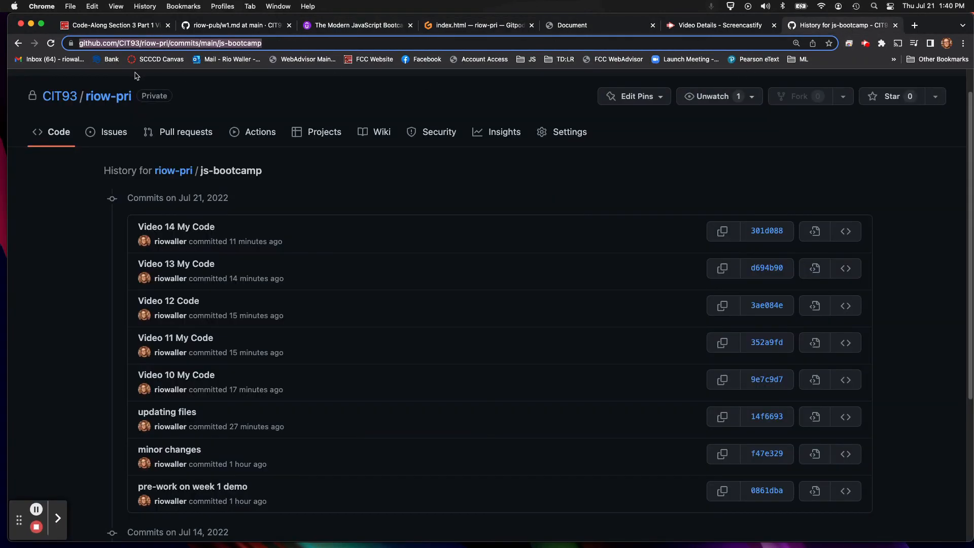
- Open the riow-pri repo's 12-commit main-branch history and select its address-bar URL
click(108, 96)
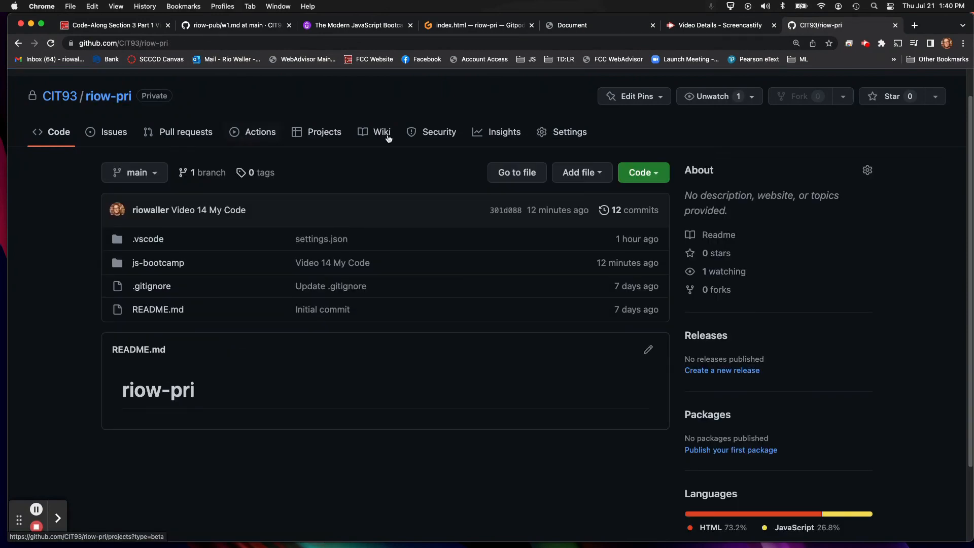
mouse_move(158, 263)
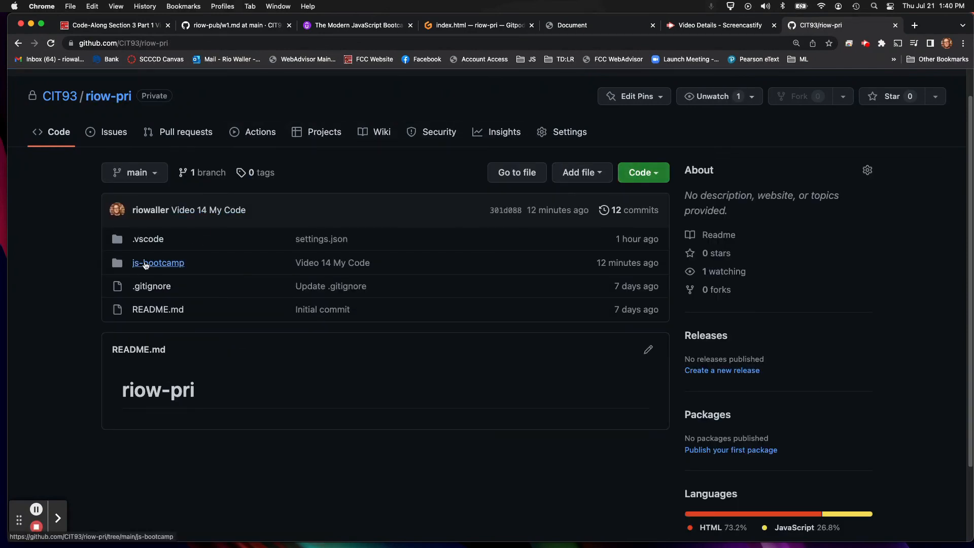
mouse_move(108, 96)
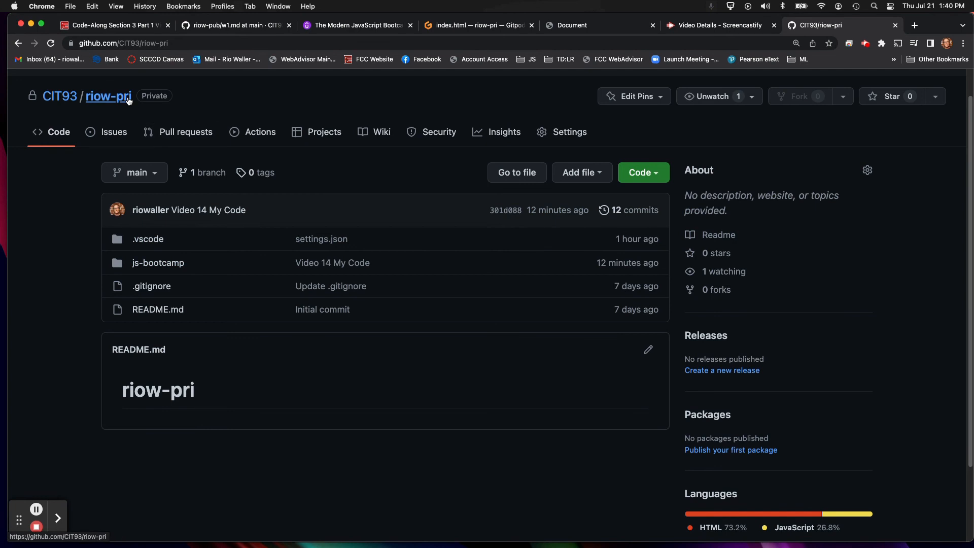
mouse_move(537, 353)
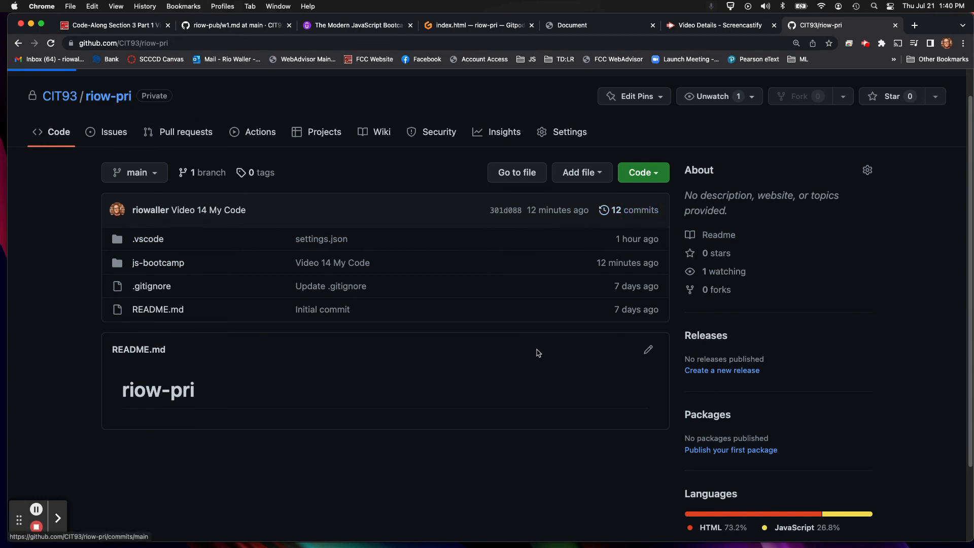
click(629, 210)
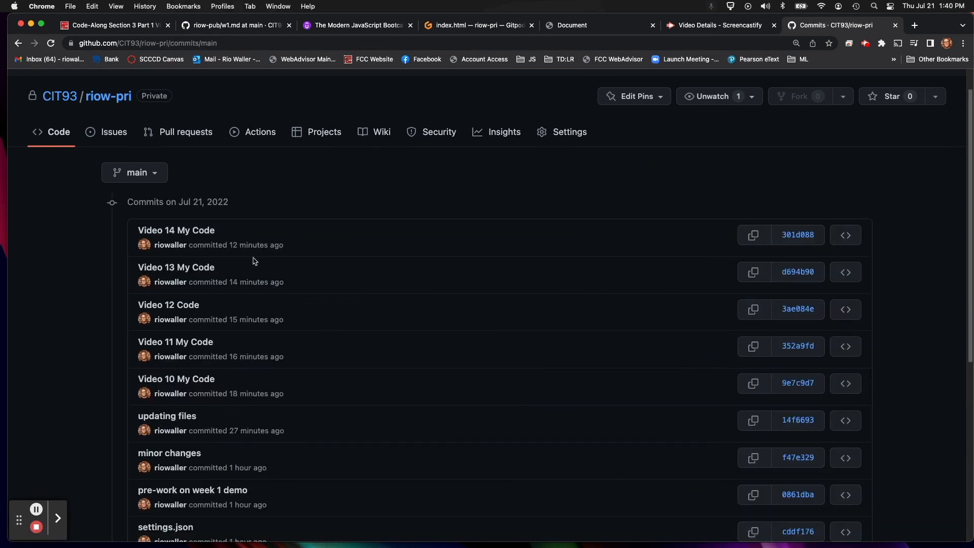
mouse_move(186, 393)
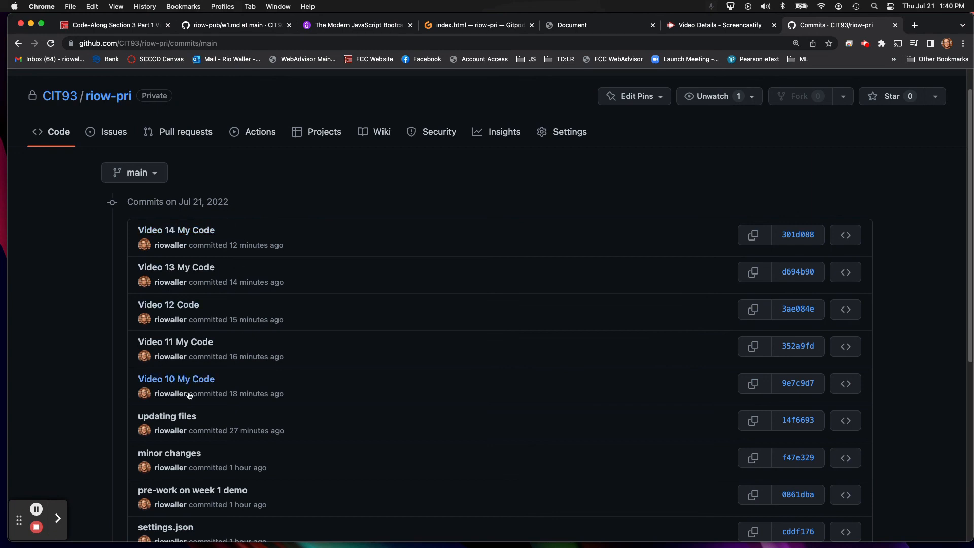
mouse_move(348, 341)
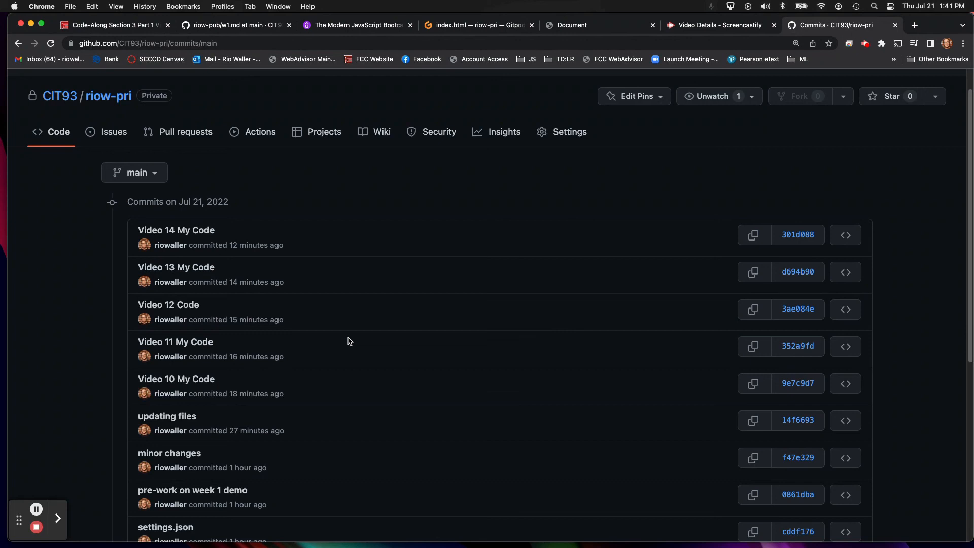
mouse_move(243, 232)
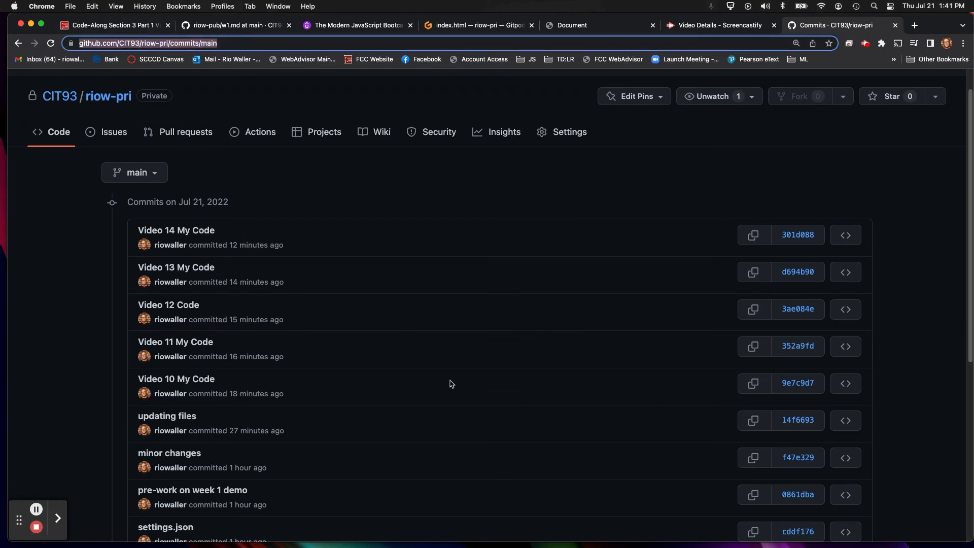
click(112, 26)
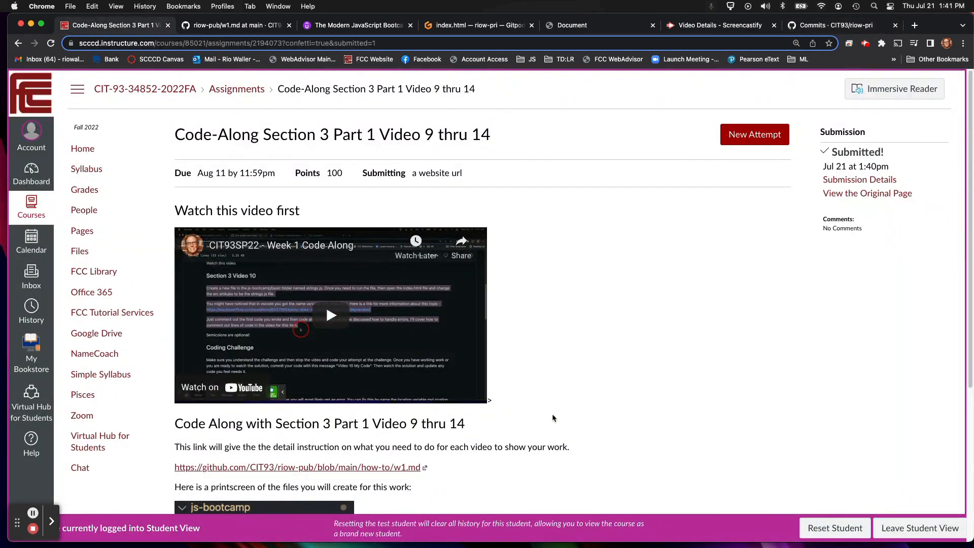
mouse_move(683, 435)
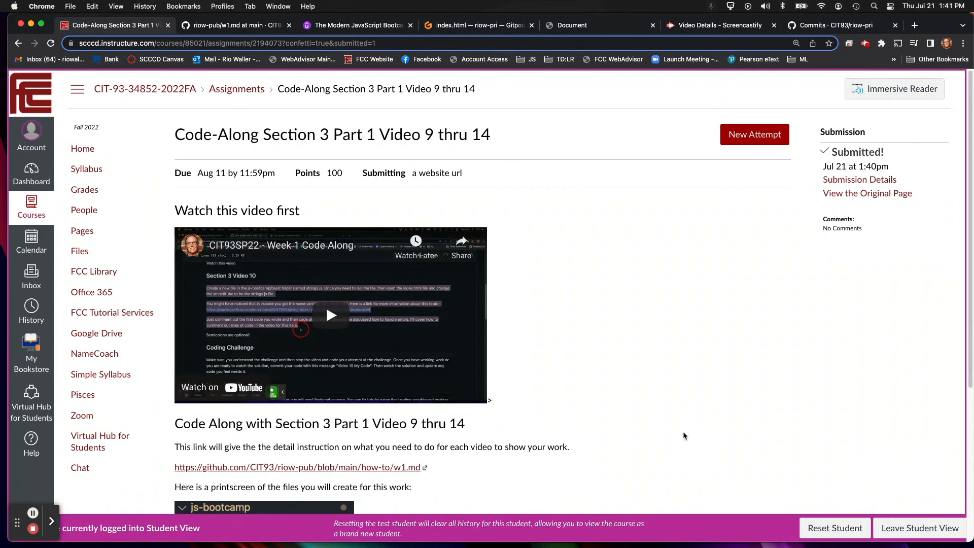
mouse_move(369, 365)
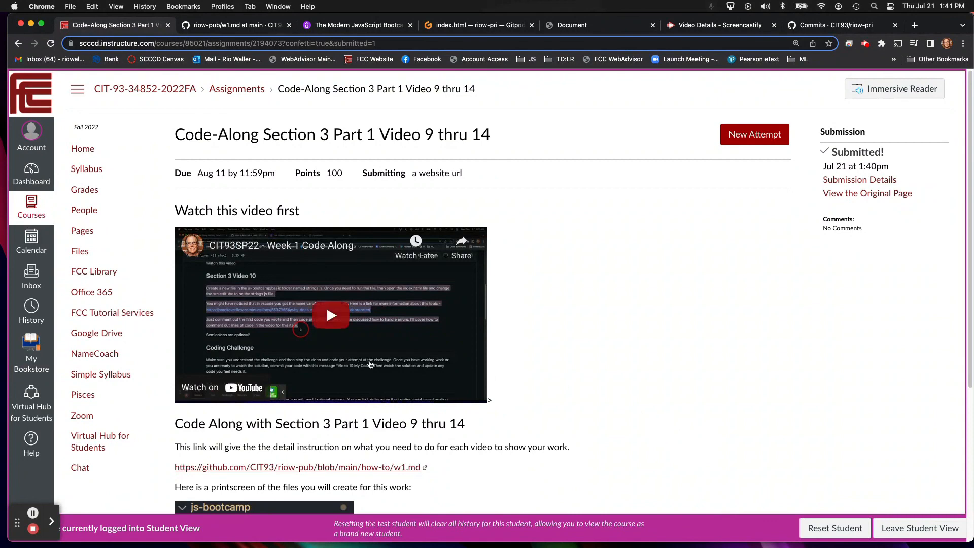